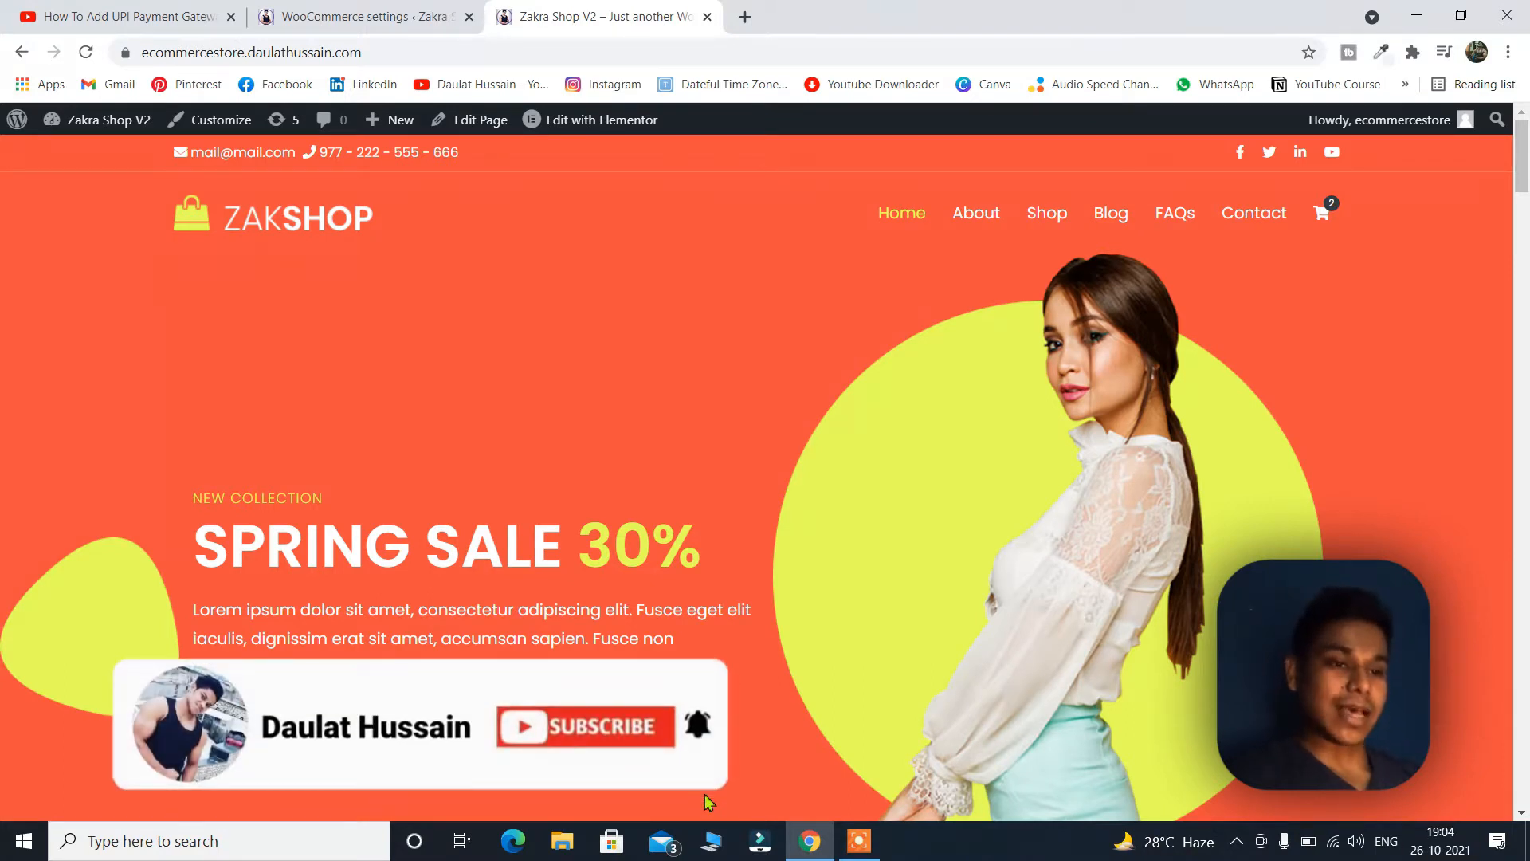
# Browse the Zakshop storefront homepage
pyautogui.click(583, 726)
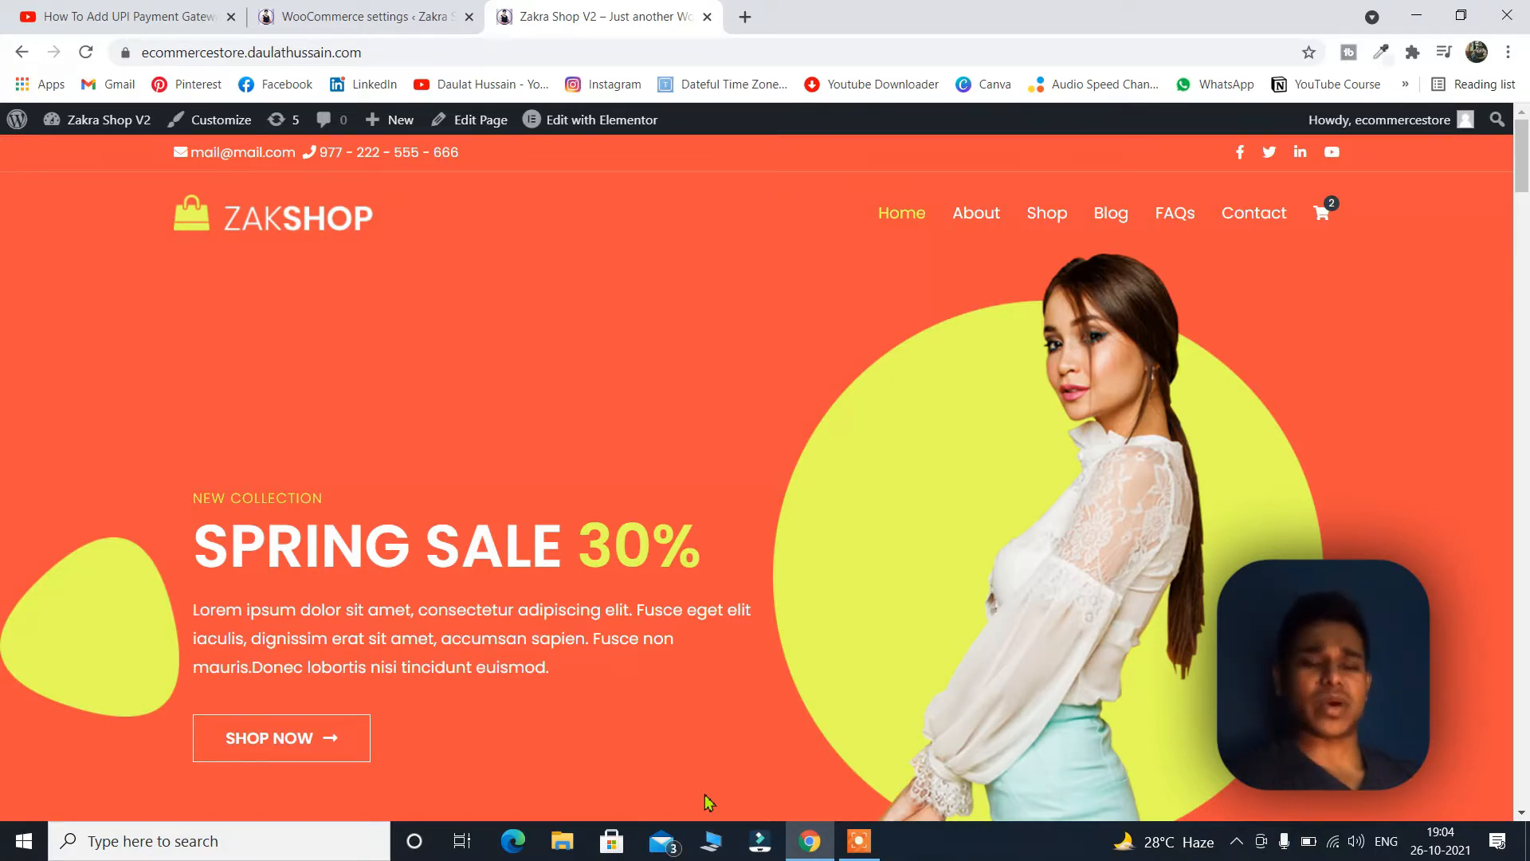
pyautogui.scroll(-3)
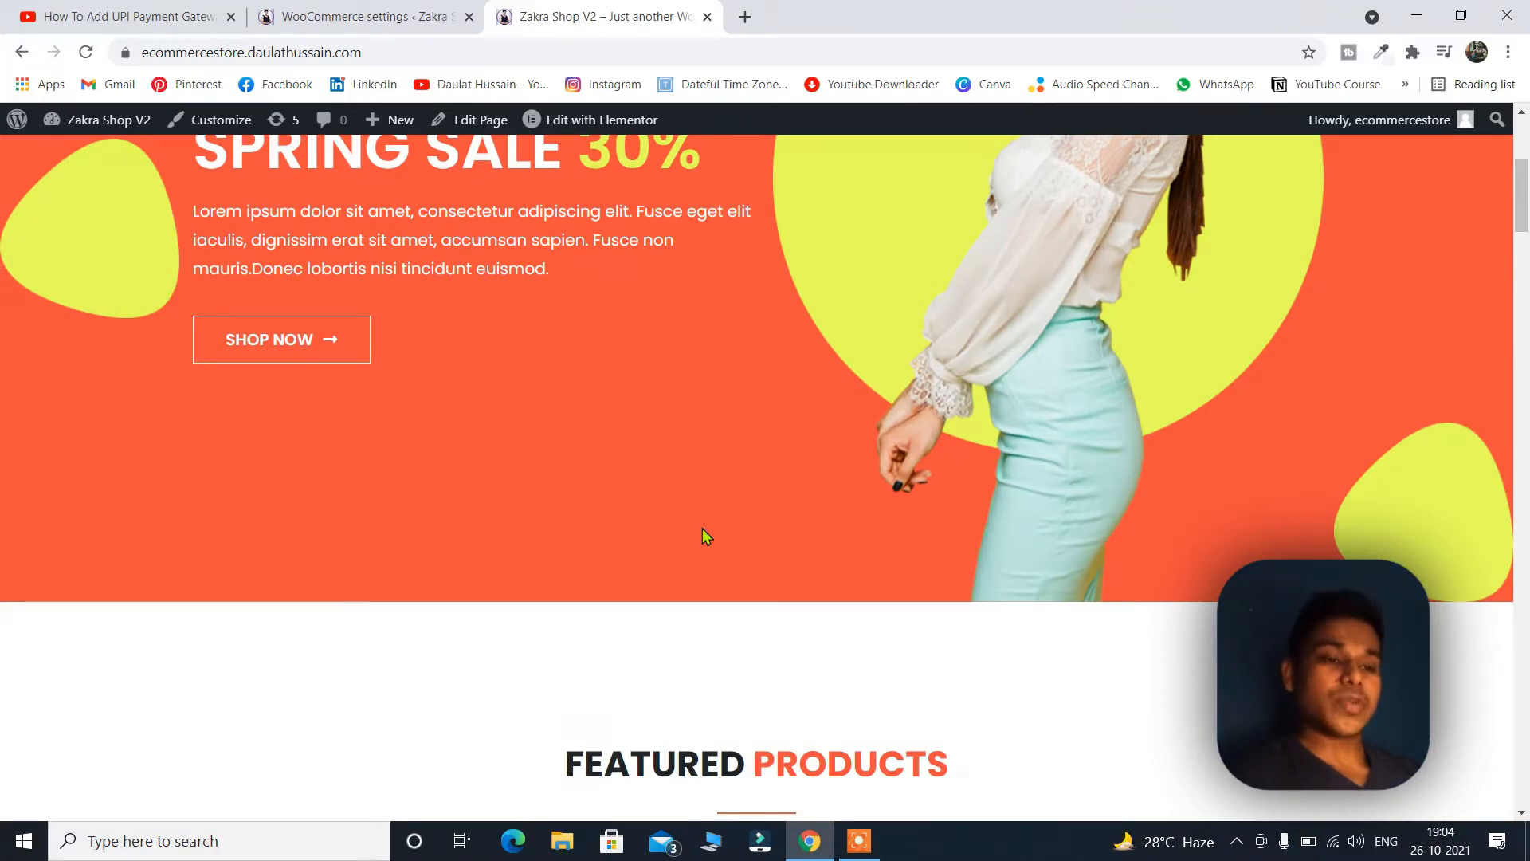
pyautogui.scroll(-3)
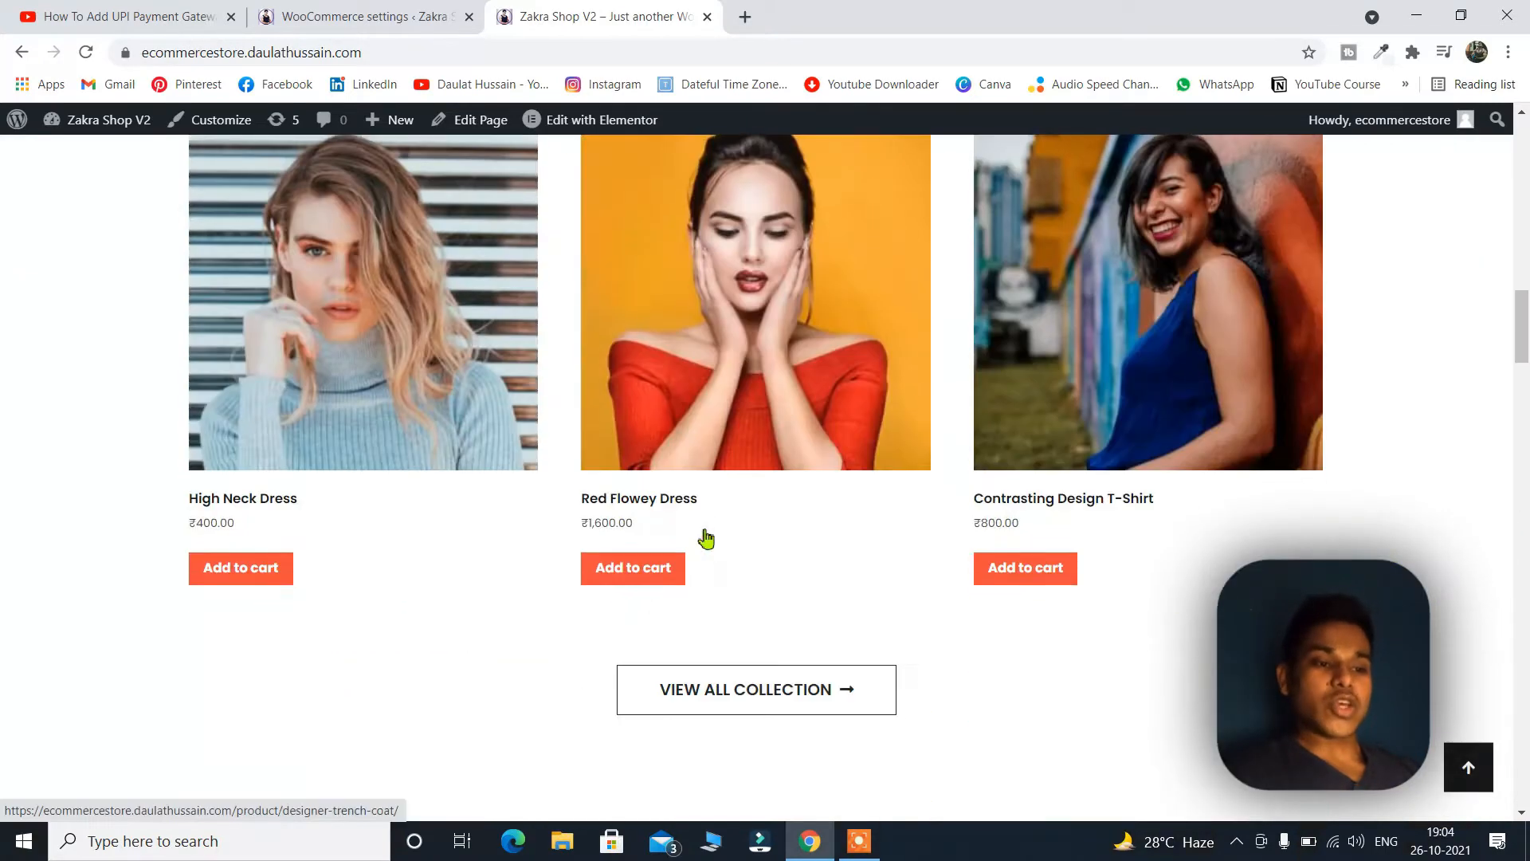
pyautogui.scroll(-3)
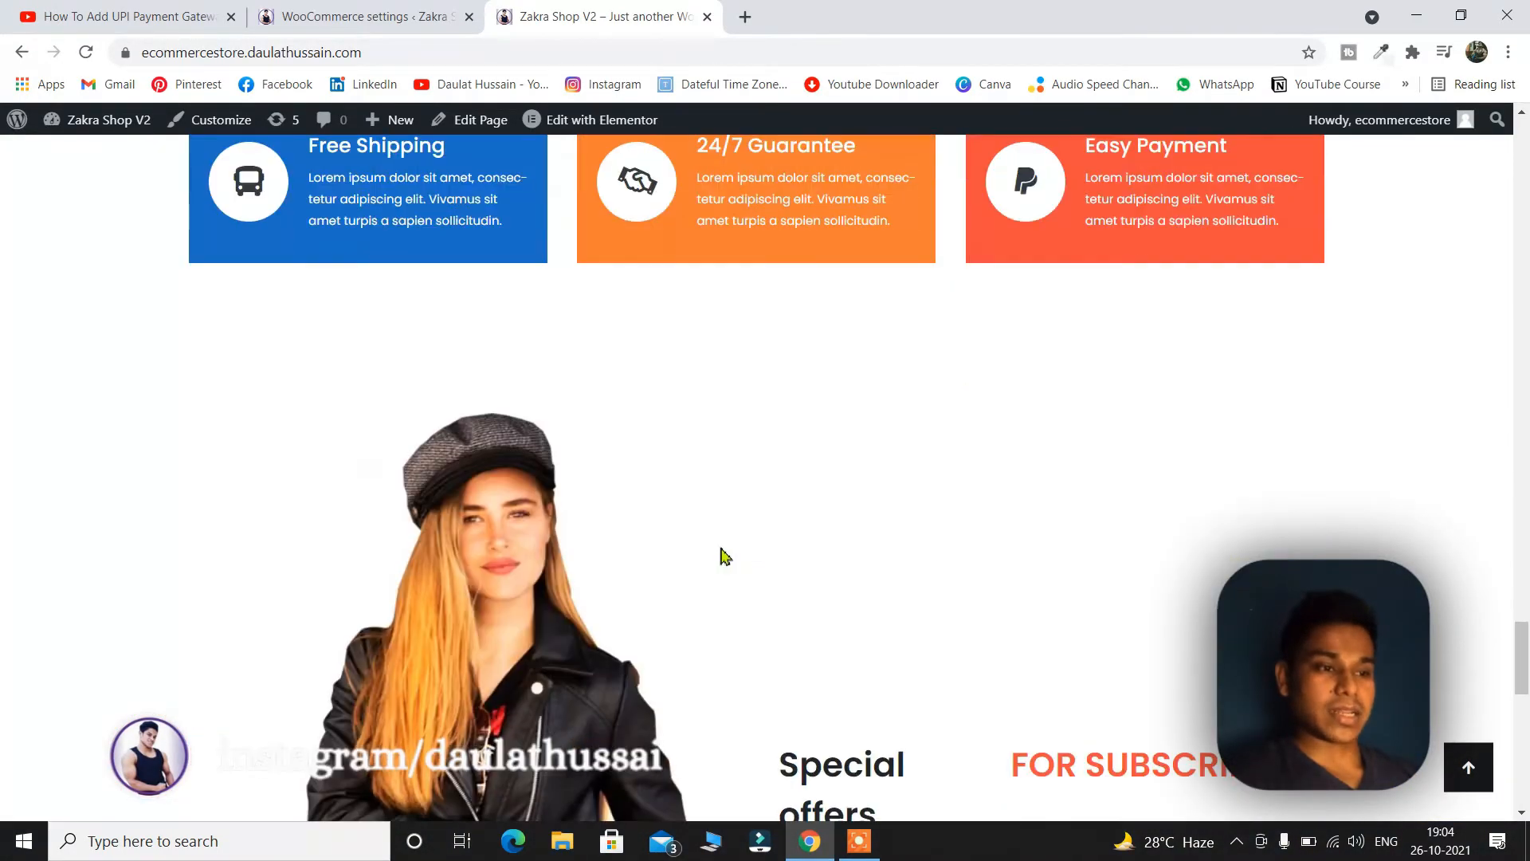
pyautogui.scroll(-3)
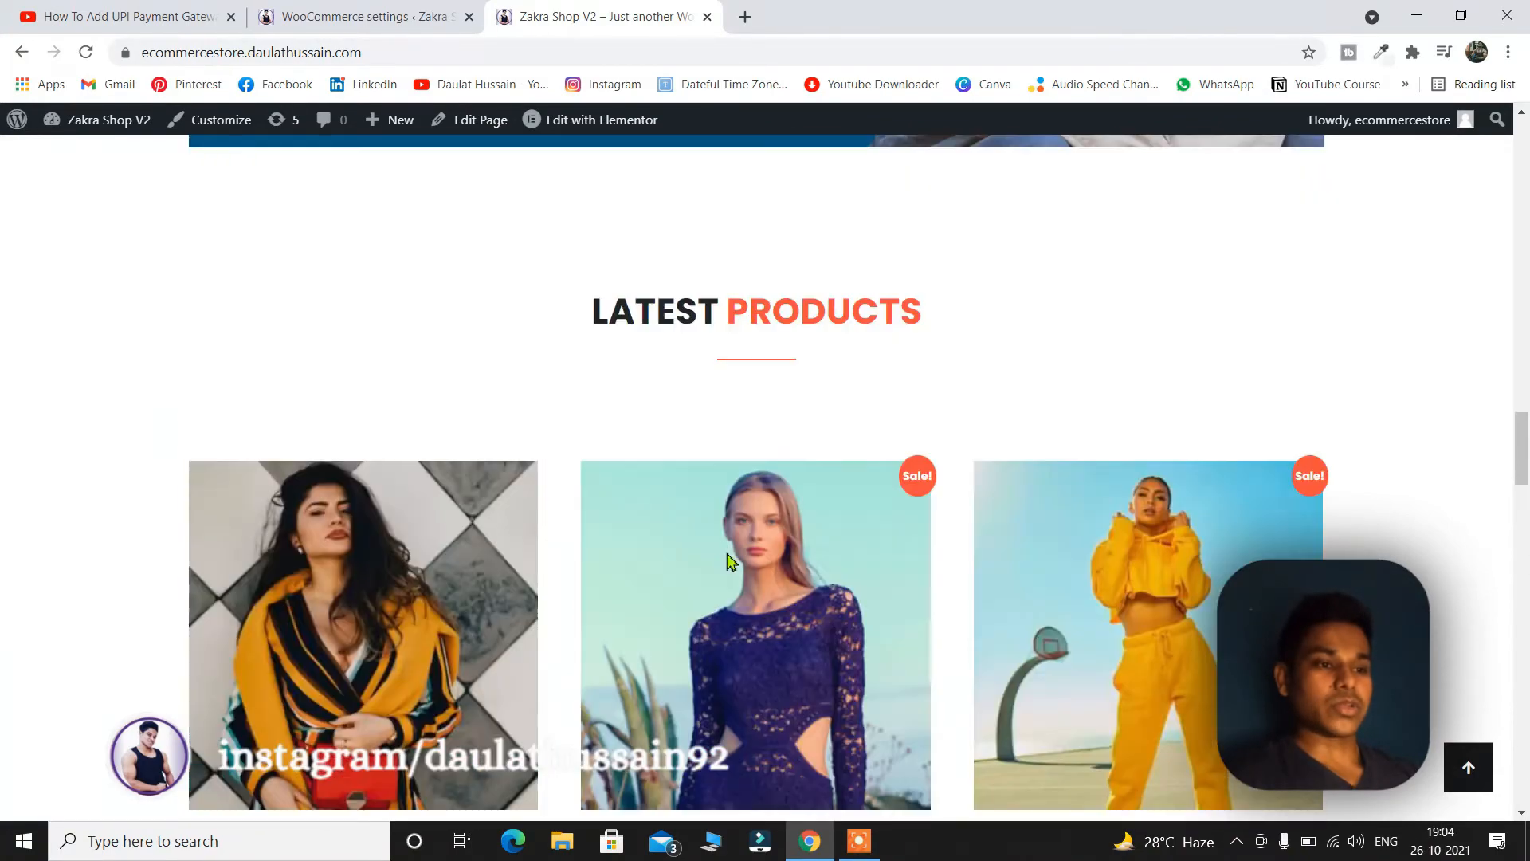
pyautogui.scroll(3)
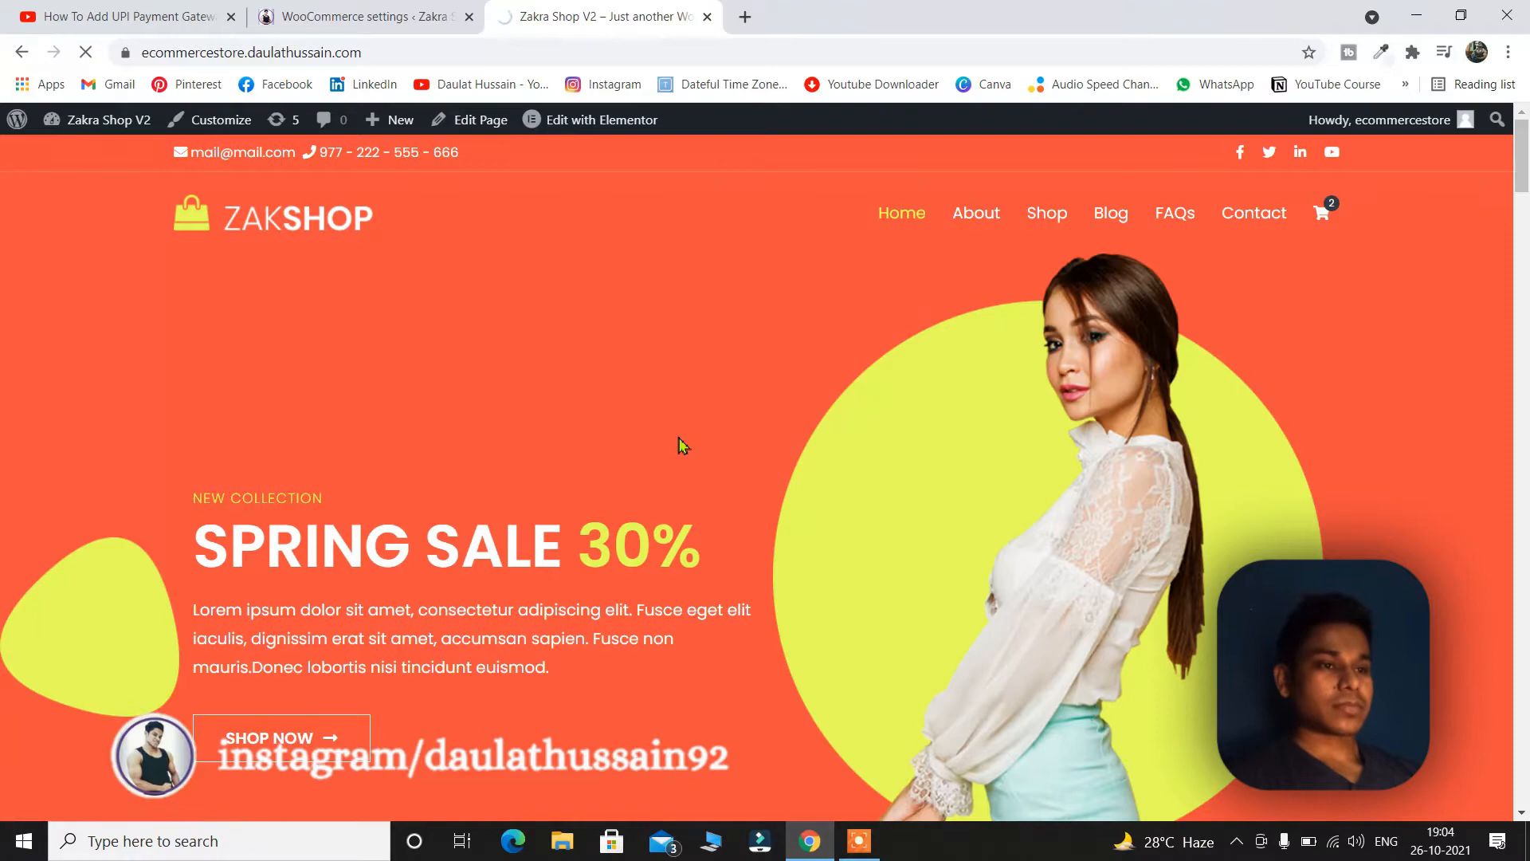
# Open the Bodycon Dress from the Shop listing and go to the cart
pyautogui.click(1046, 213)
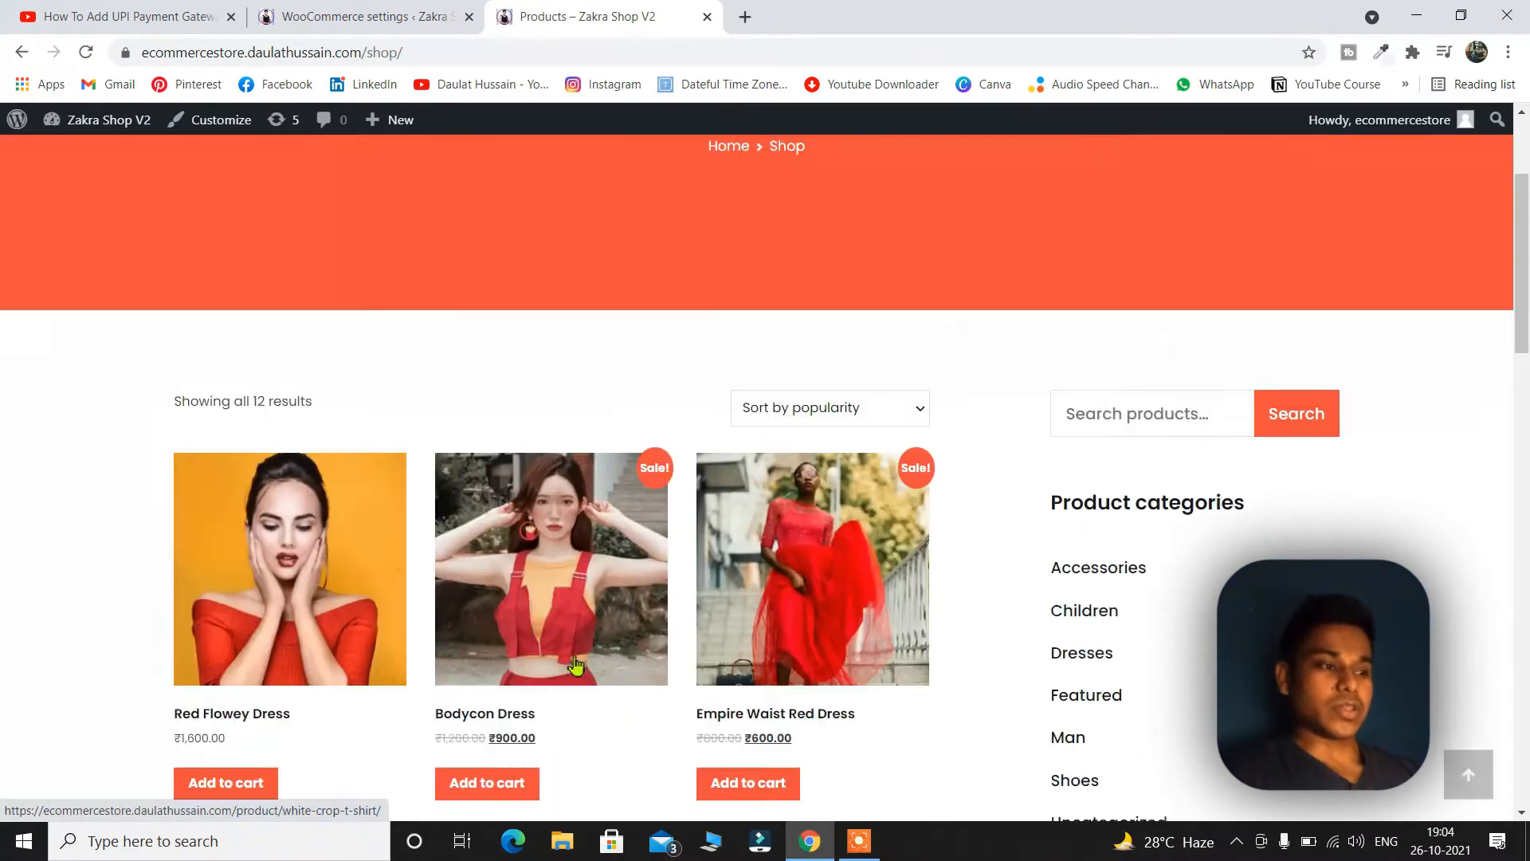
pyautogui.scroll(-3)
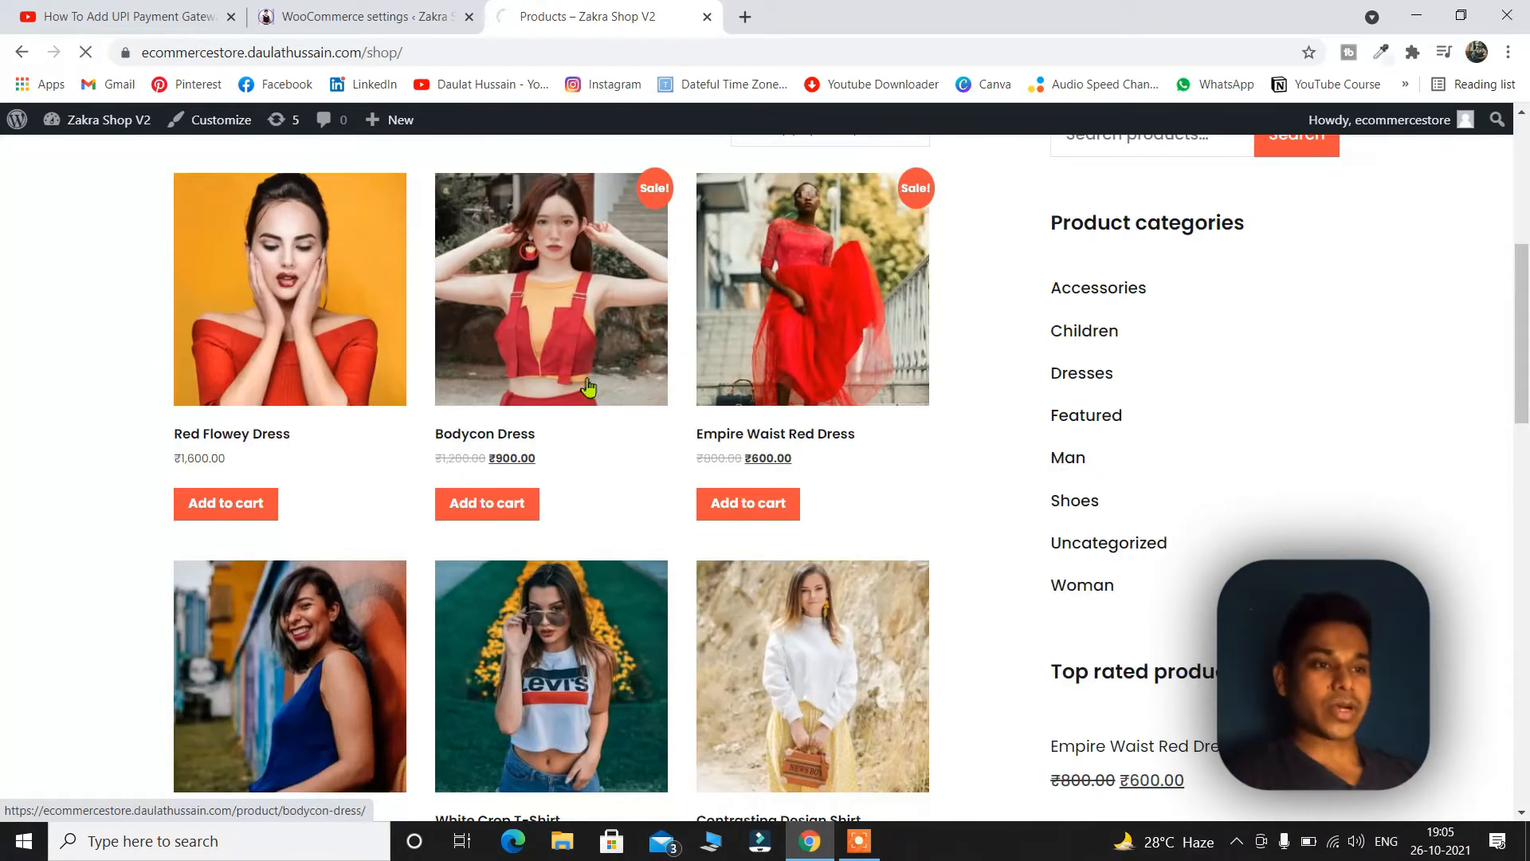
pyautogui.click(550, 289)
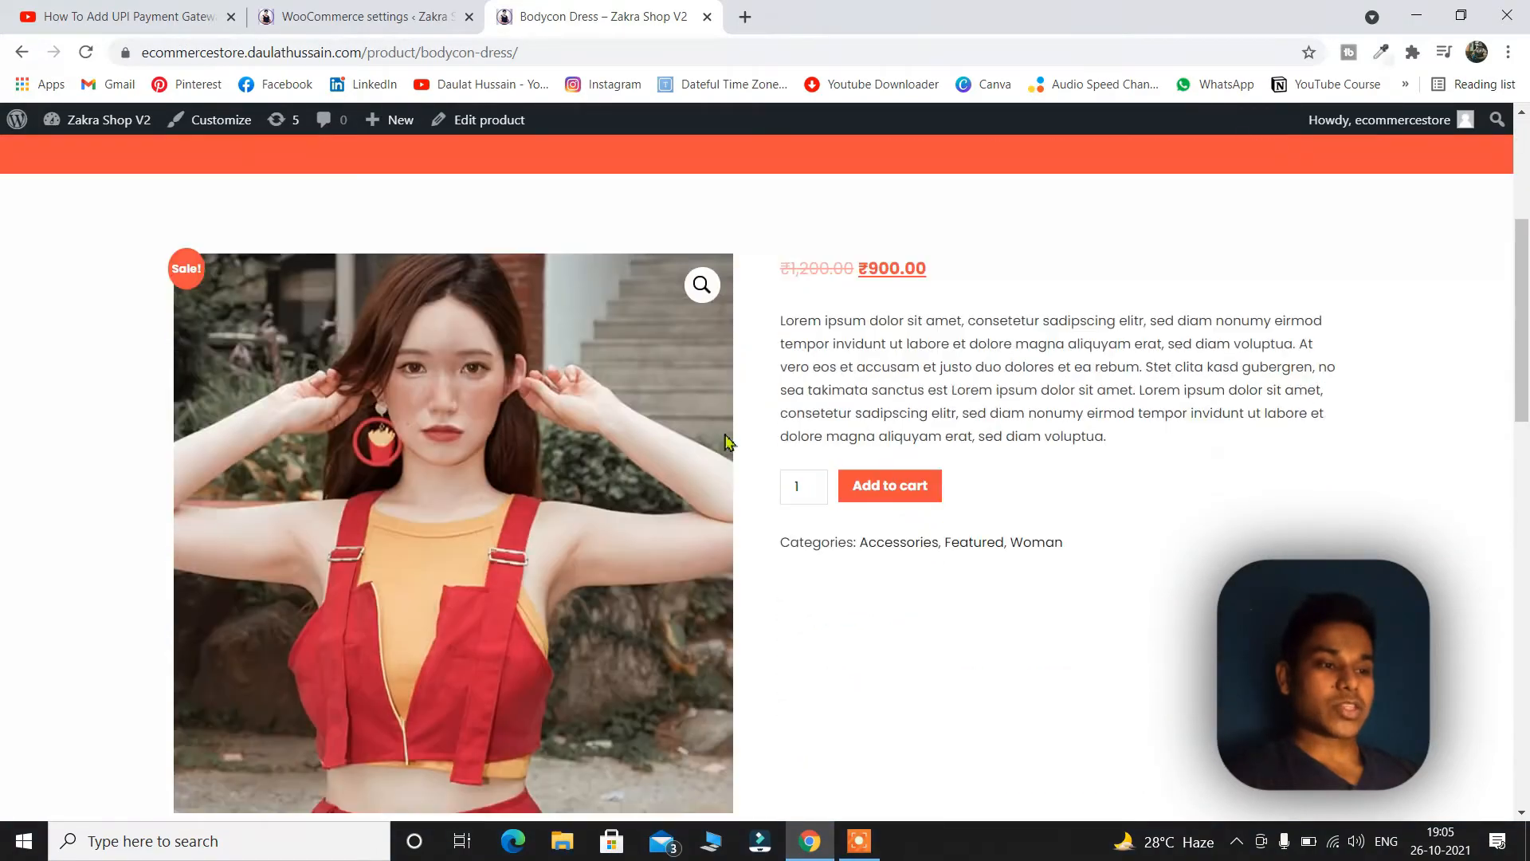
pyautogui.scroll(-3)
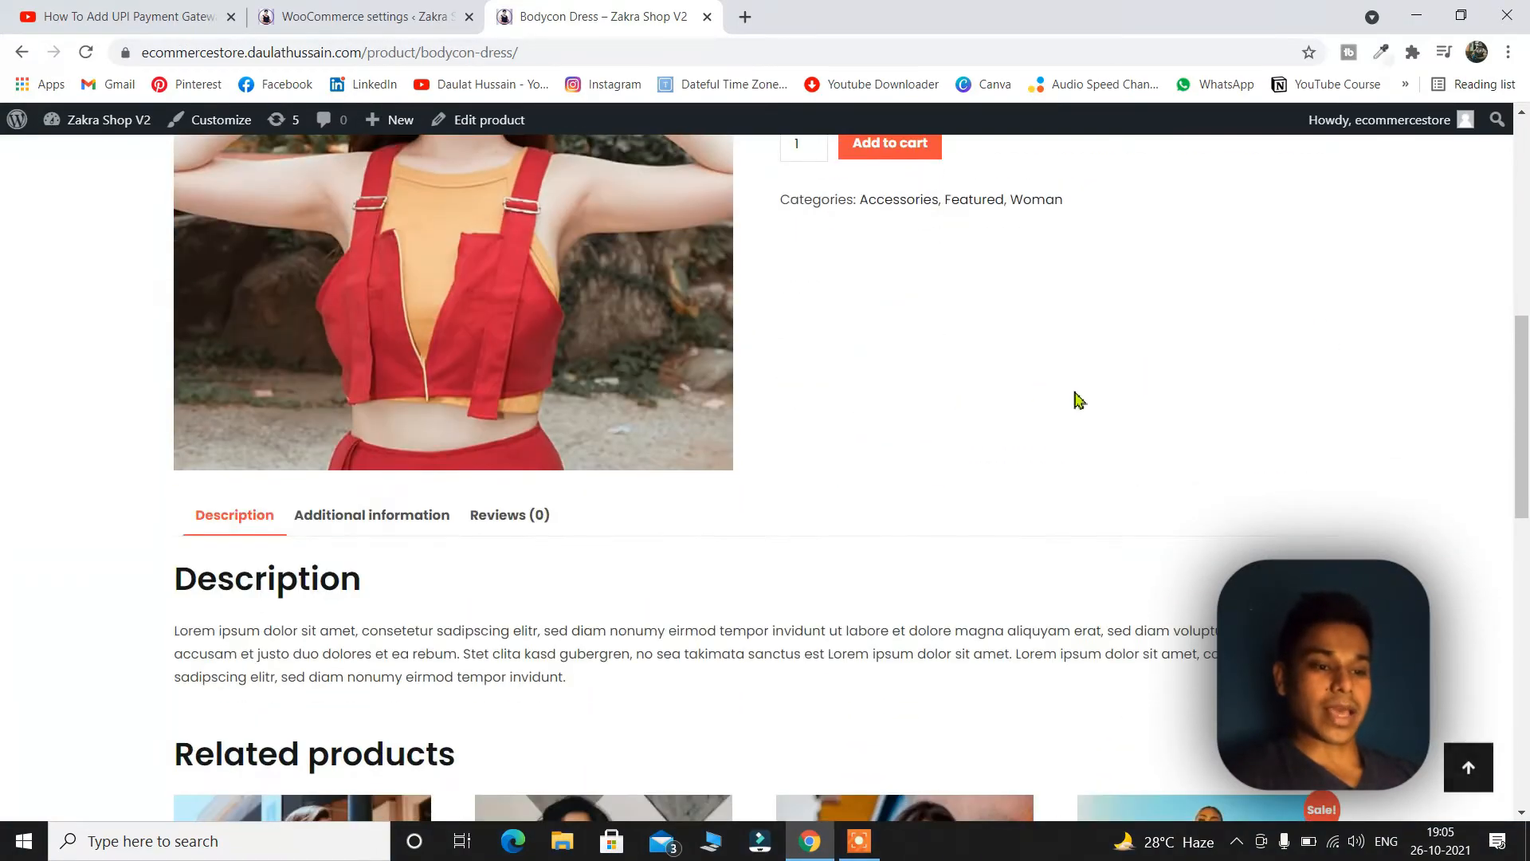
pyautogui.scroll(3)
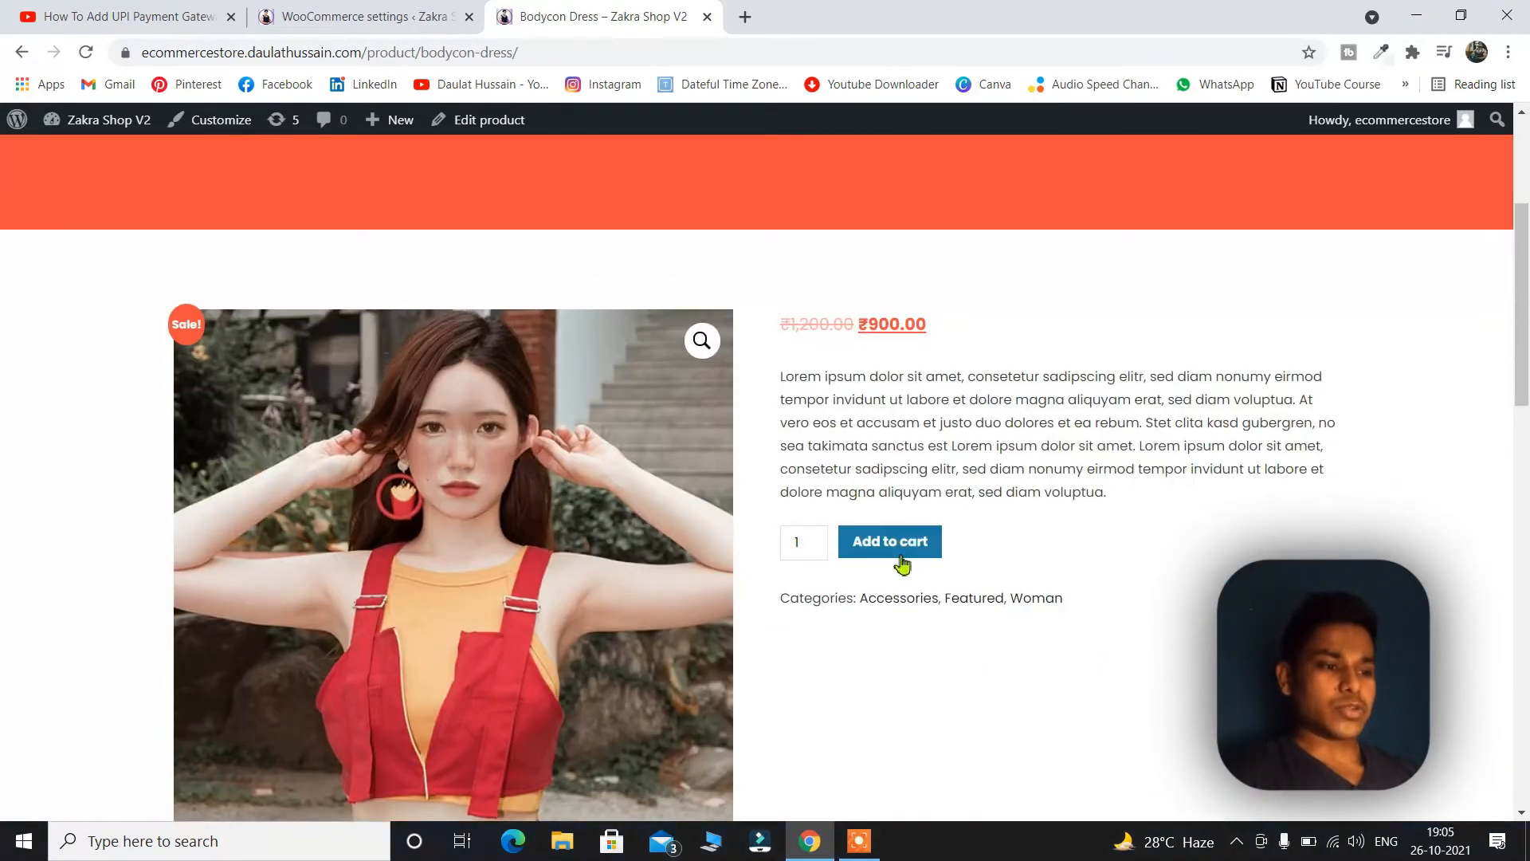
pyautogui.scroll(3)
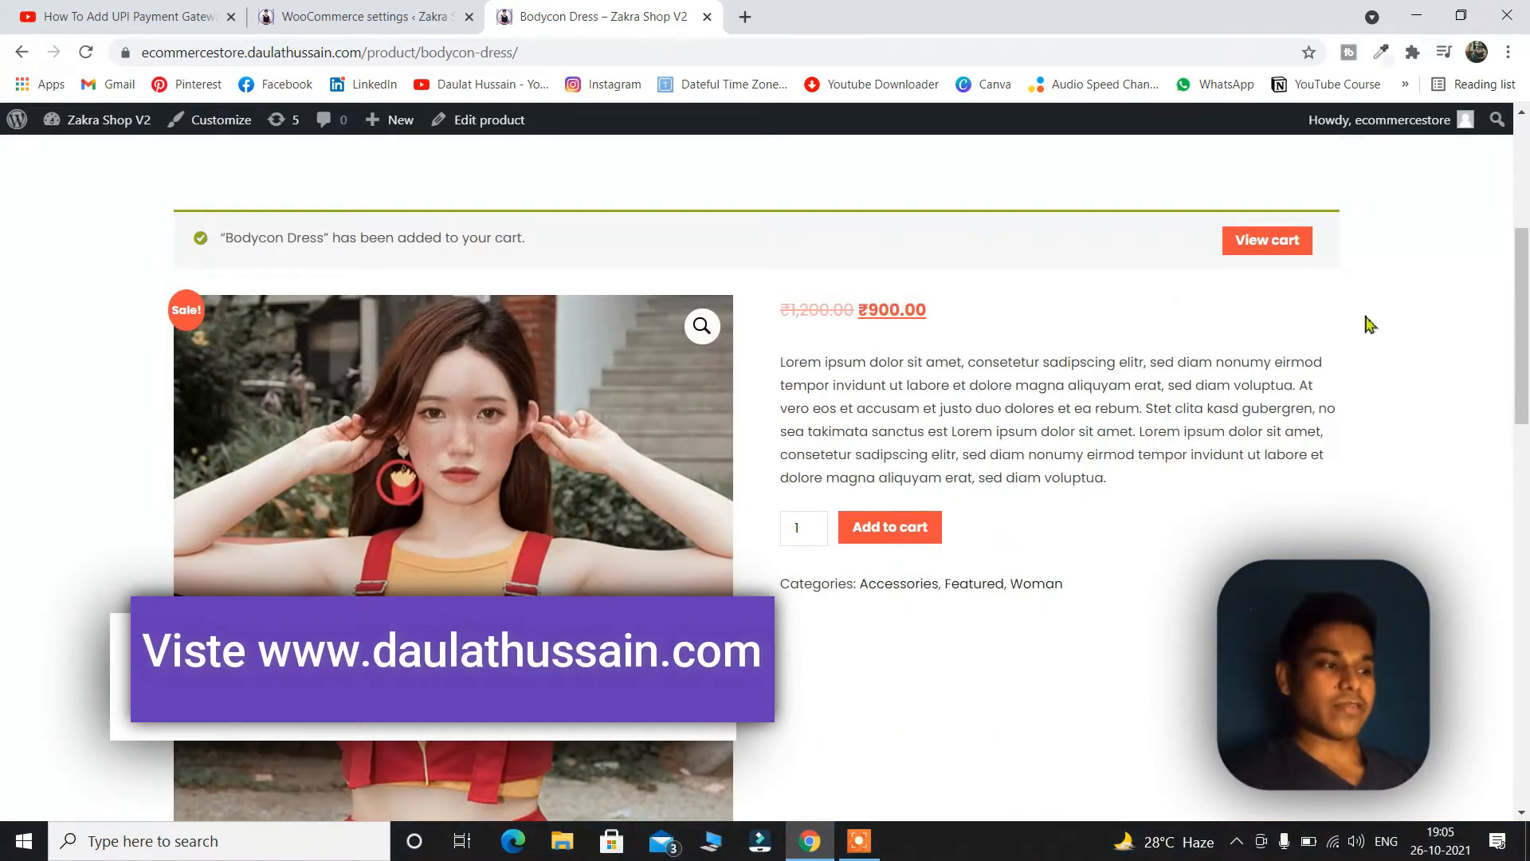
pyautogui.click(1266, 240)
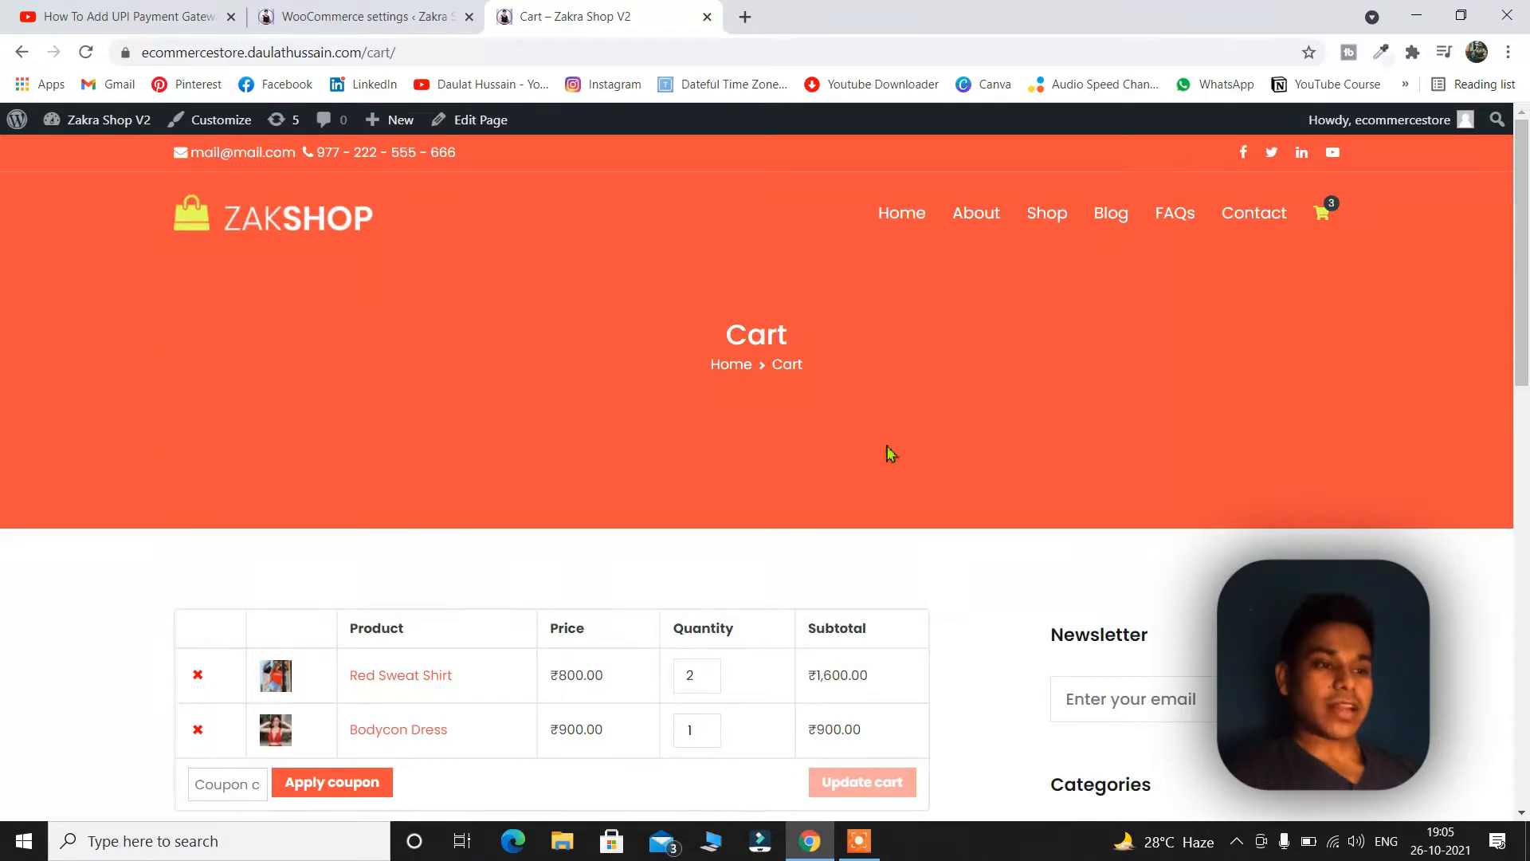
# Proceed to checkout and review the ₹2,500 order showing no payment methods
pyautogui.scroll(-3)
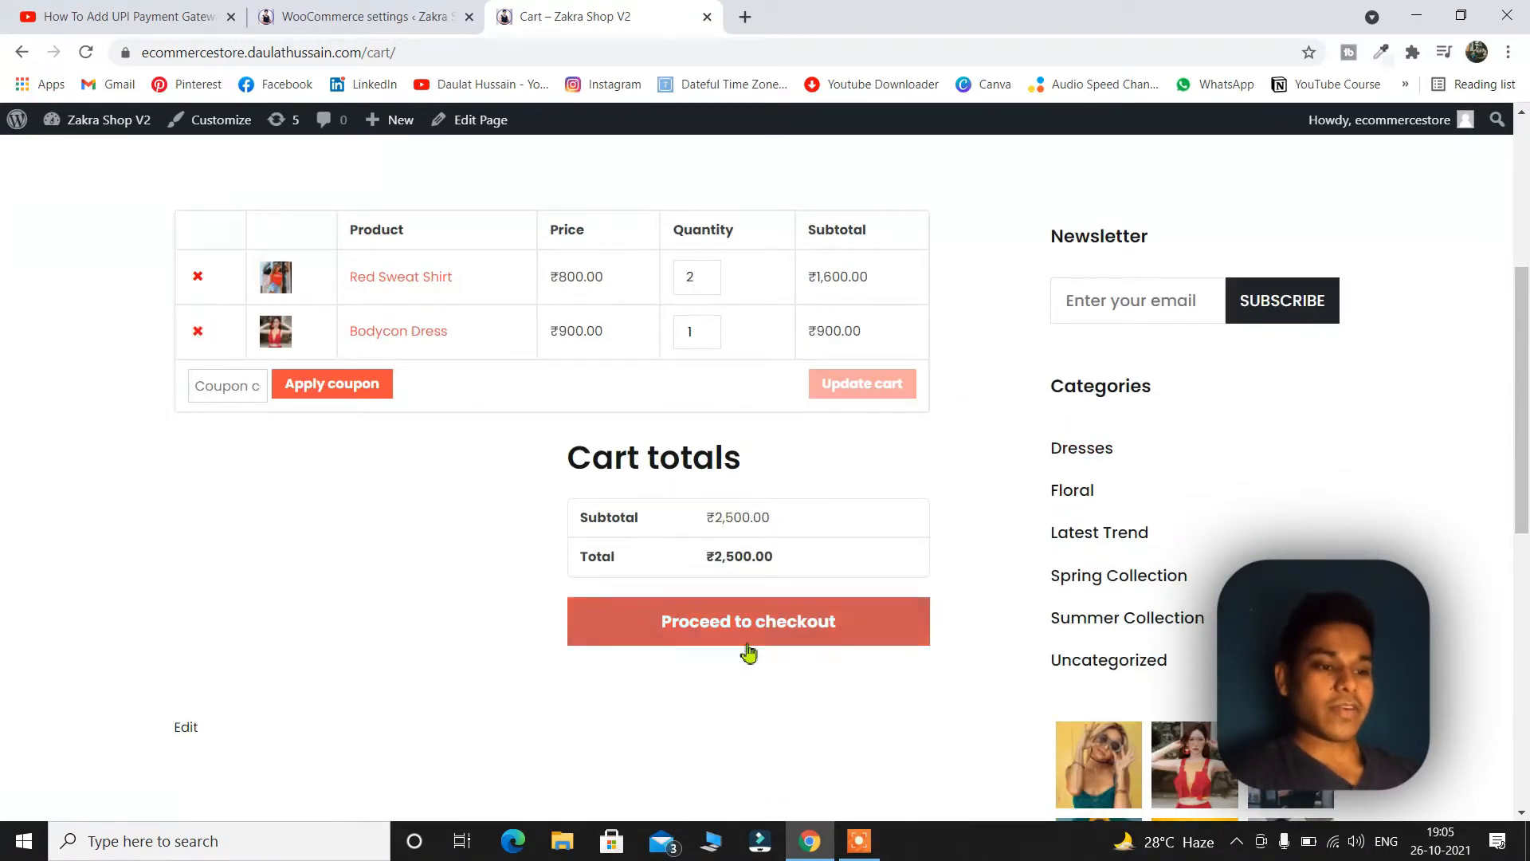
pyautogui.click(747, 621)
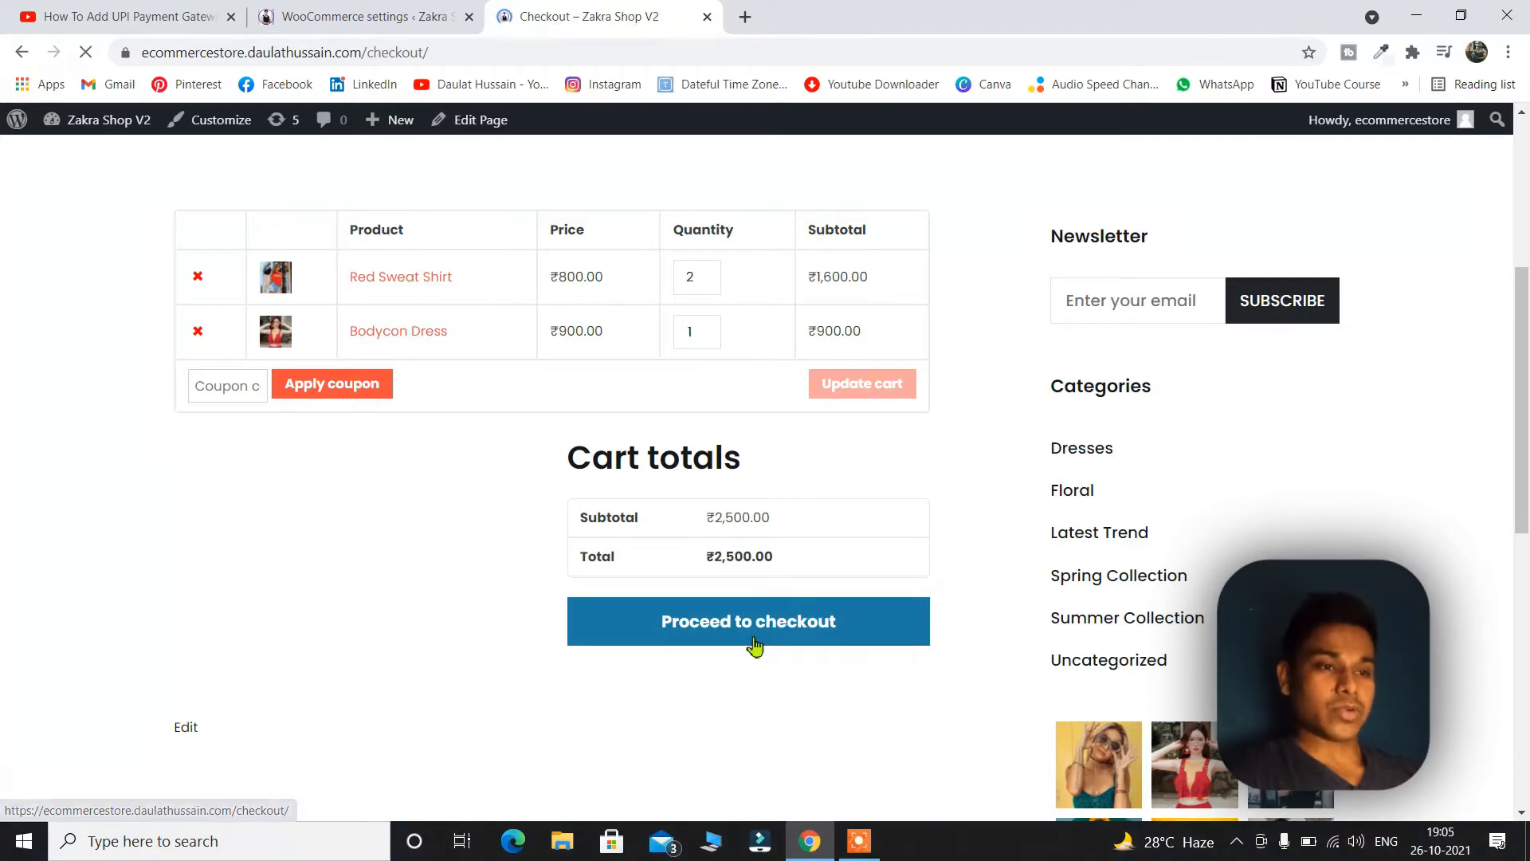
pyautogui.click(749, 620)
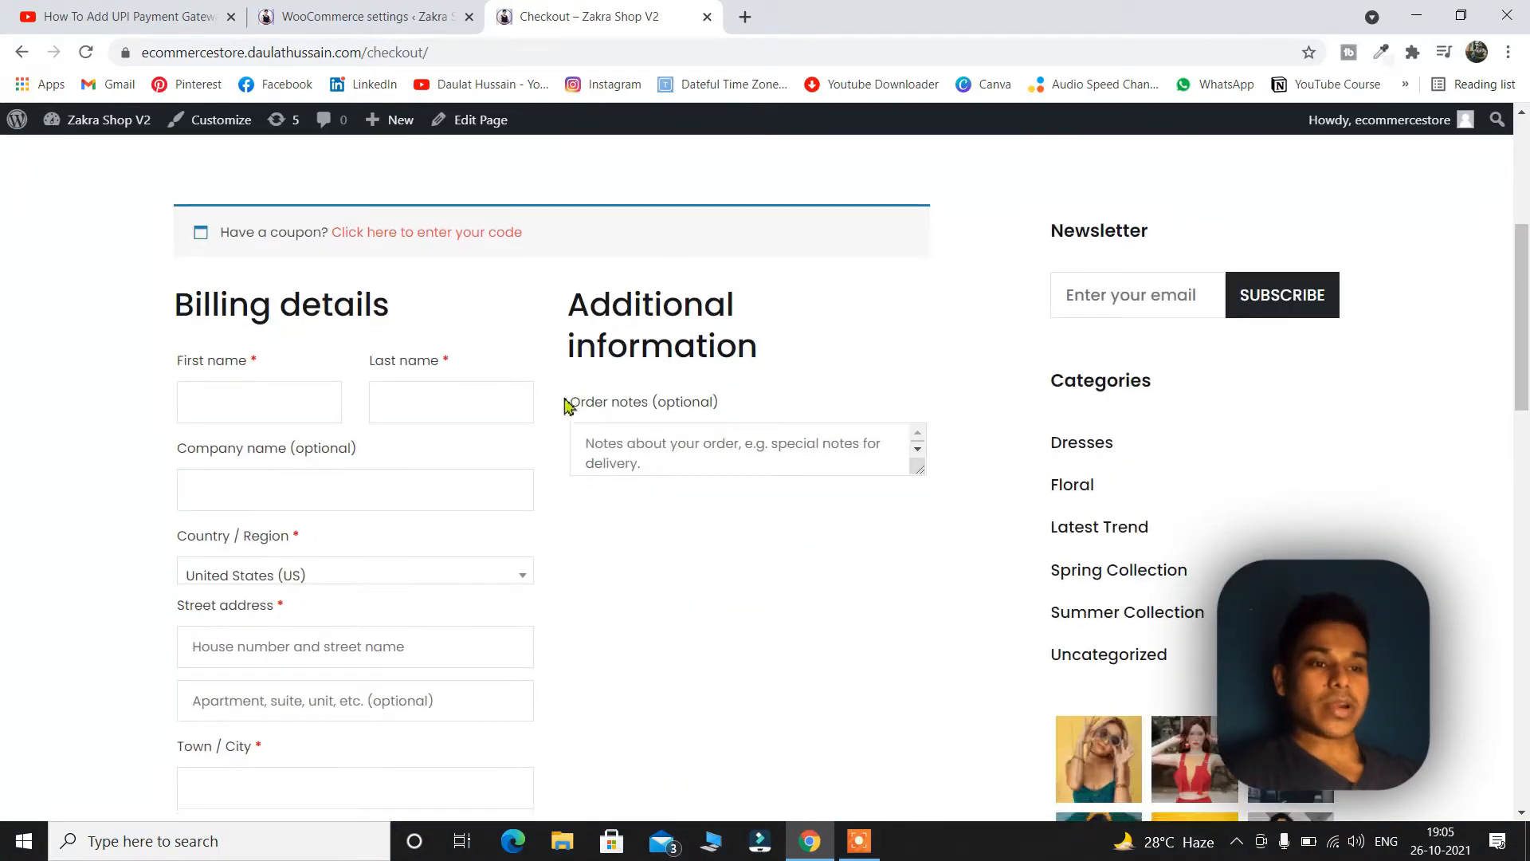
pyautogui.scroll(-3)
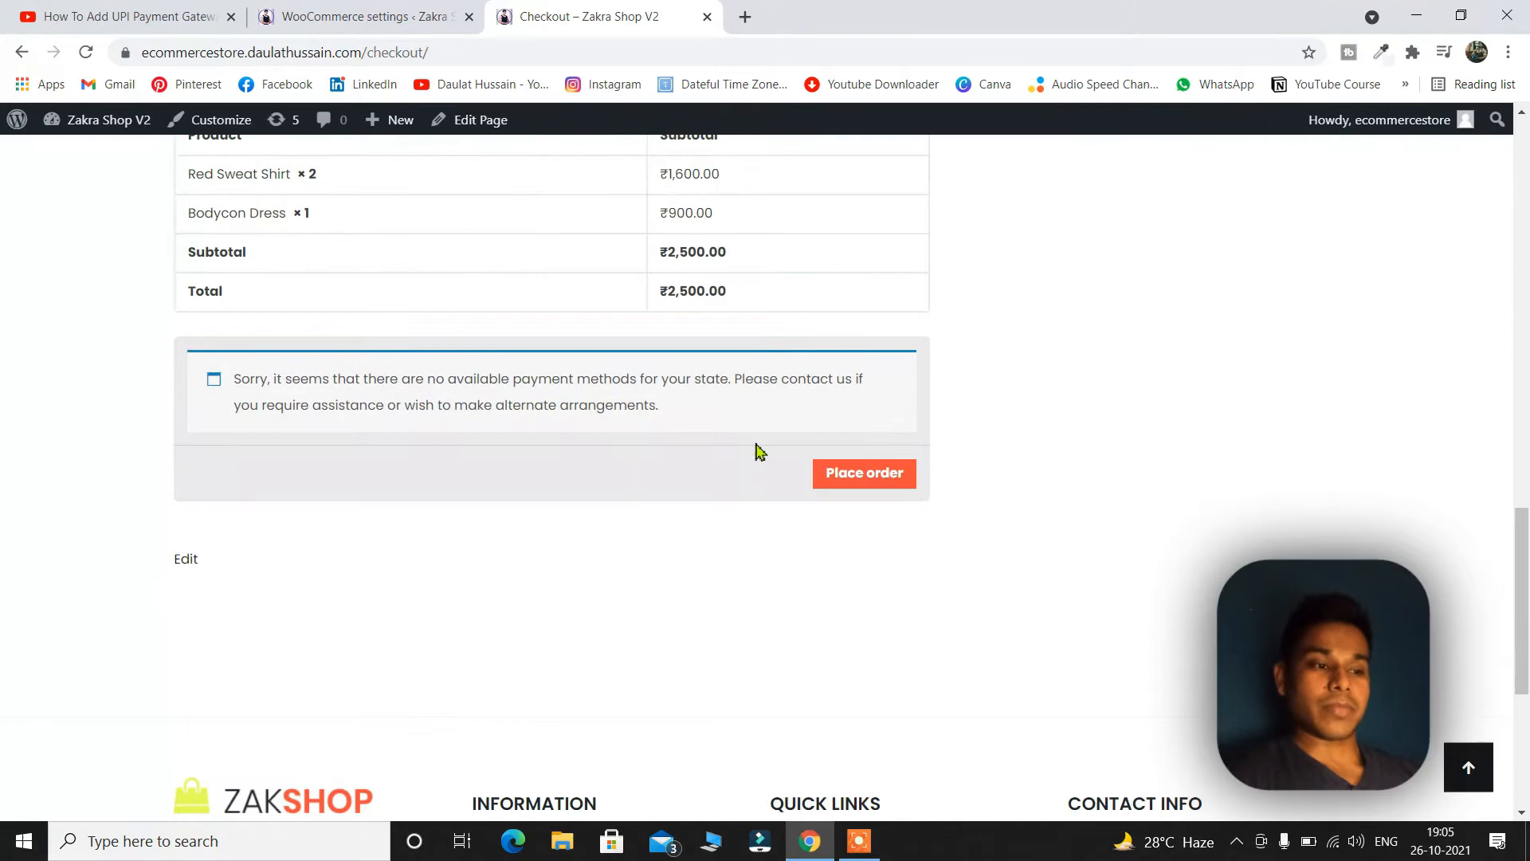
pyautogui.scroll(3)
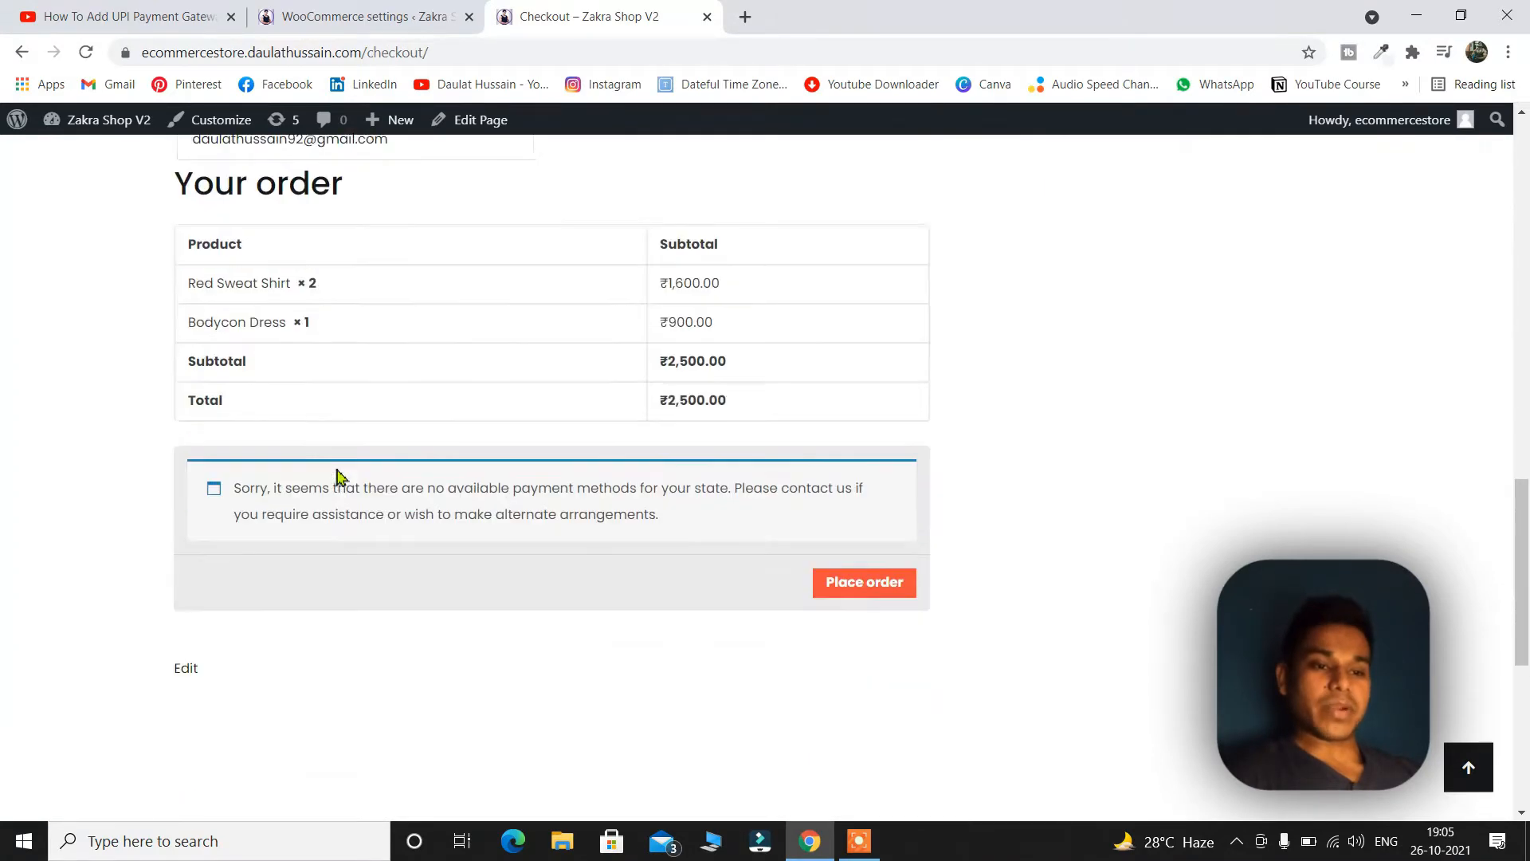
pyautogui.scroll(-3)
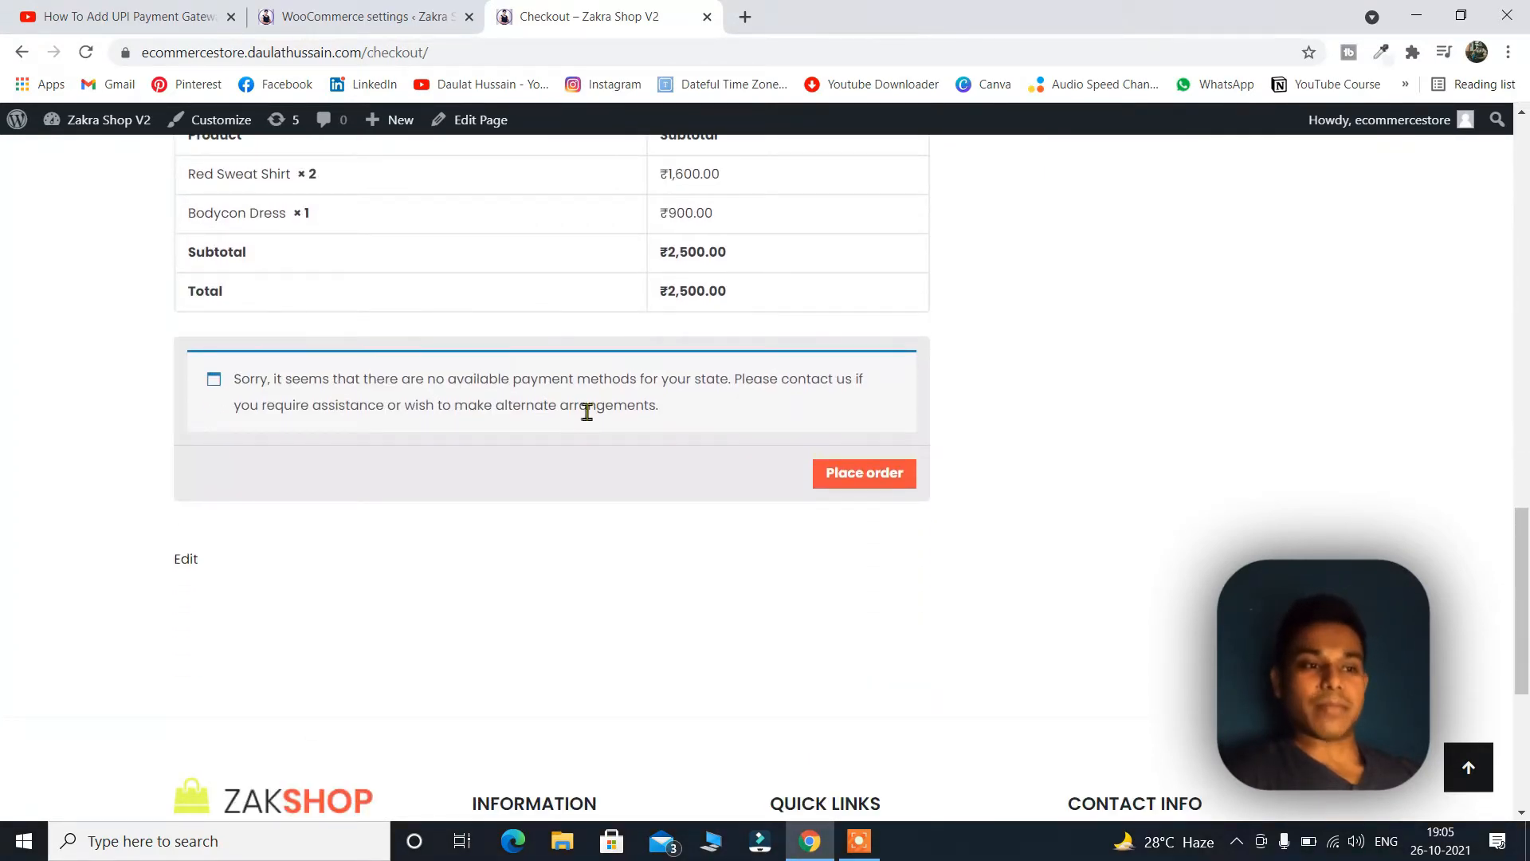
pyautogui.scroll(3)
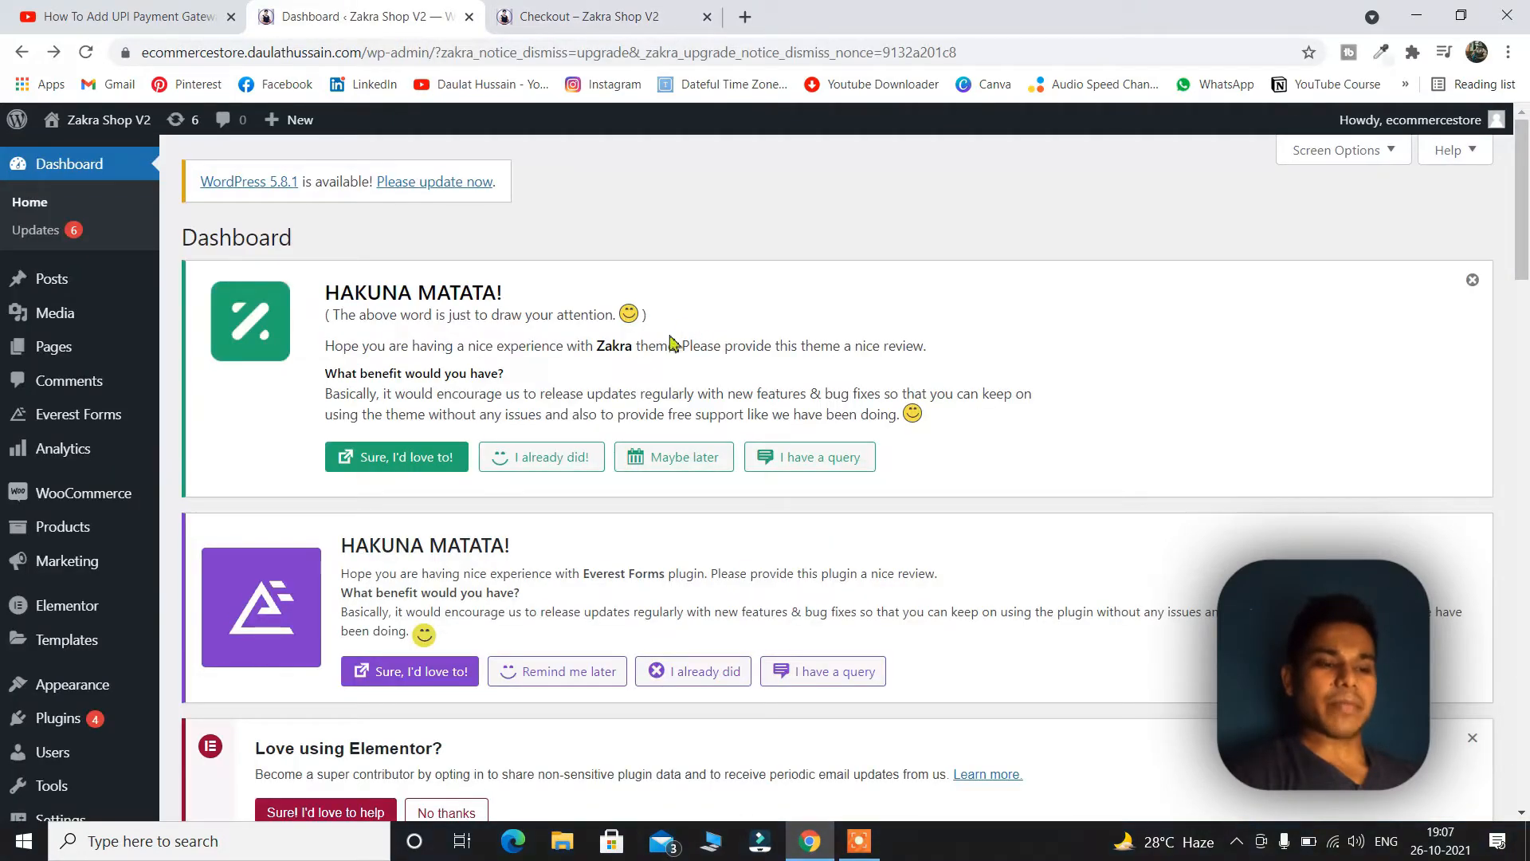
# Search the Add Plugins page for 'upi'
pyautogui.scroll(-3)
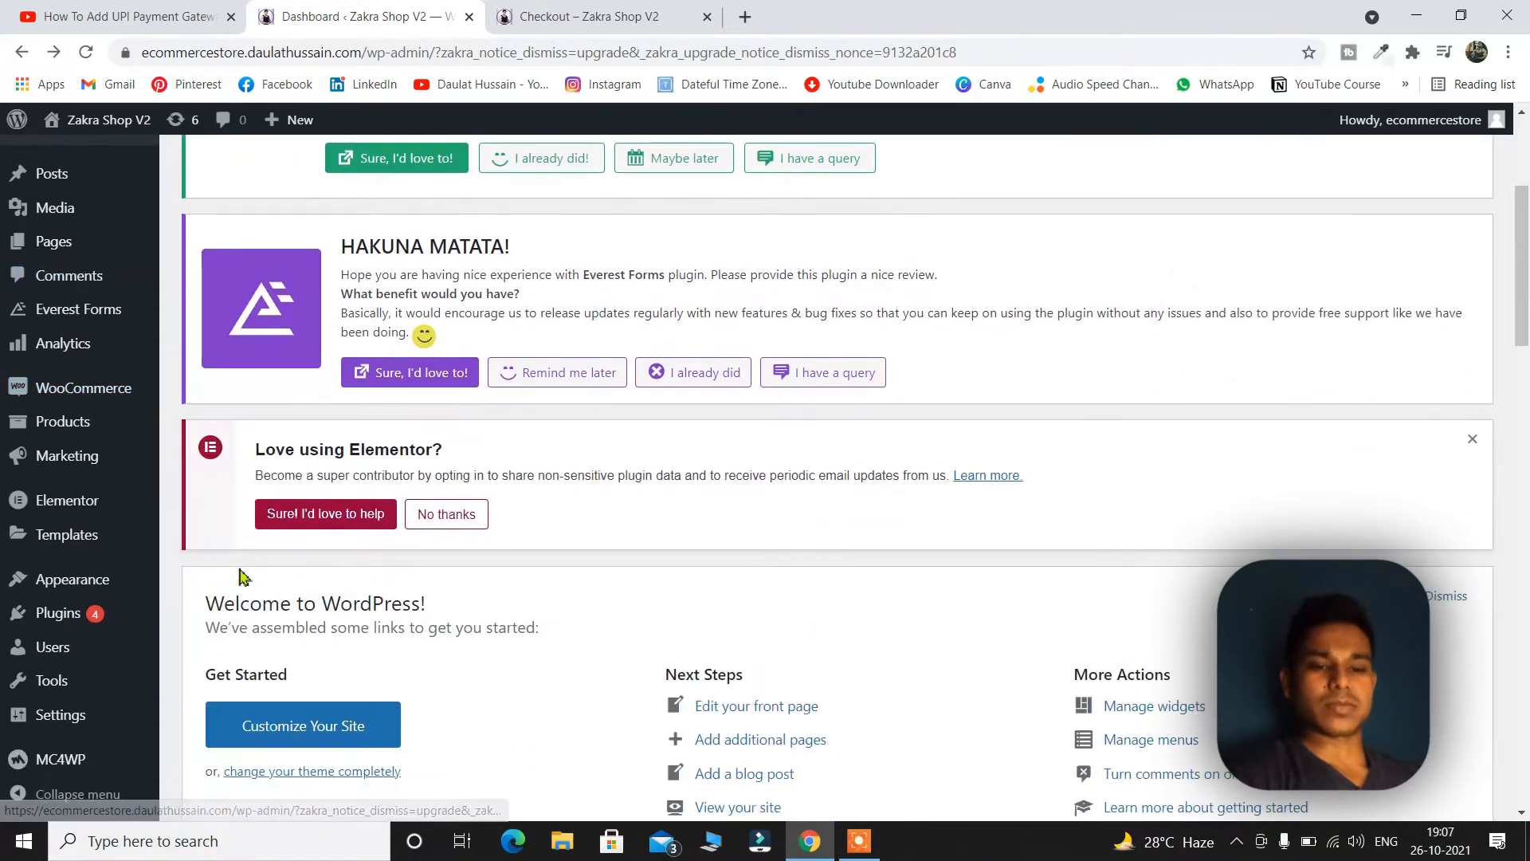
pyautogui.click(57, 612)
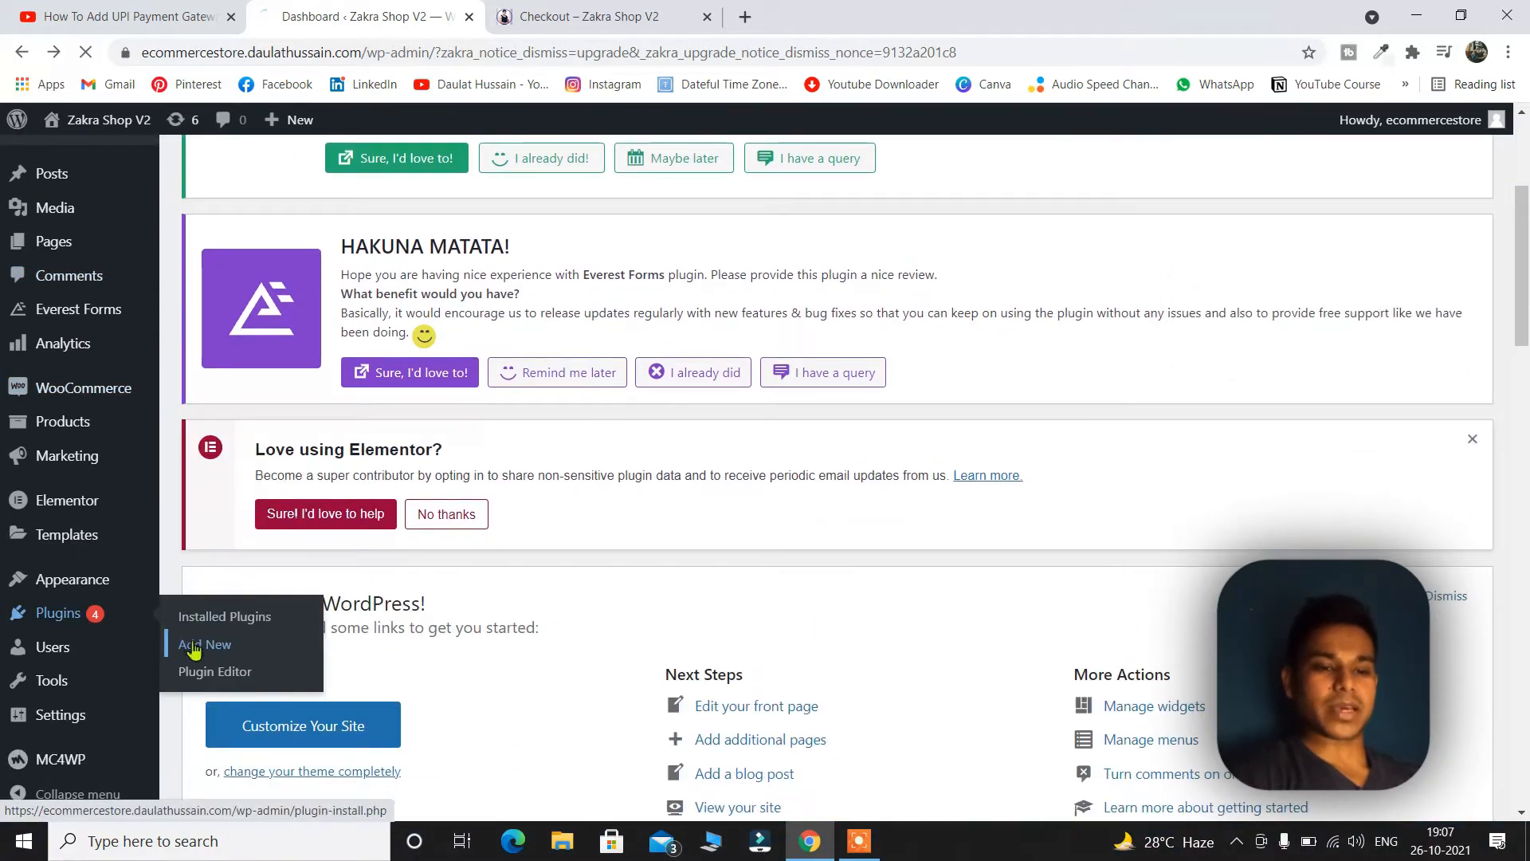
pyautogui.click(204, 644)
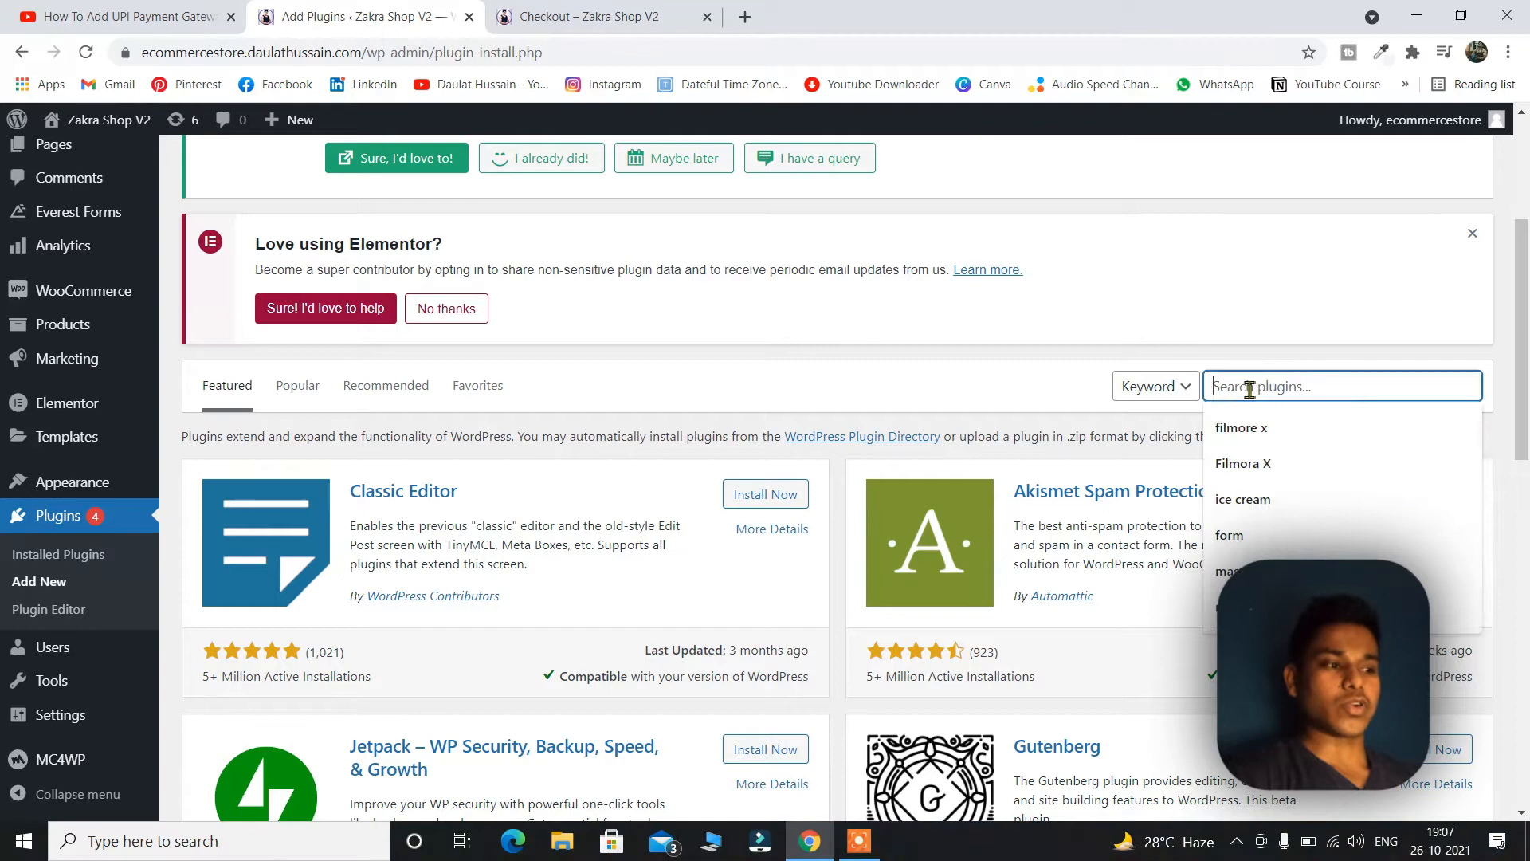
pyautogui.write('upi')
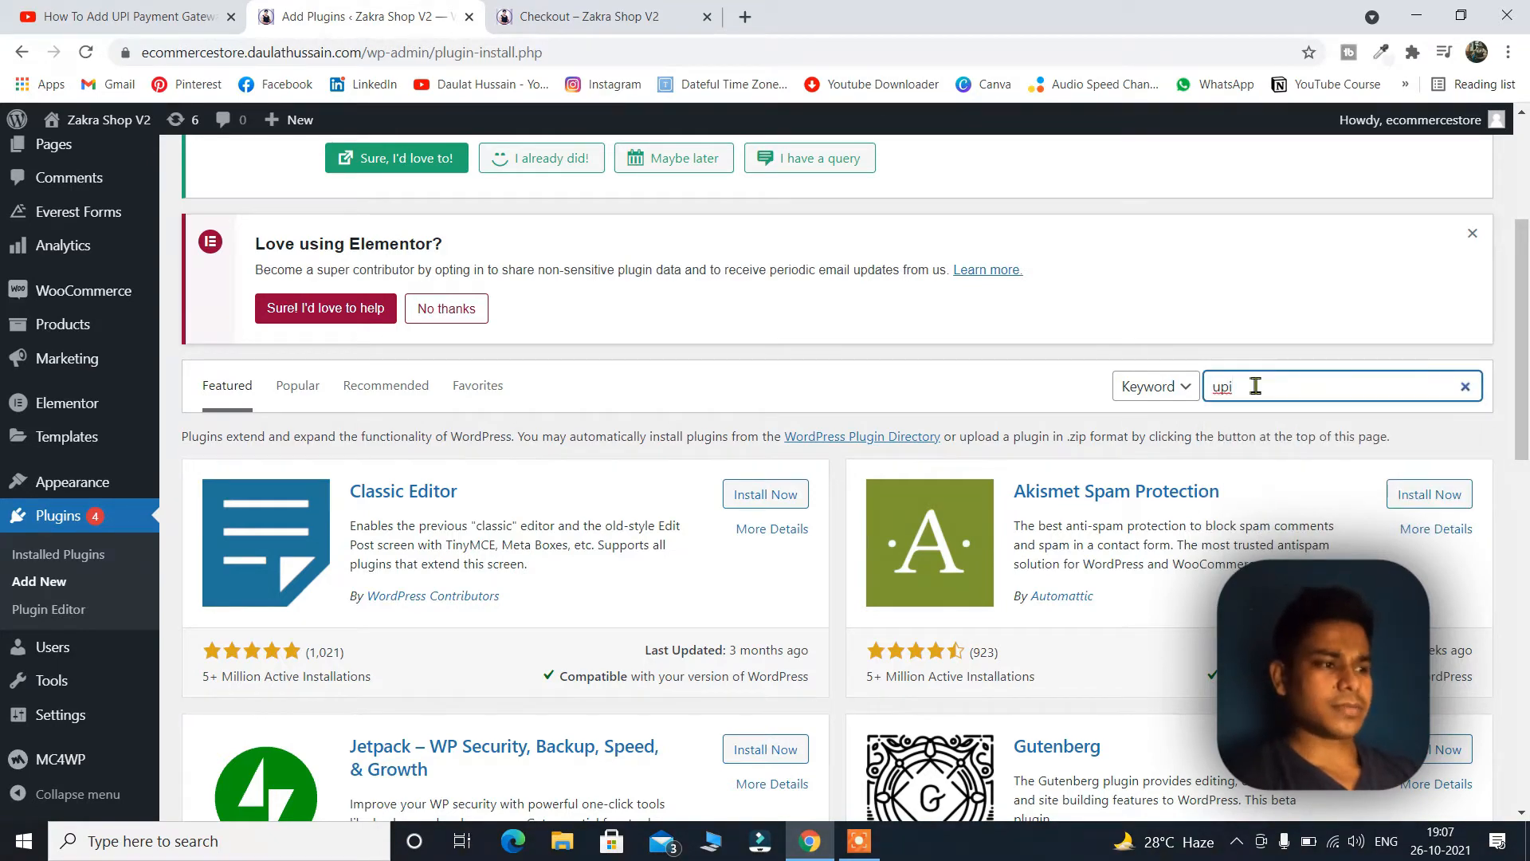
pyautogui.press('Return')
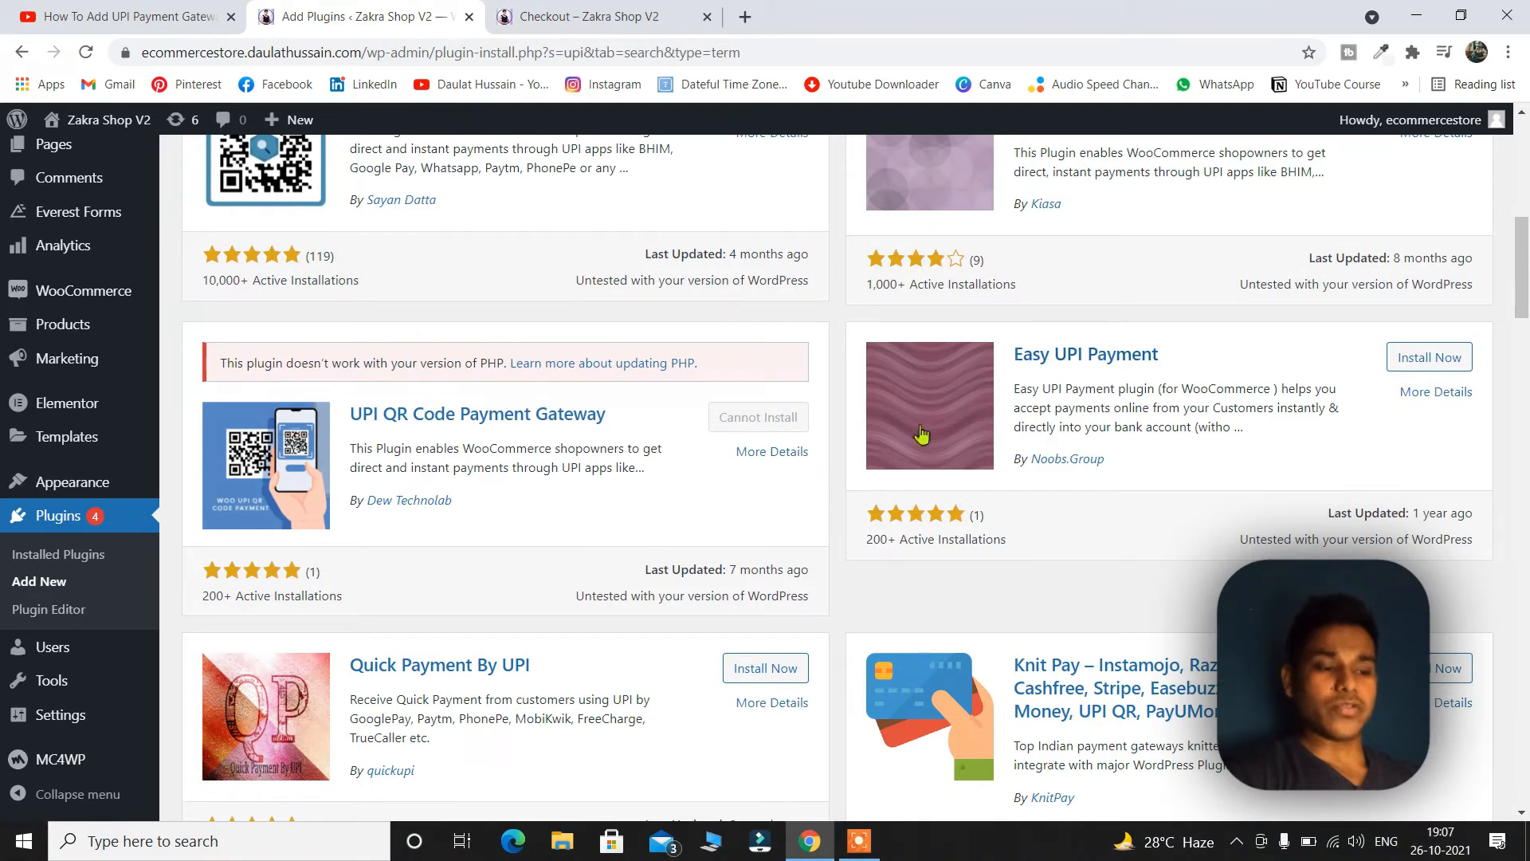
# Install and activate UPI QR Code Payment Gateway by Sayan Datta
pyautogui.scroll(3)
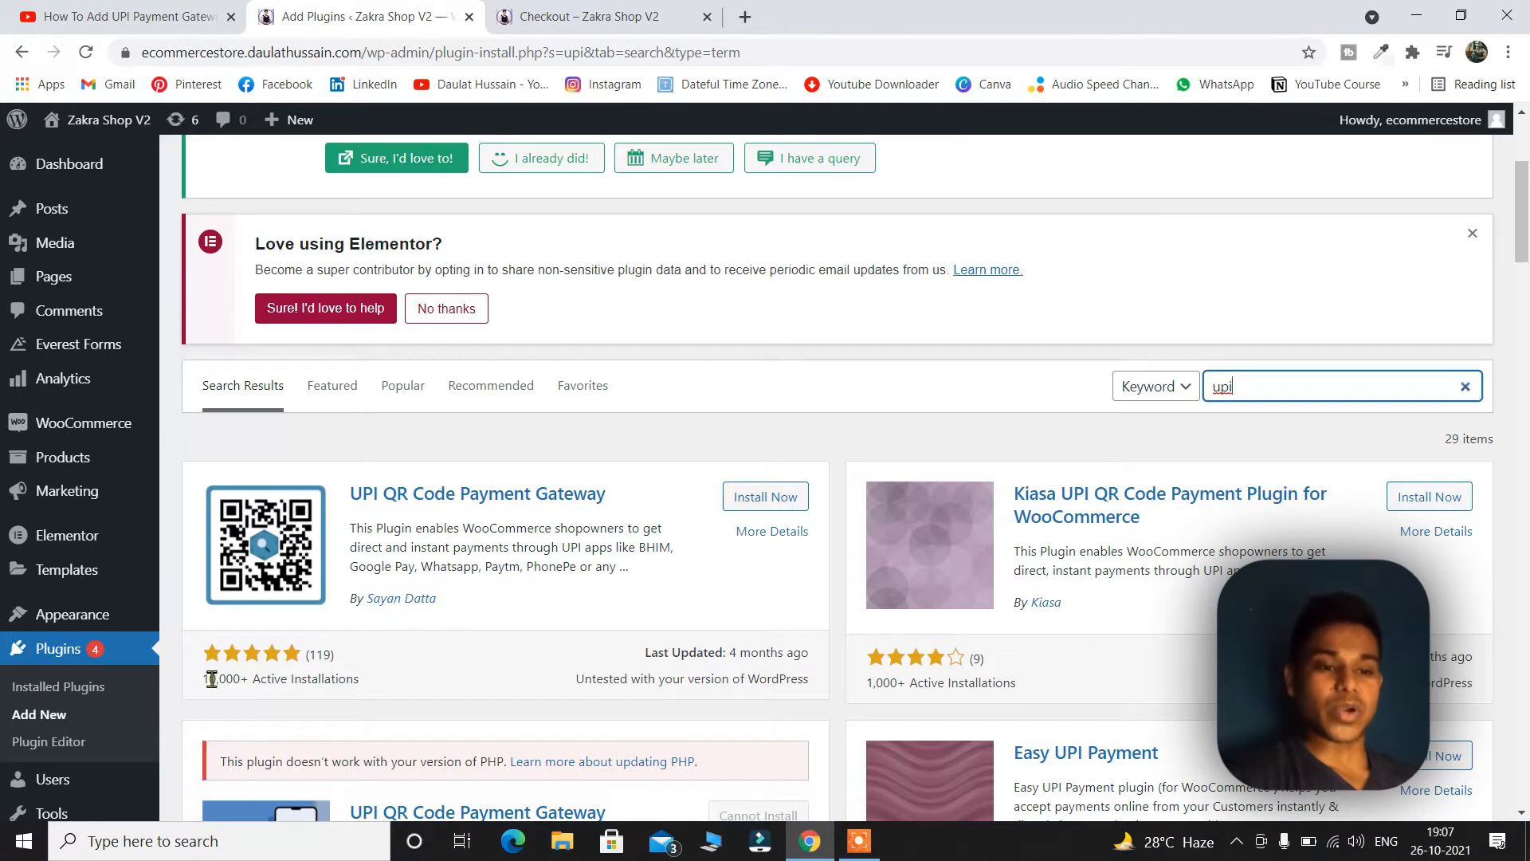
pyautogui.moveTo(249, 670)
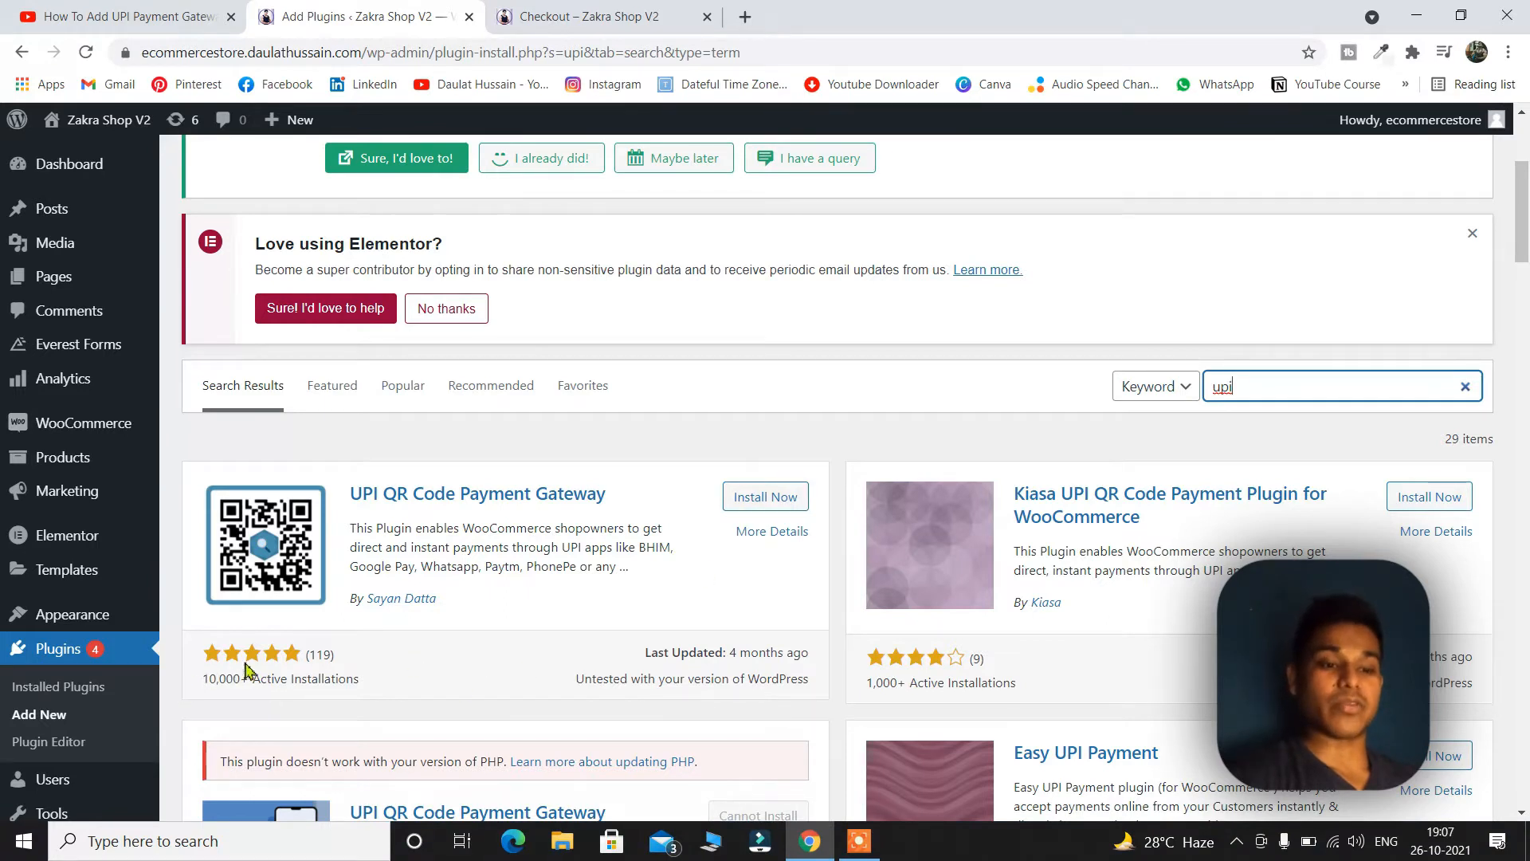
pyautogui.moveTo(423, 578)
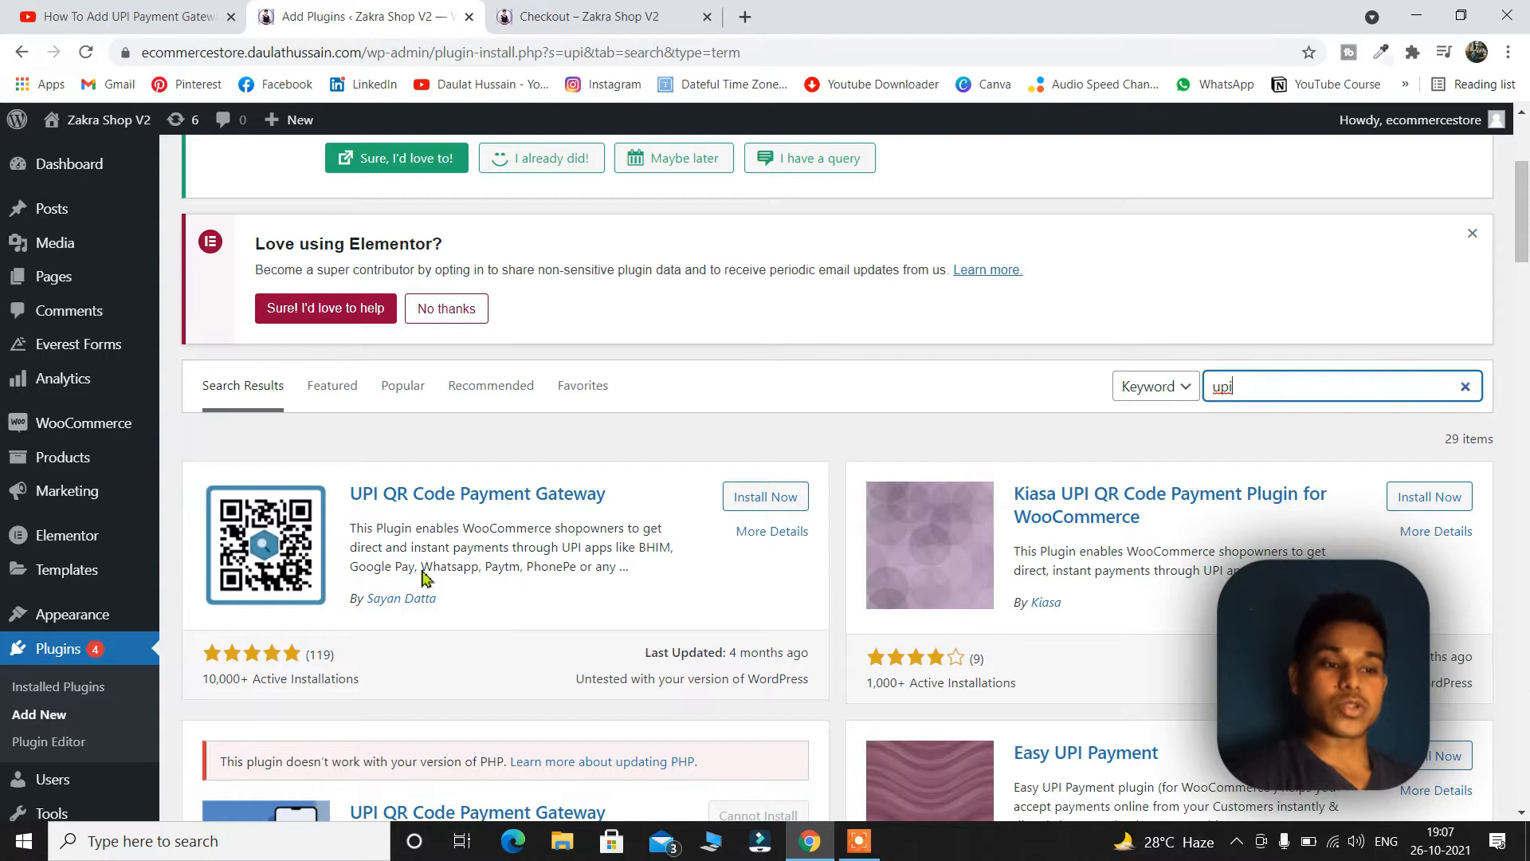
pyautogui.moveTo(435, 514)
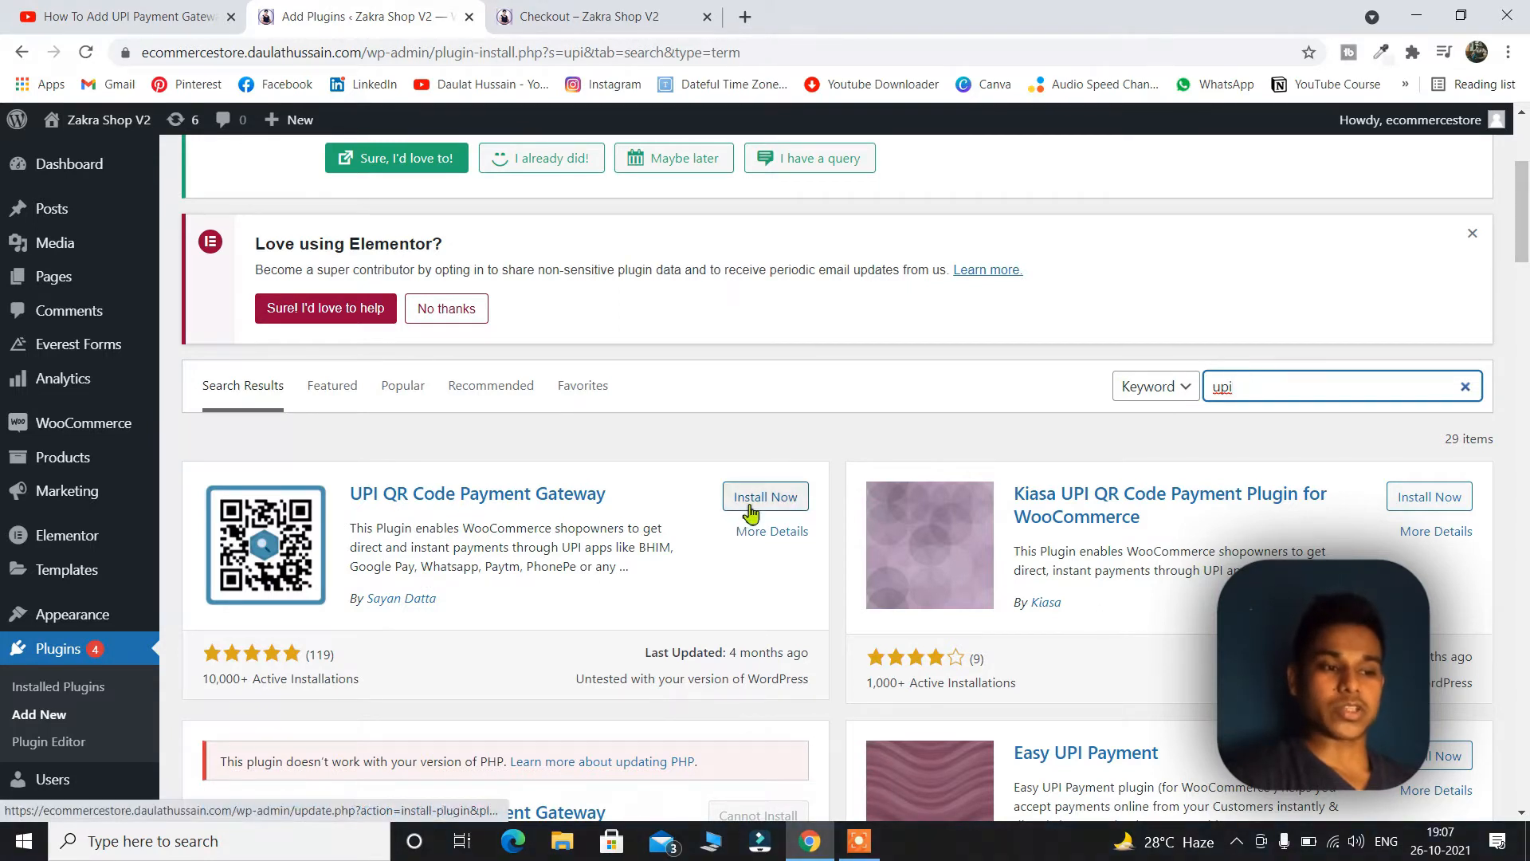
pyautogui.click(765, 497)
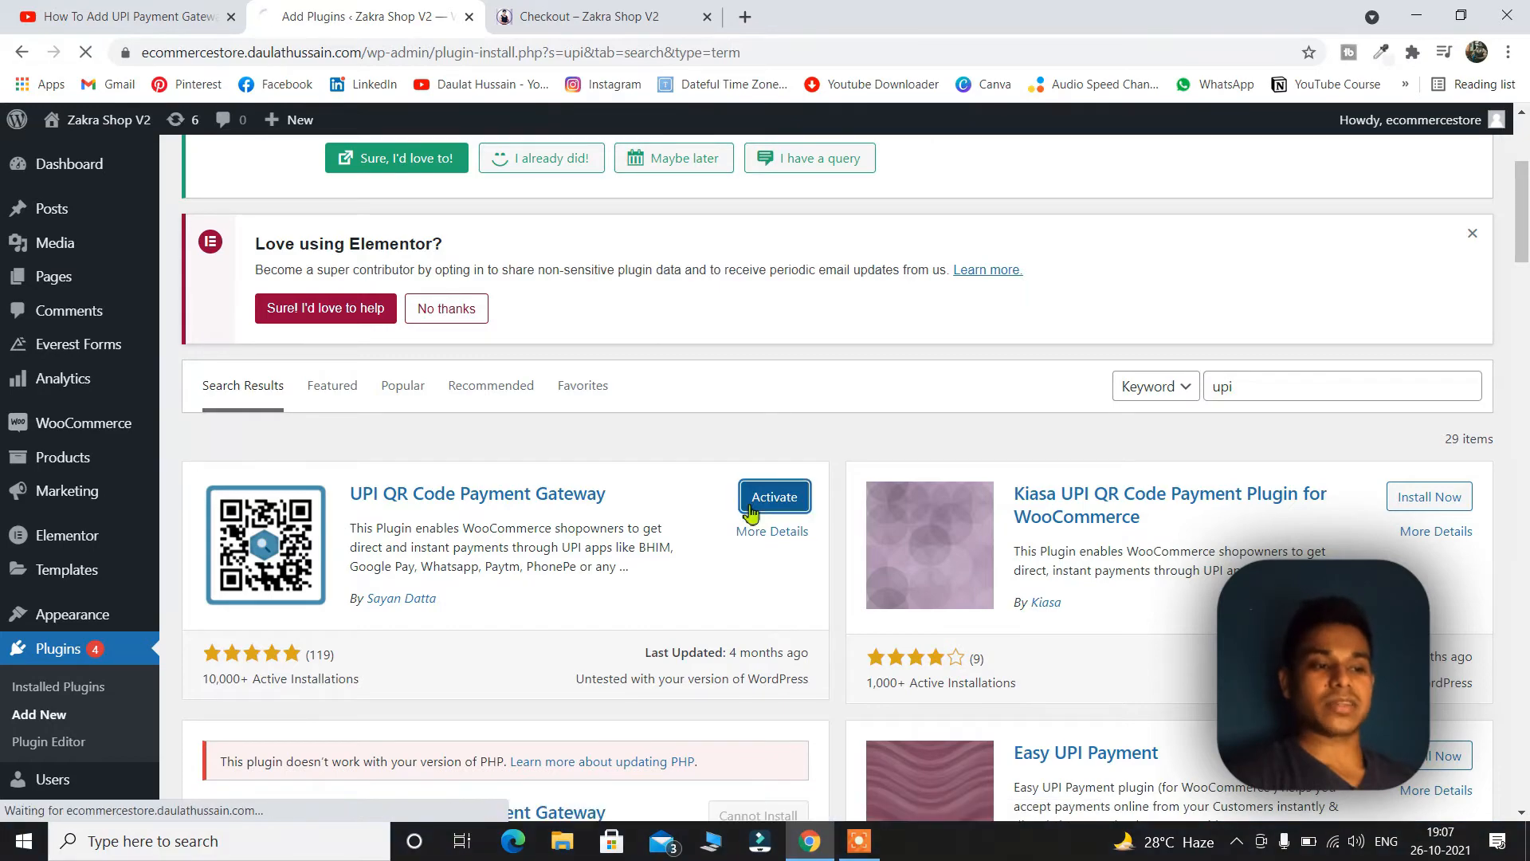
pyautogui.click(774, 497)
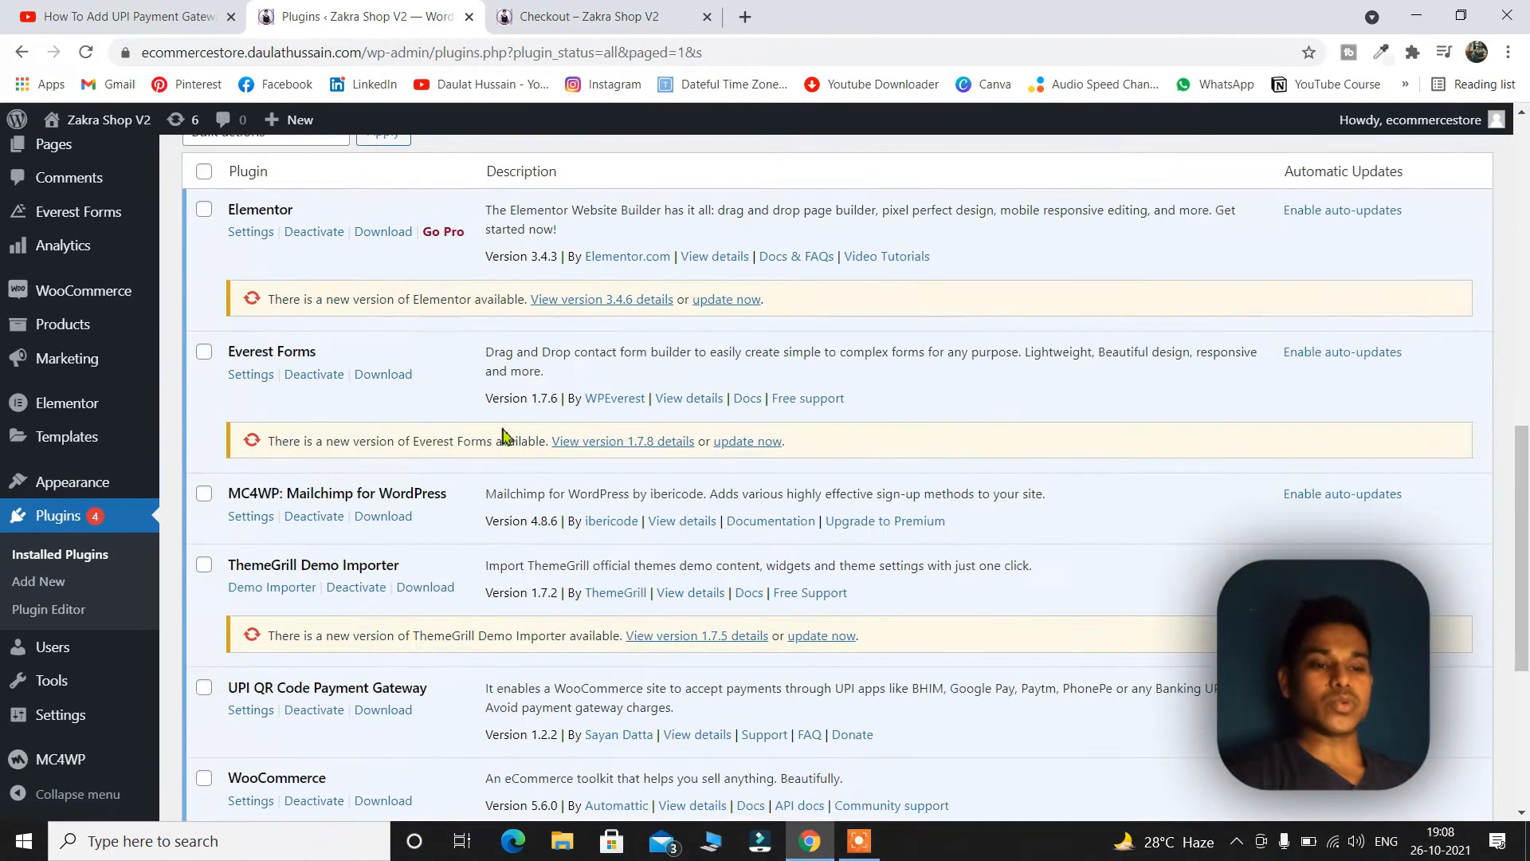
# Scroll the UPI QR Code payment settings down to the empty Merchant UPI VPA ID
pyautogui.scroll(-3)
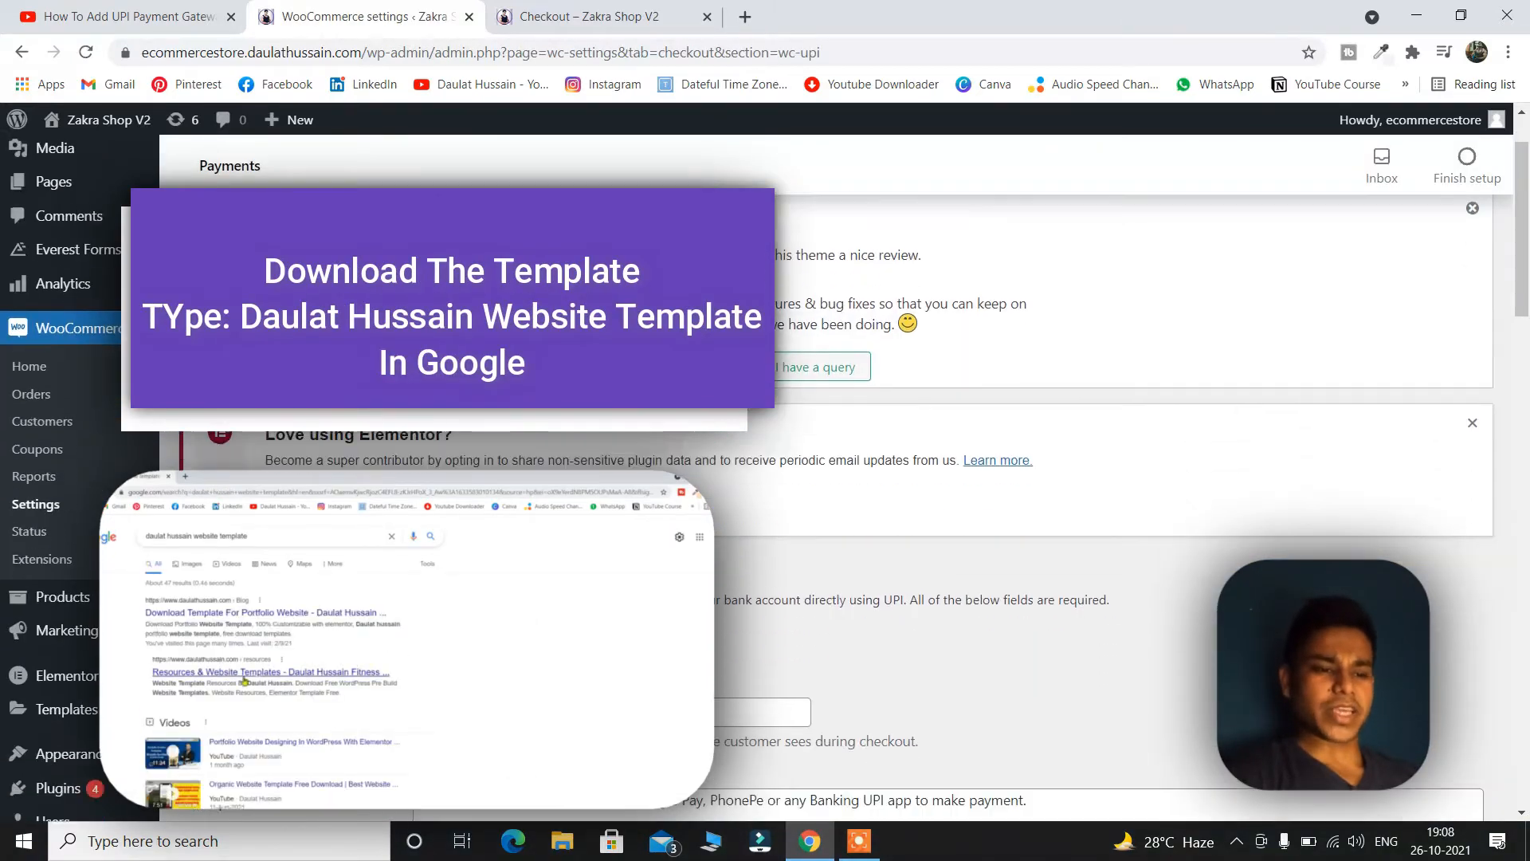
pyautogui.scroll(-3)
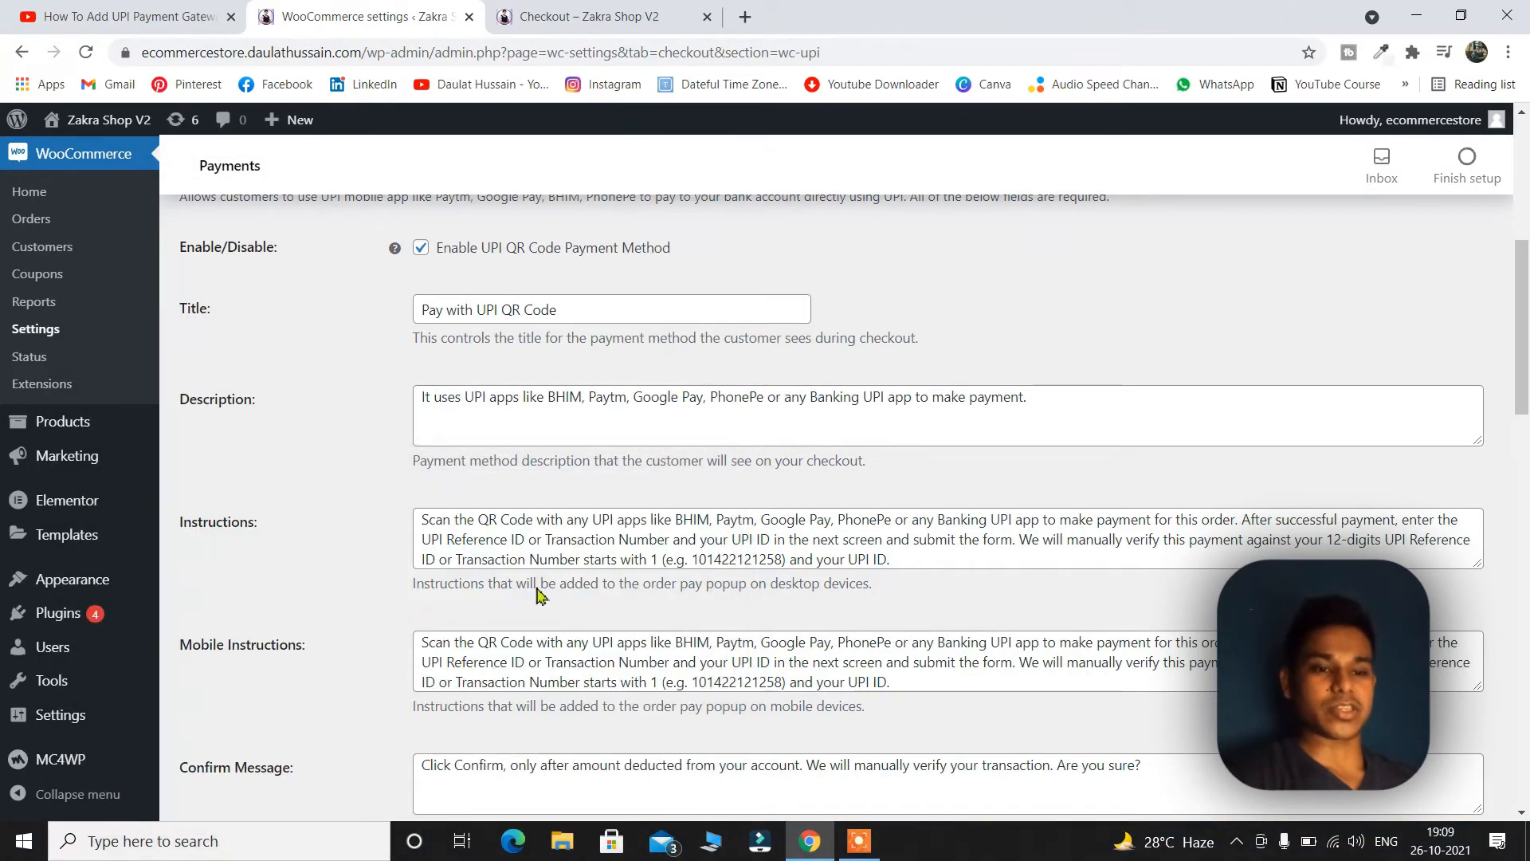
pyautogui.scroll(-3)
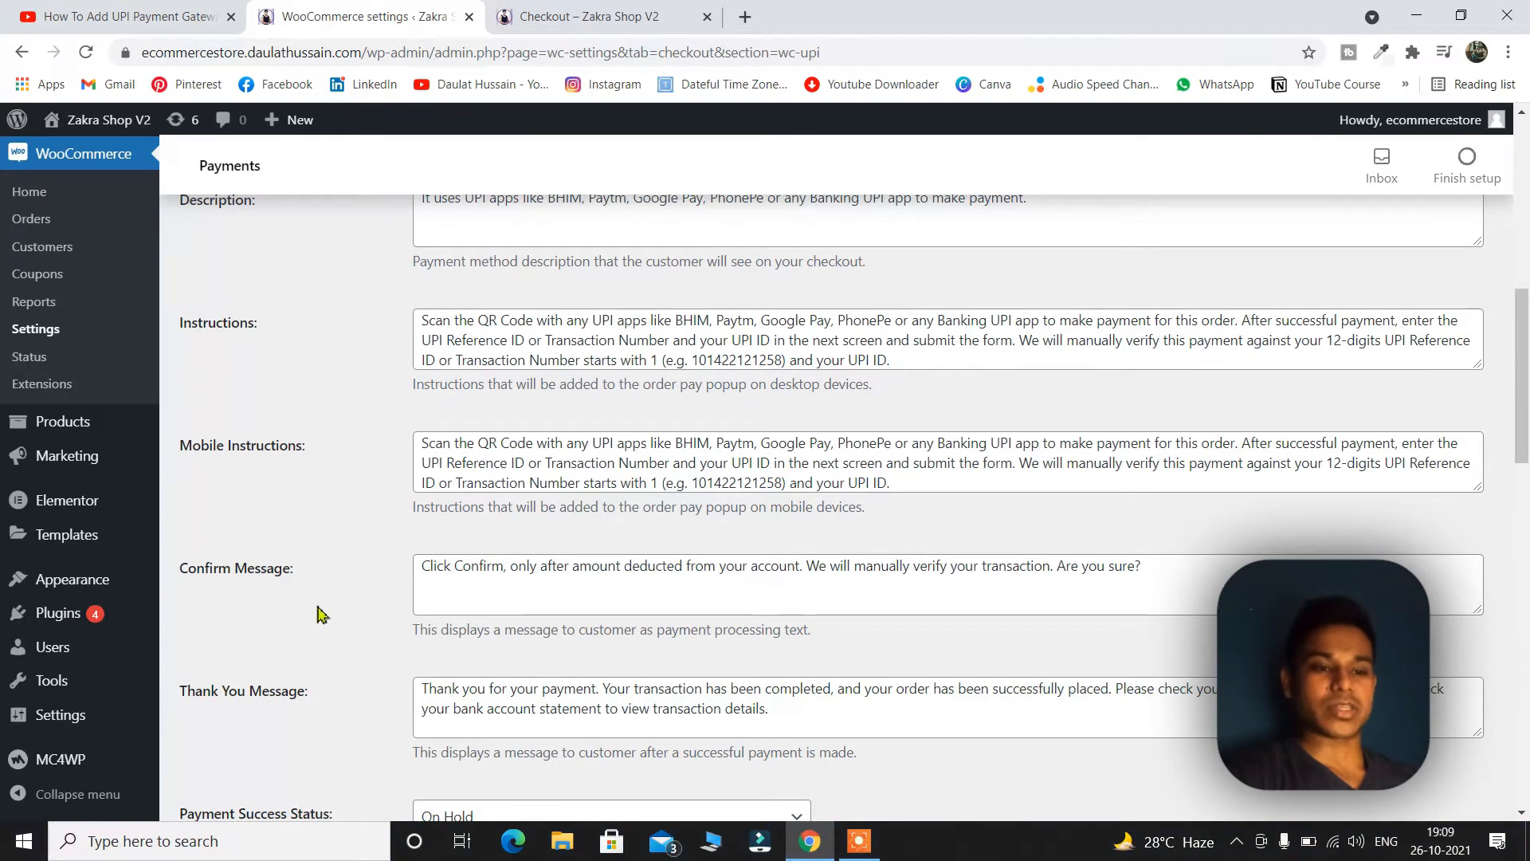
pyautogui.scroll(-3)
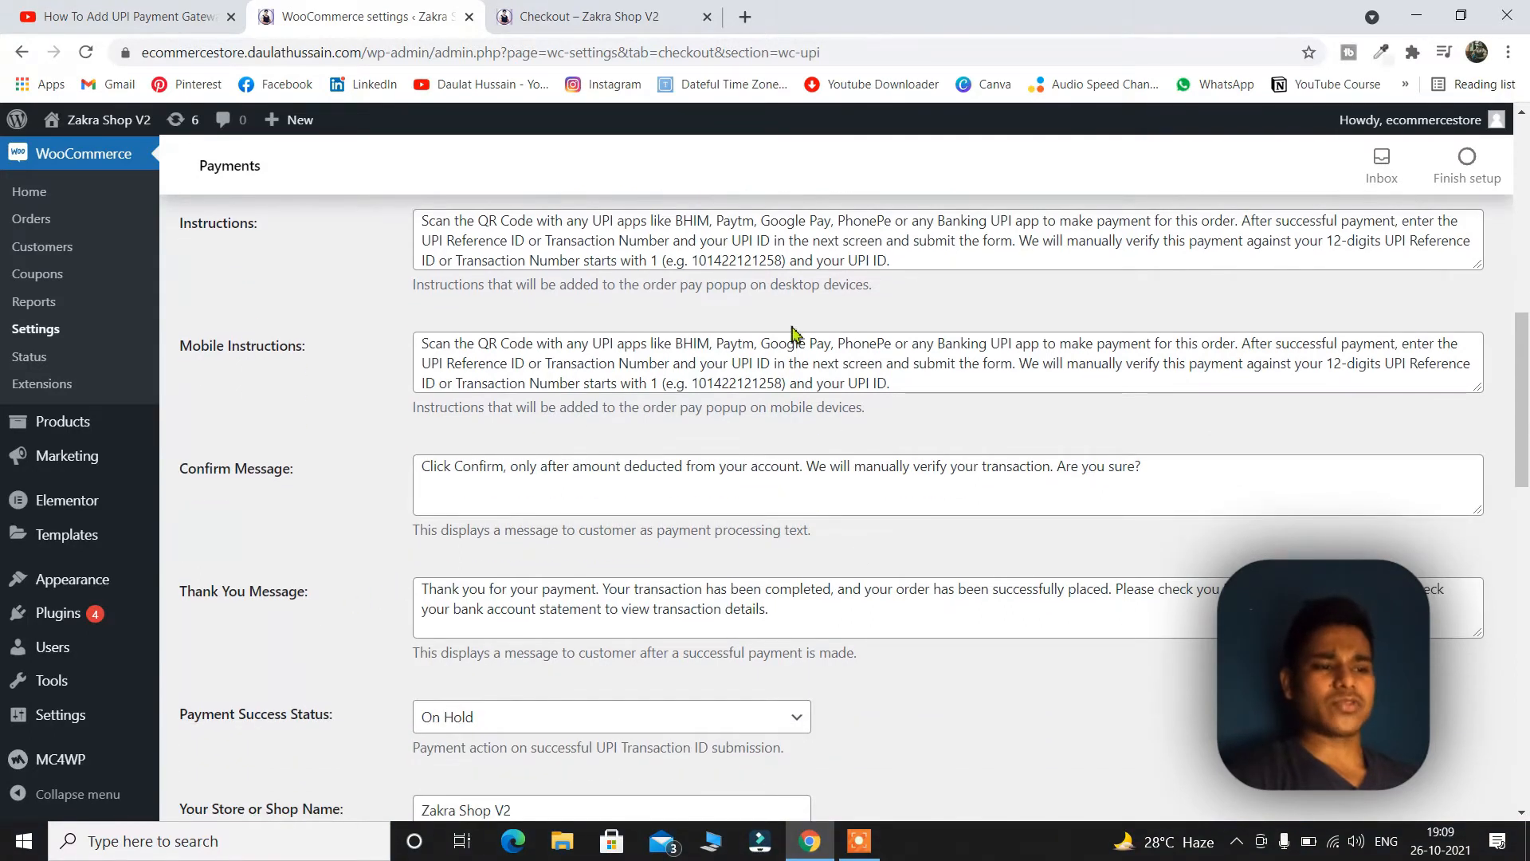
pyautogui.moveTo(732, 522)
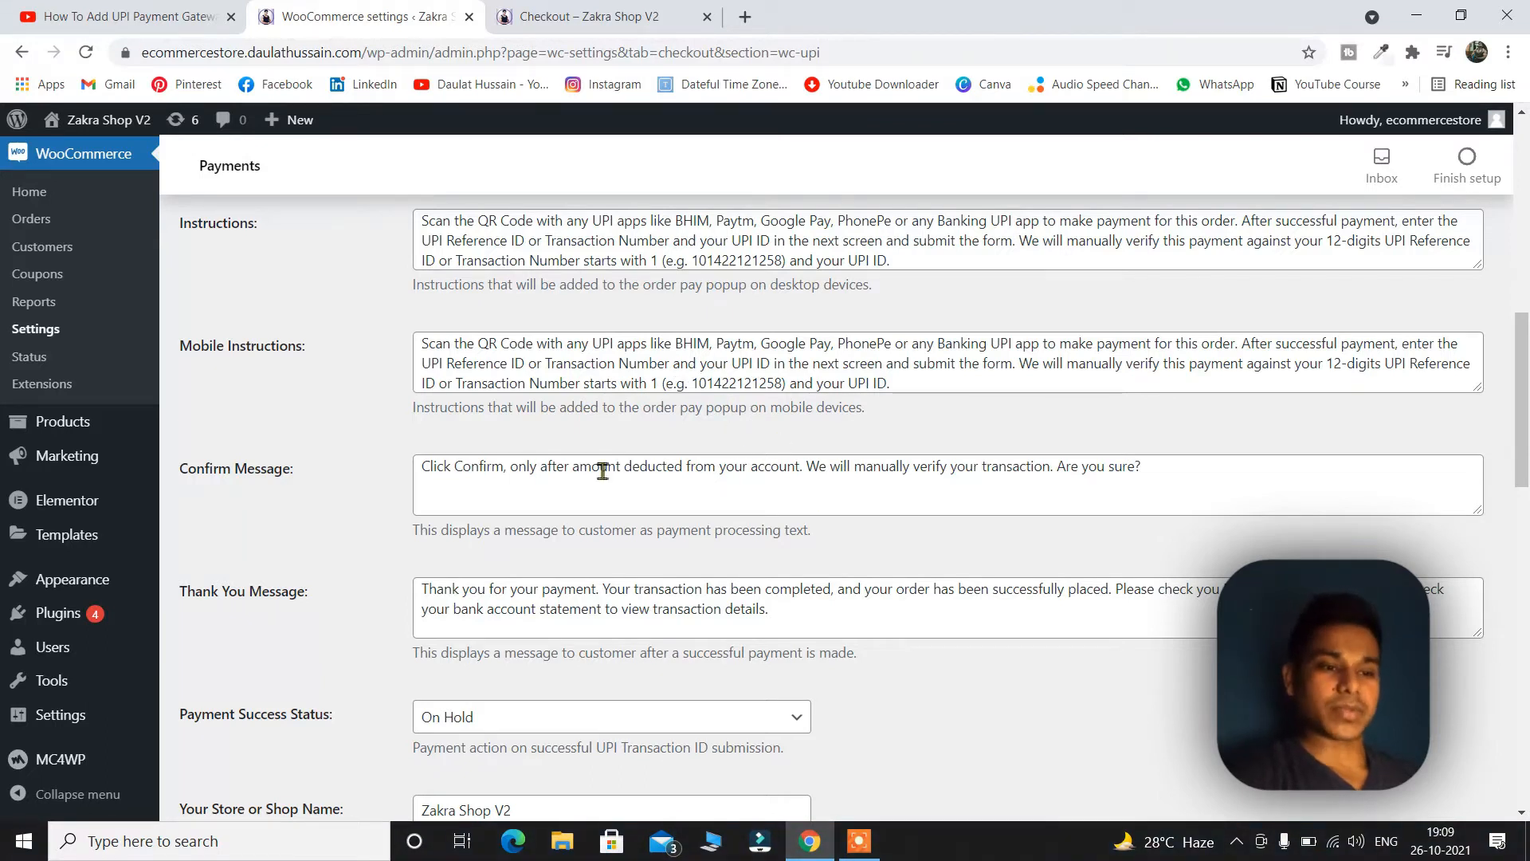
pyautogui.moveTo(518, 326)
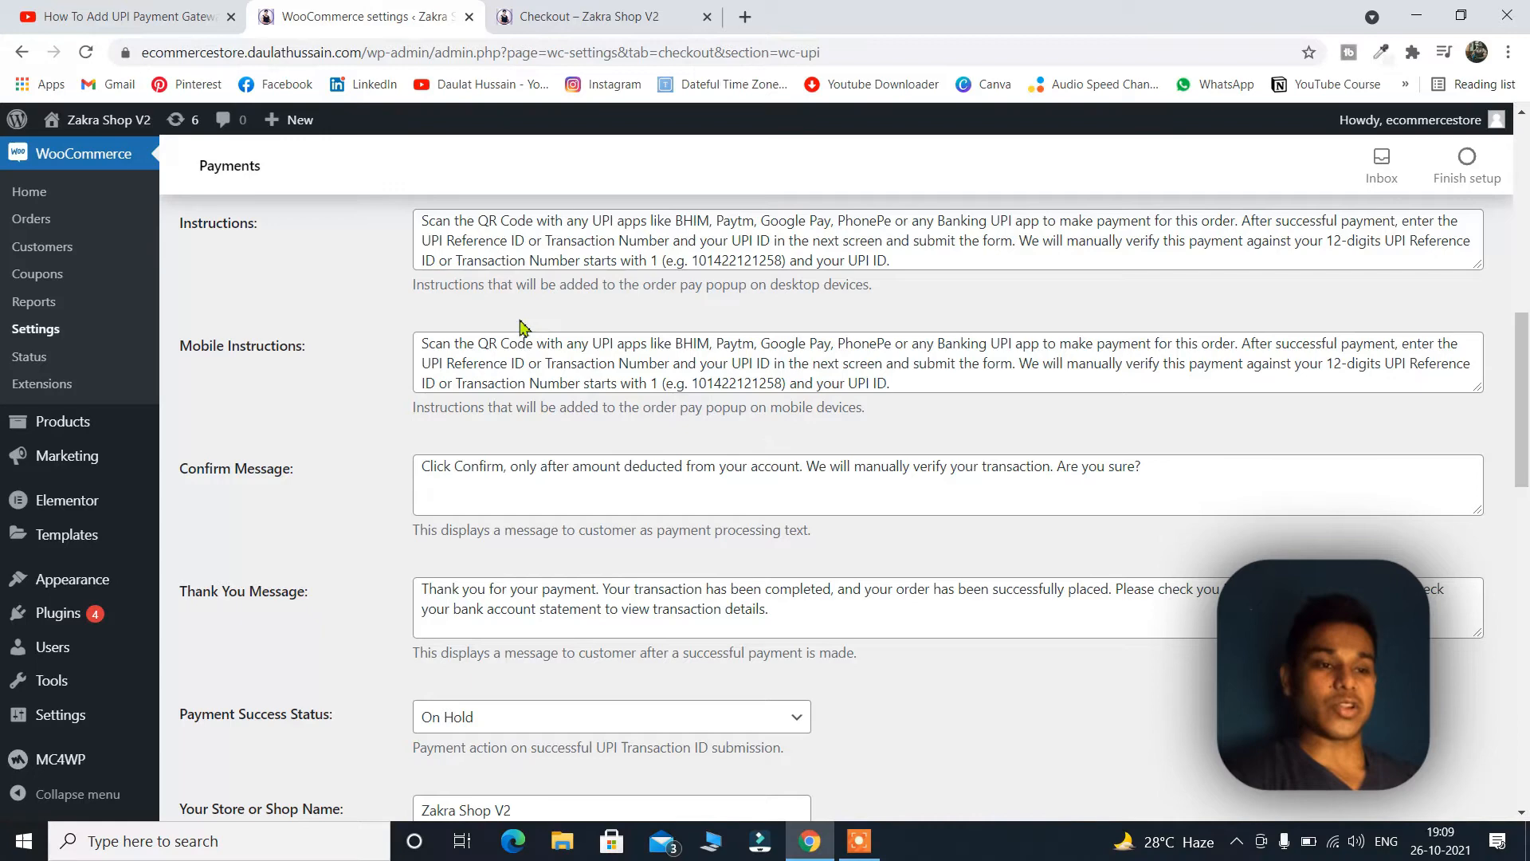
pyautogui.scroll(-3)
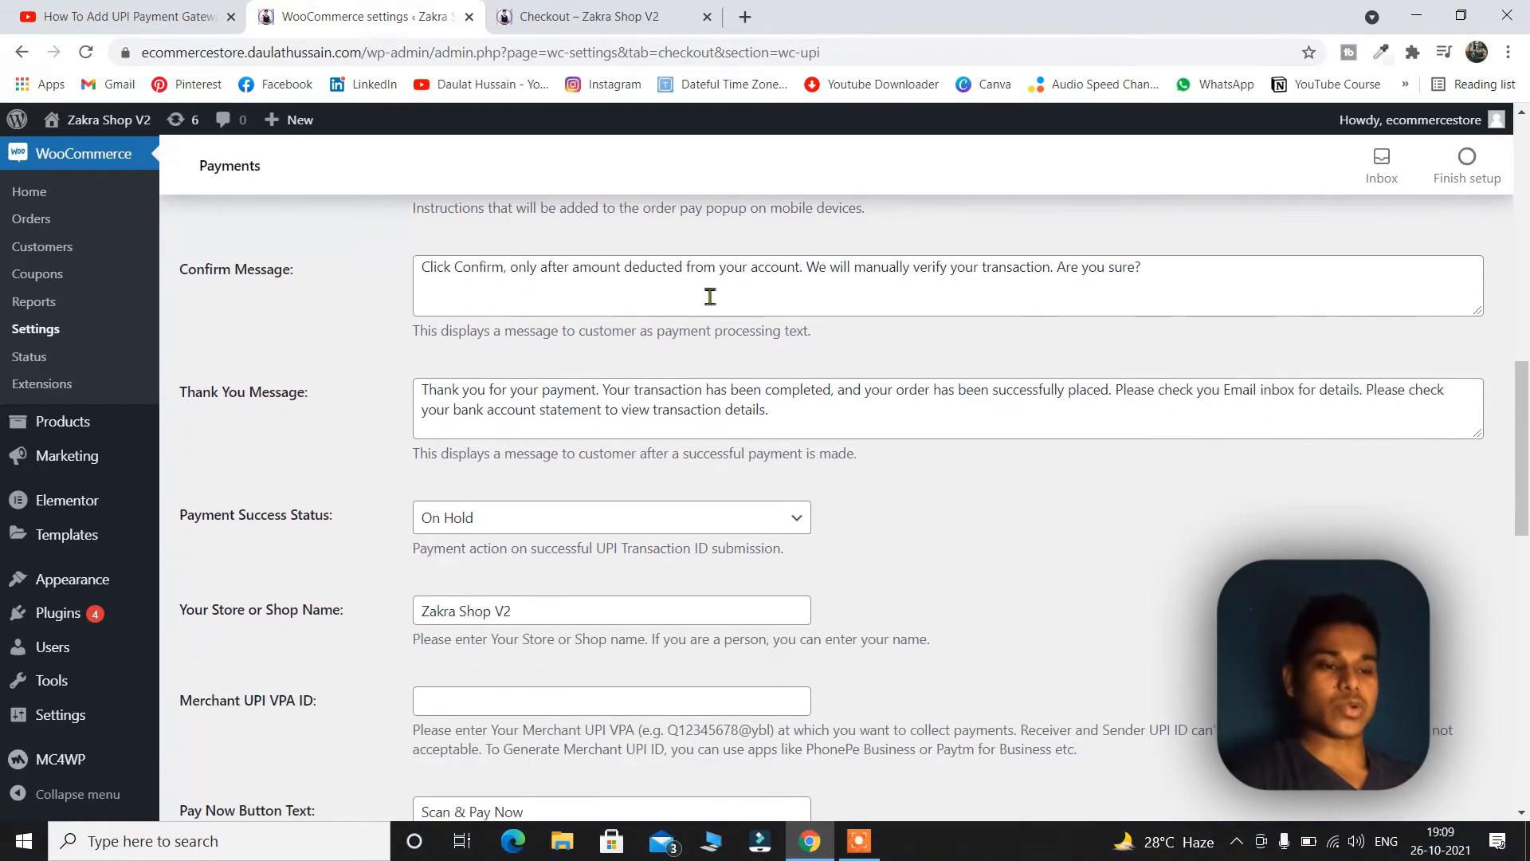
pyautogui.scroll(-3)
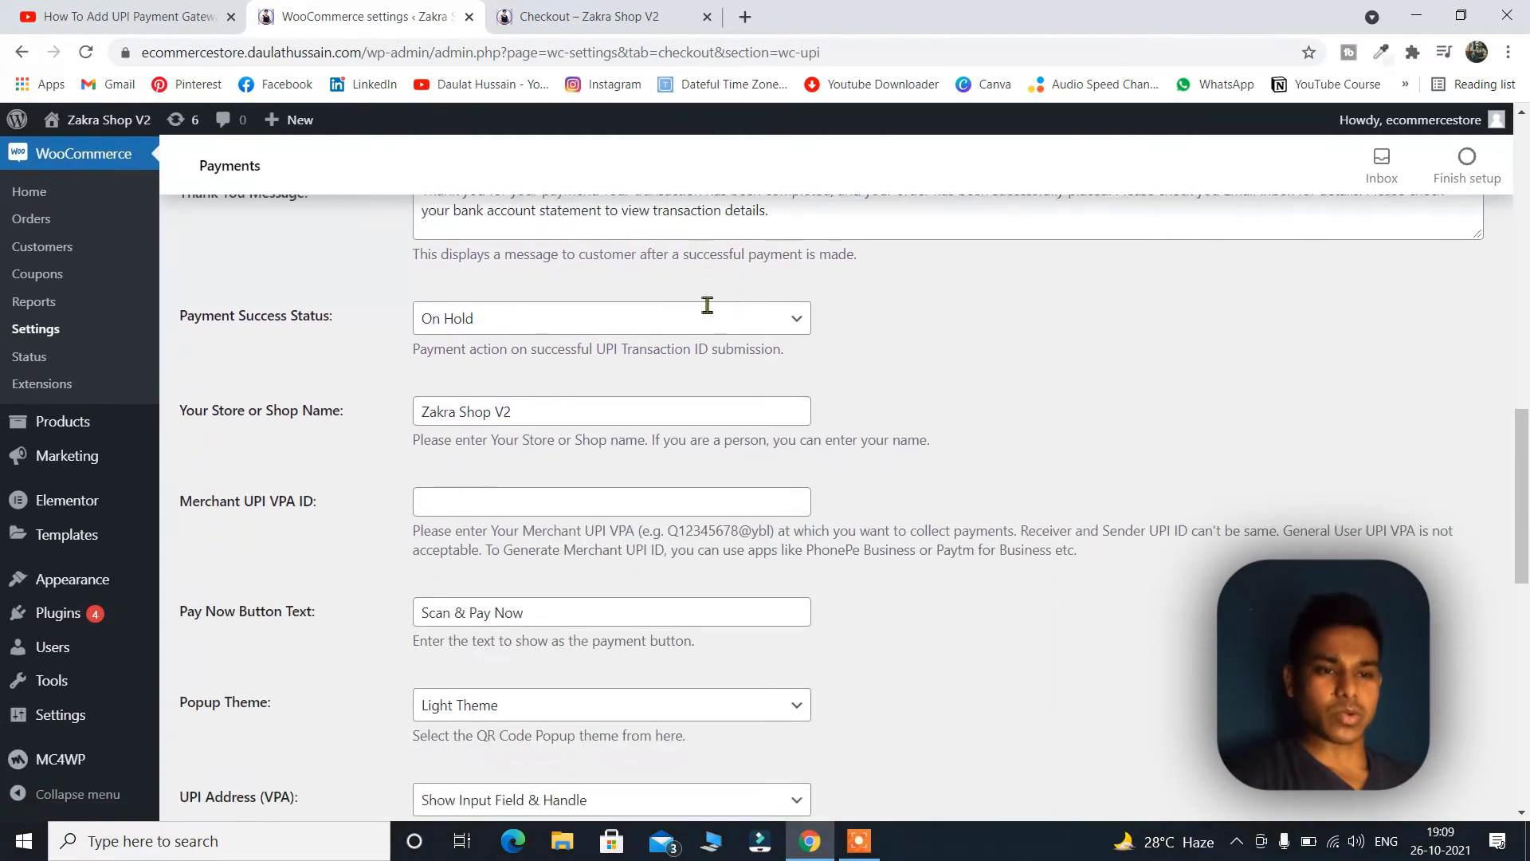
pyautogui.scroll(-3)
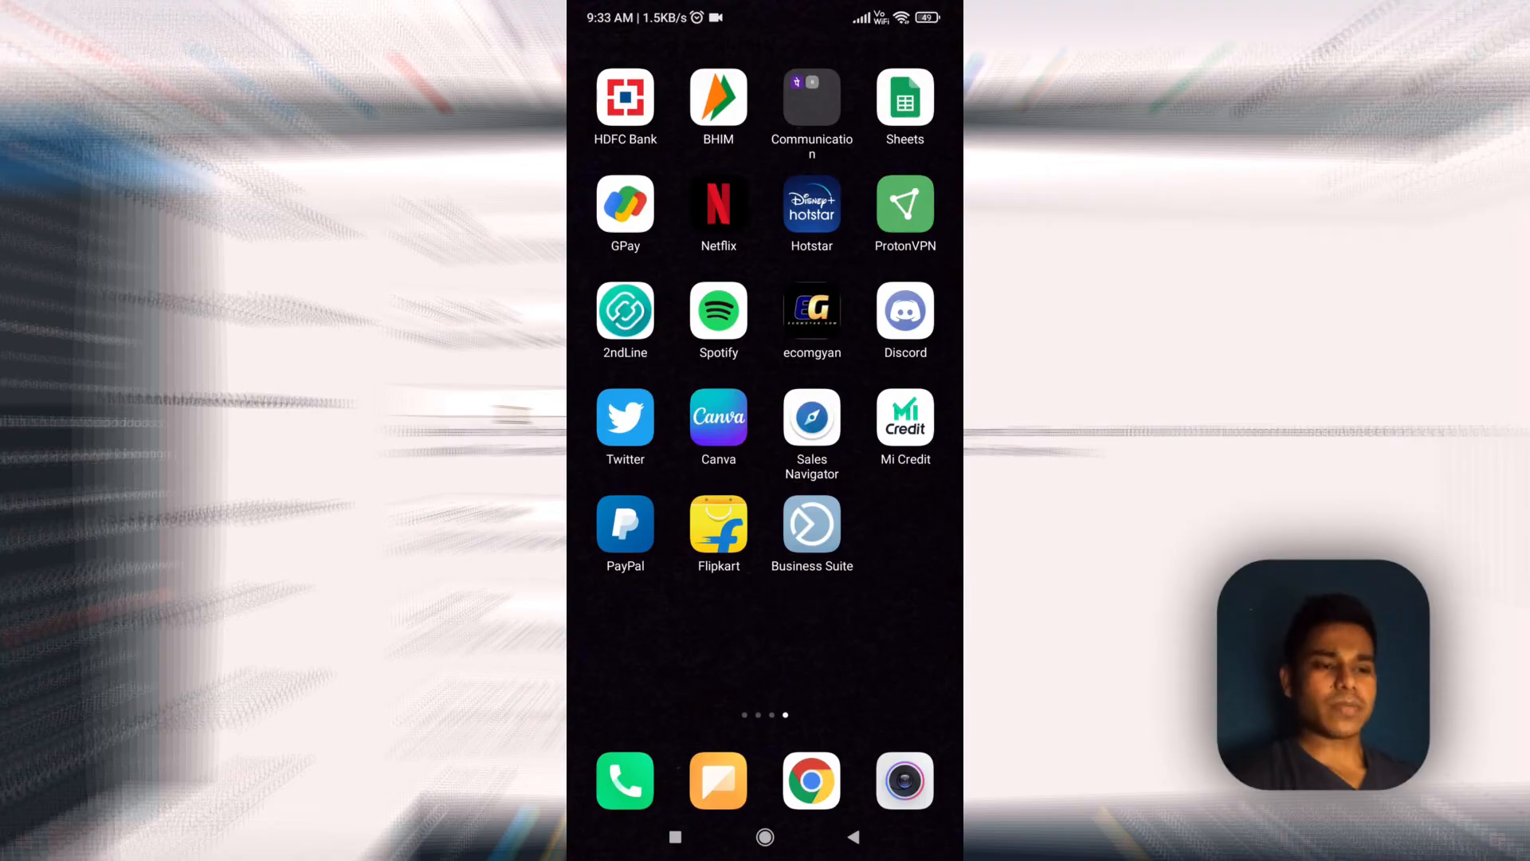
# Open Google Pay on the phone to find the UPI ID
pyautogui.click(625, 205)
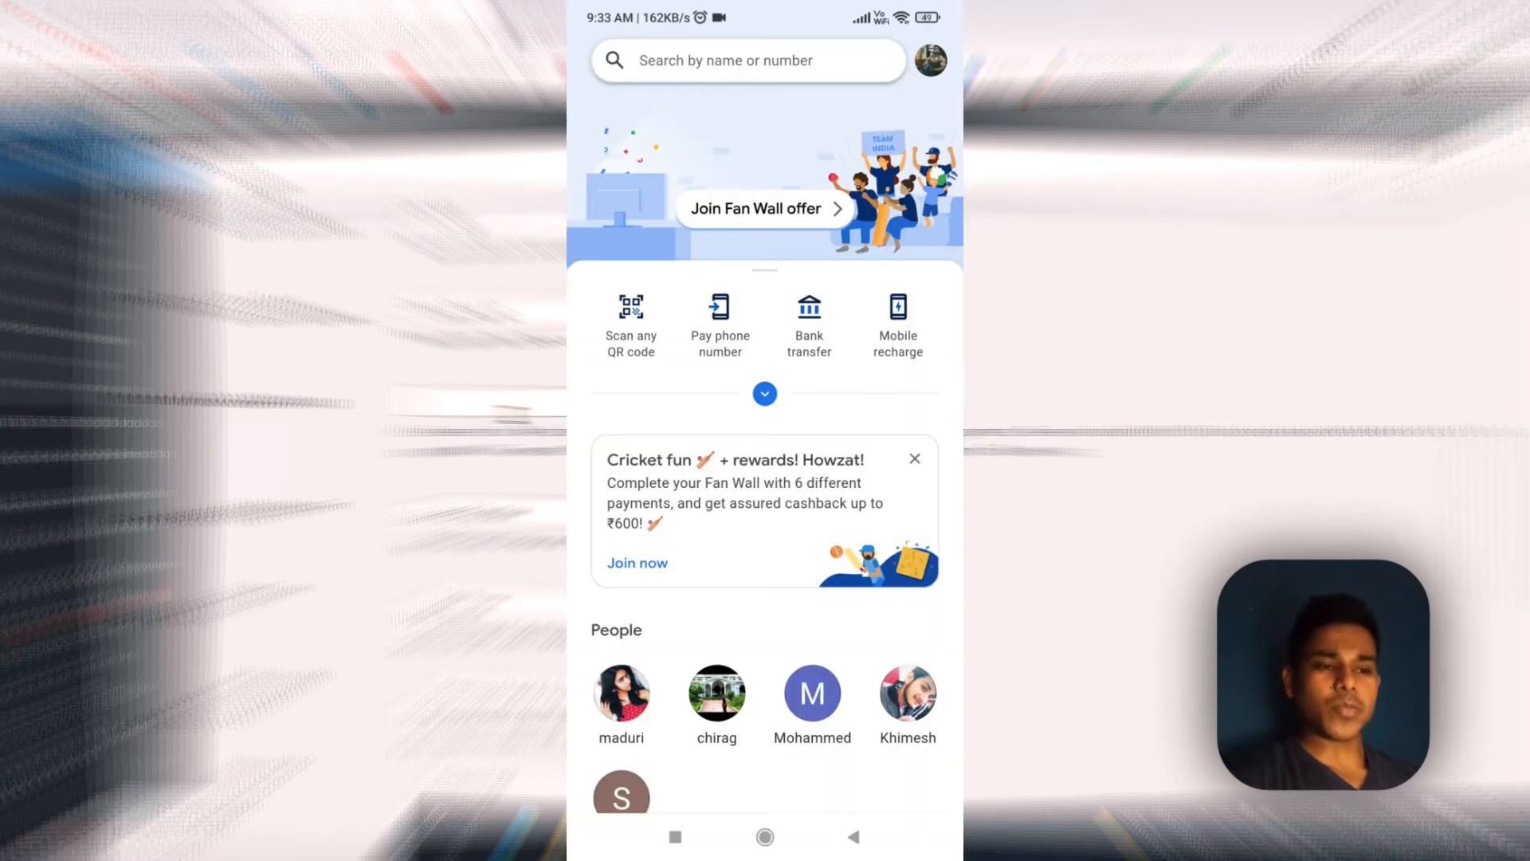
pyautogui.click(927, 59)
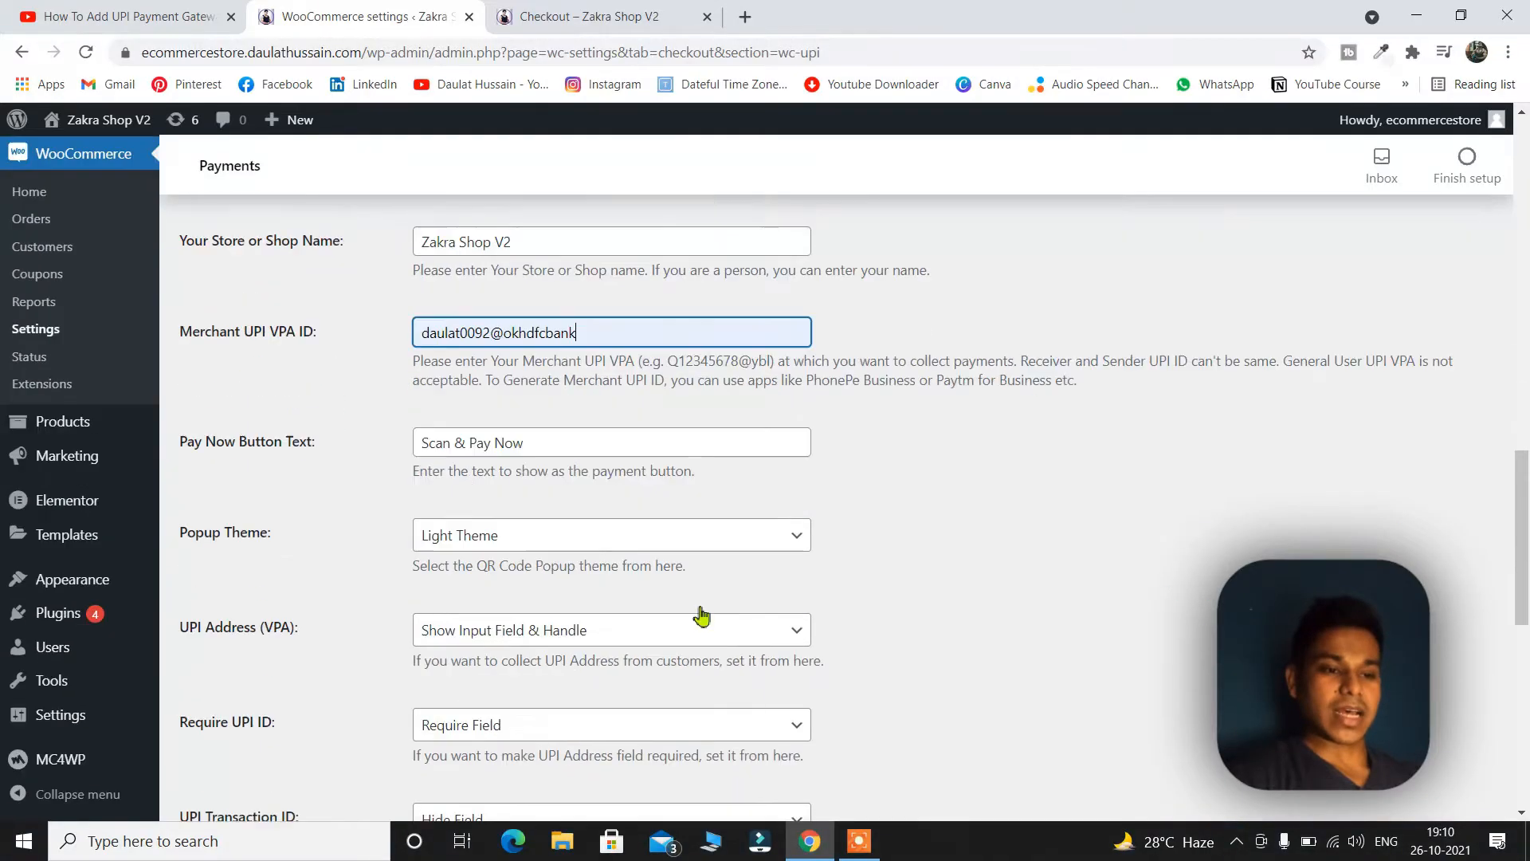
# Keep UPI Transaction ID on Hide Field, then return to the checkout tab
pyautogui.click(612, 491)
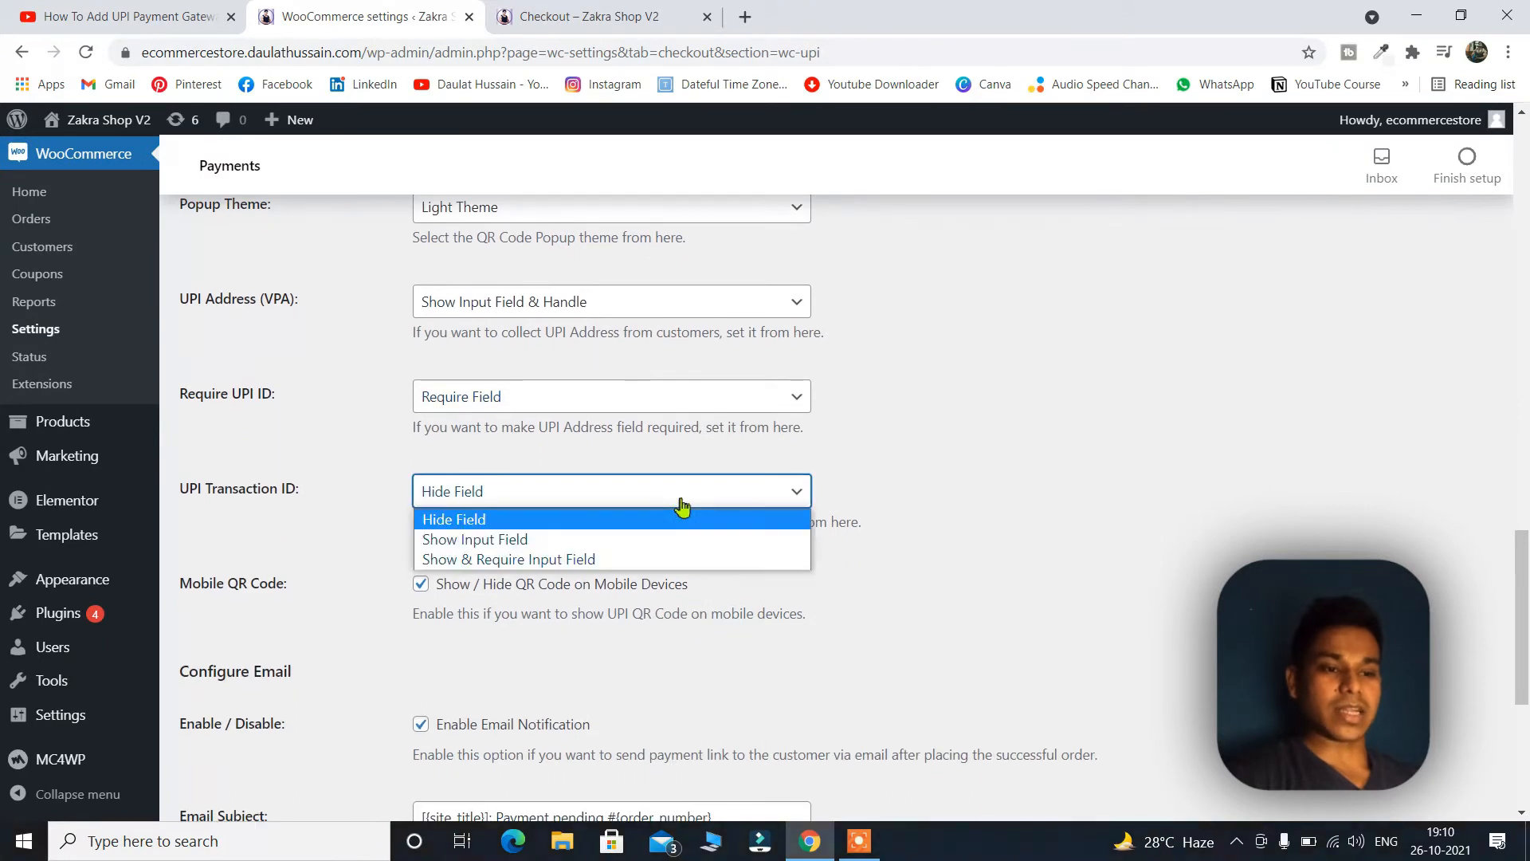
pyautogui.click(454, 518)
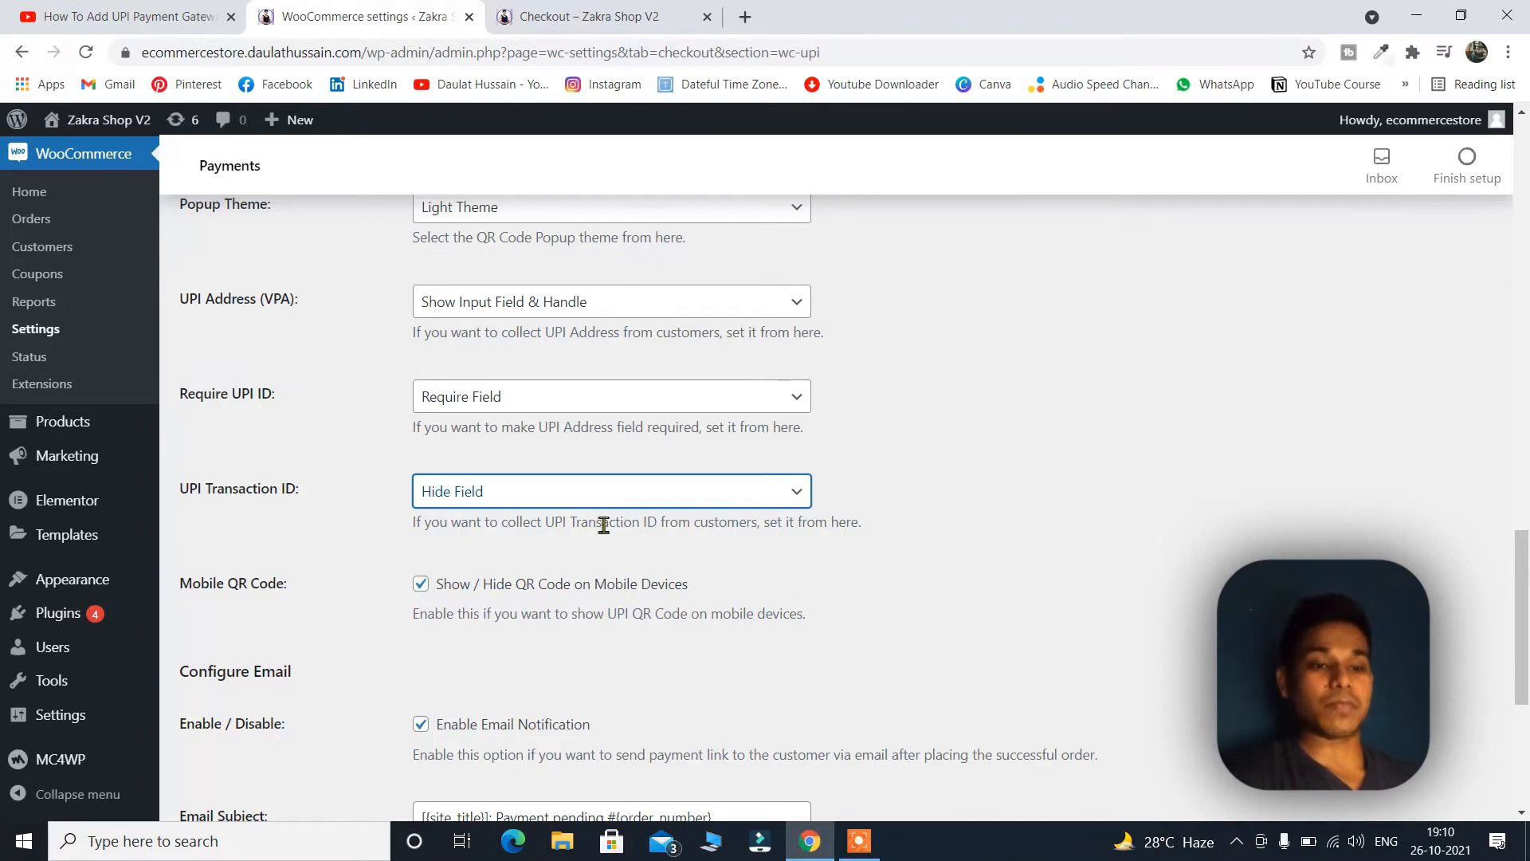
pyautogui.scroll(3)
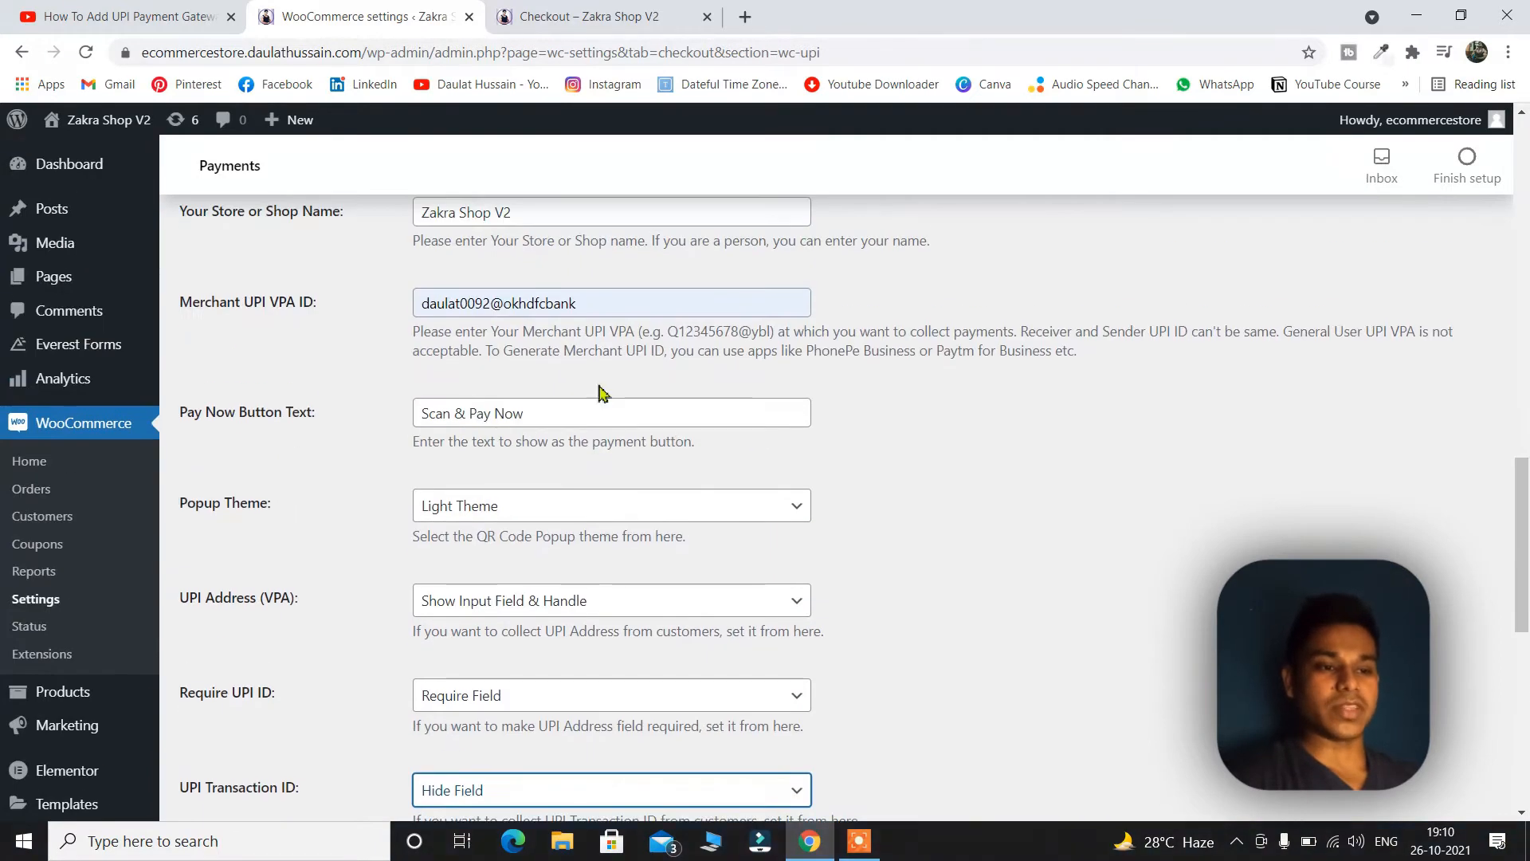
pyautogui.scroll(-3)
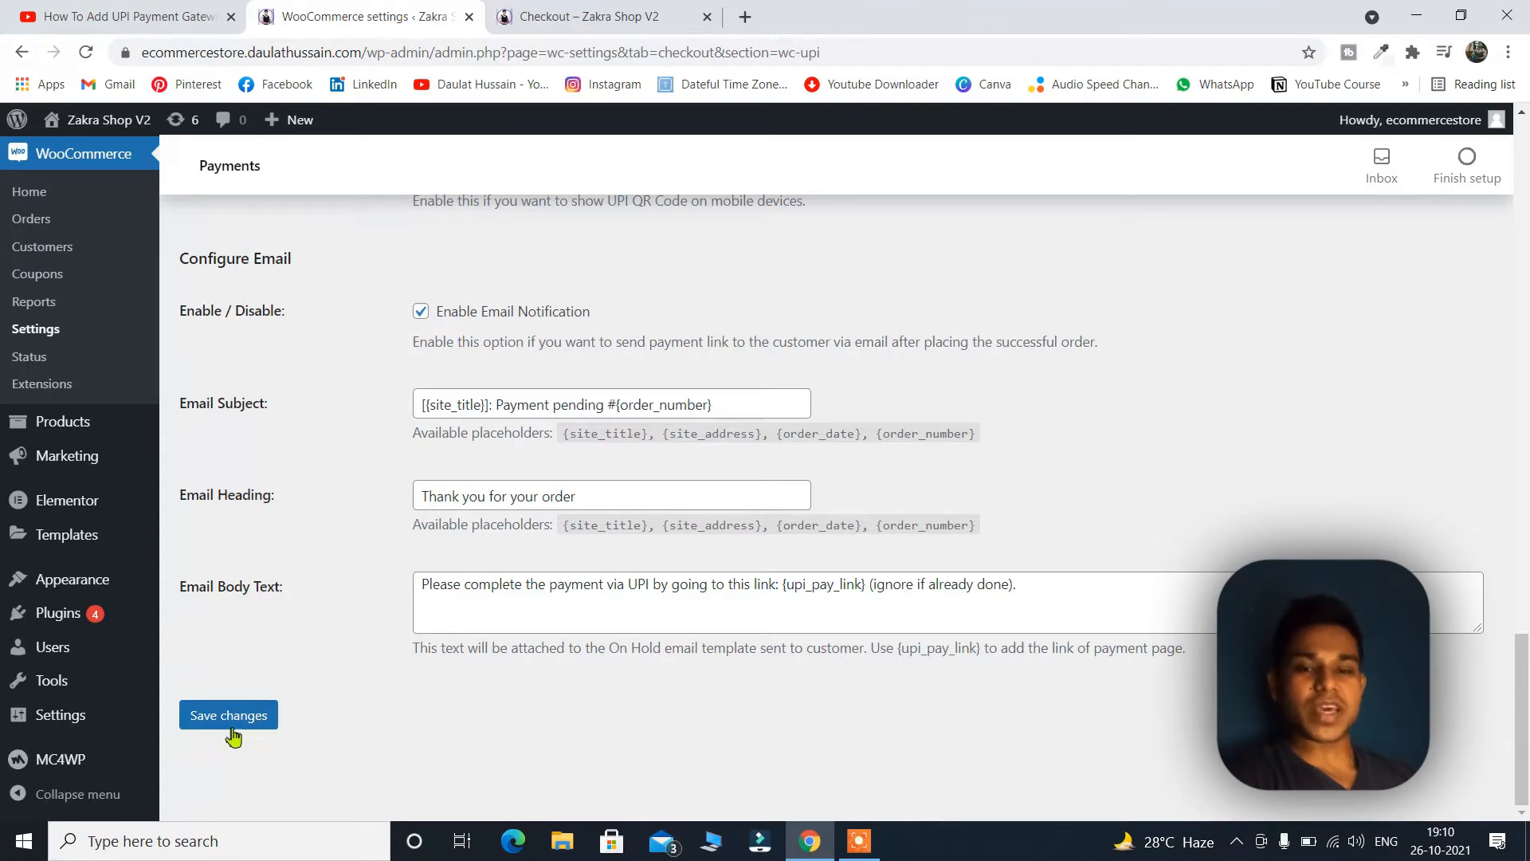
pyautogui.moveTo(730, 213)
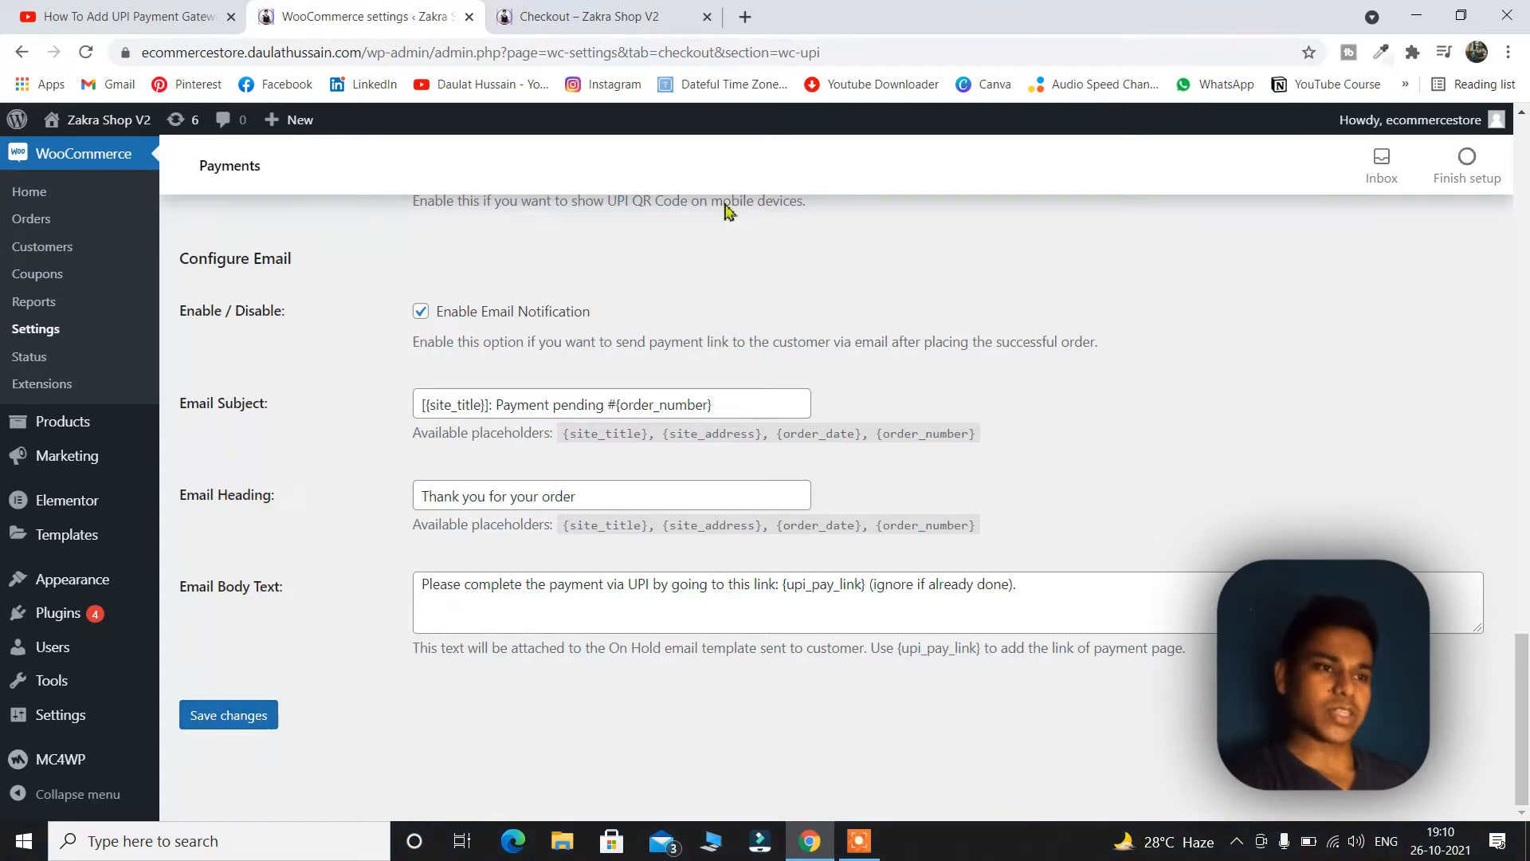
pyautogui.click(603, 17)
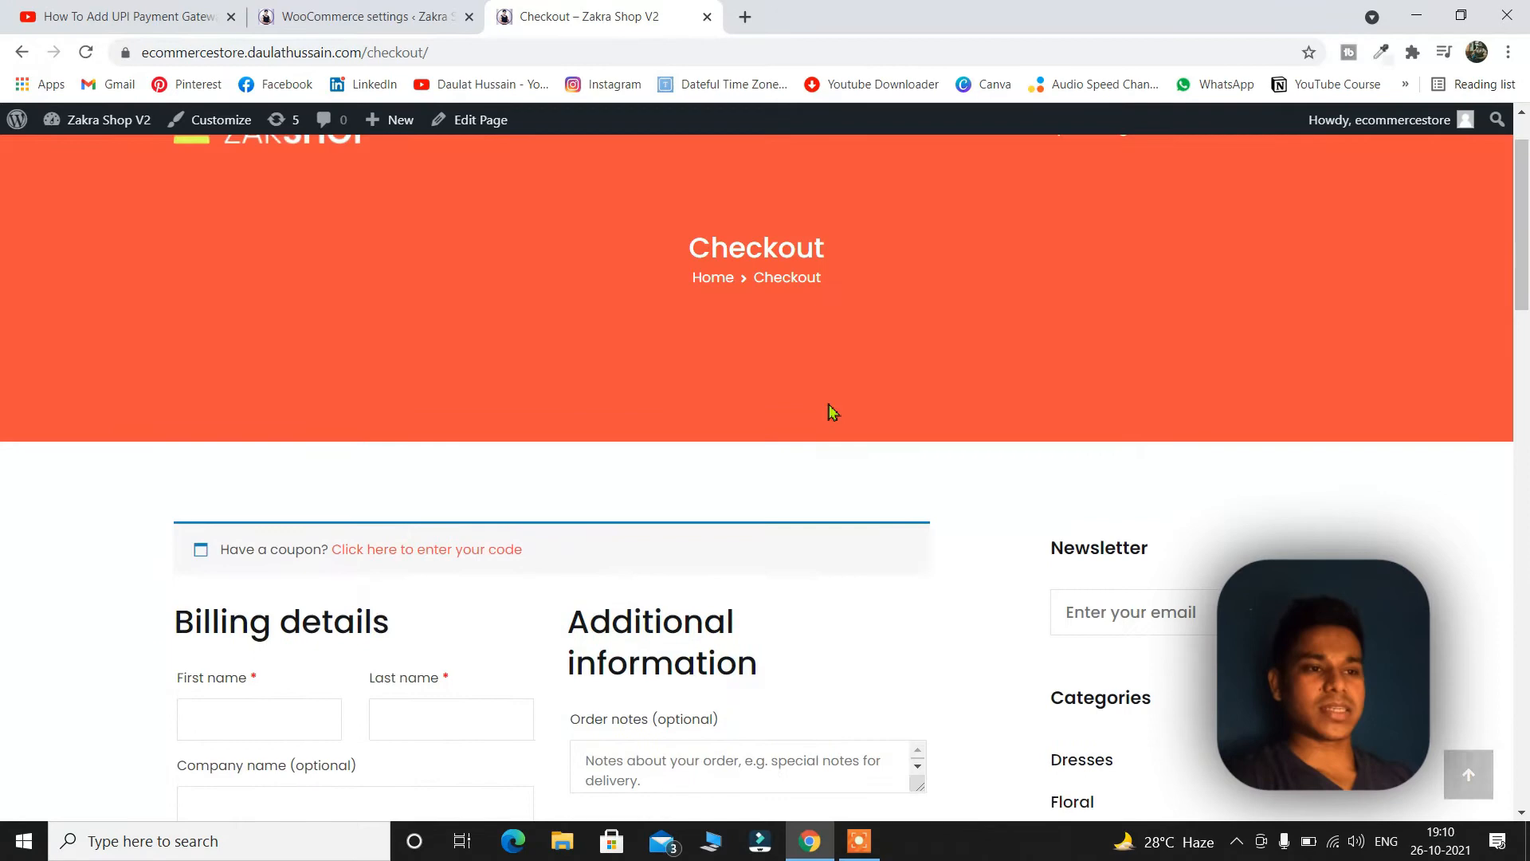
# Submit the checkout with Pay with UPI QR Code, showing required-field errors
pyautogui.scroll(3)
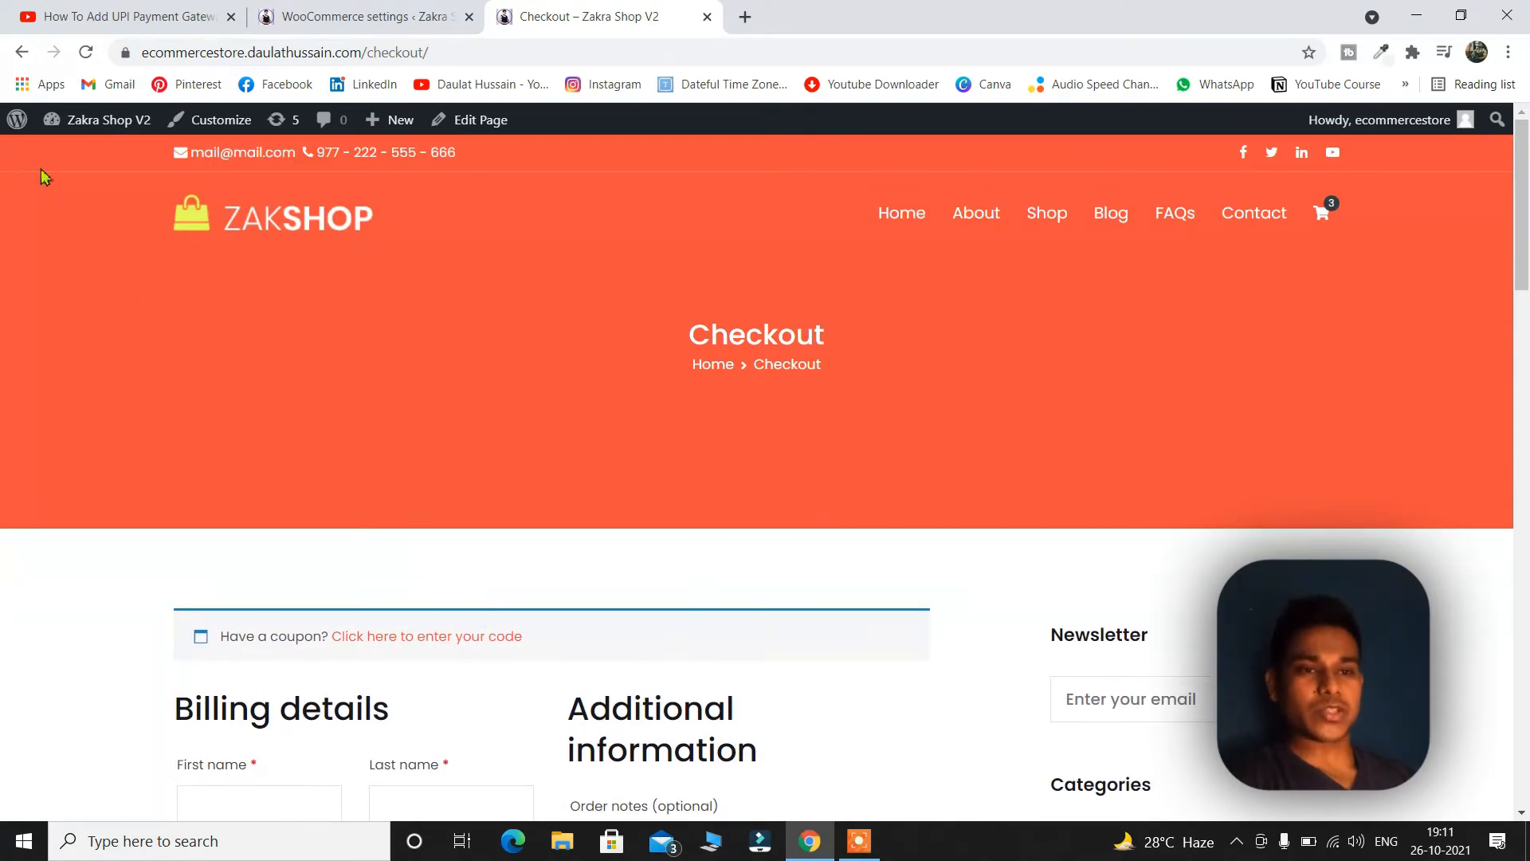
pyautogui.moveTo(636, 525)
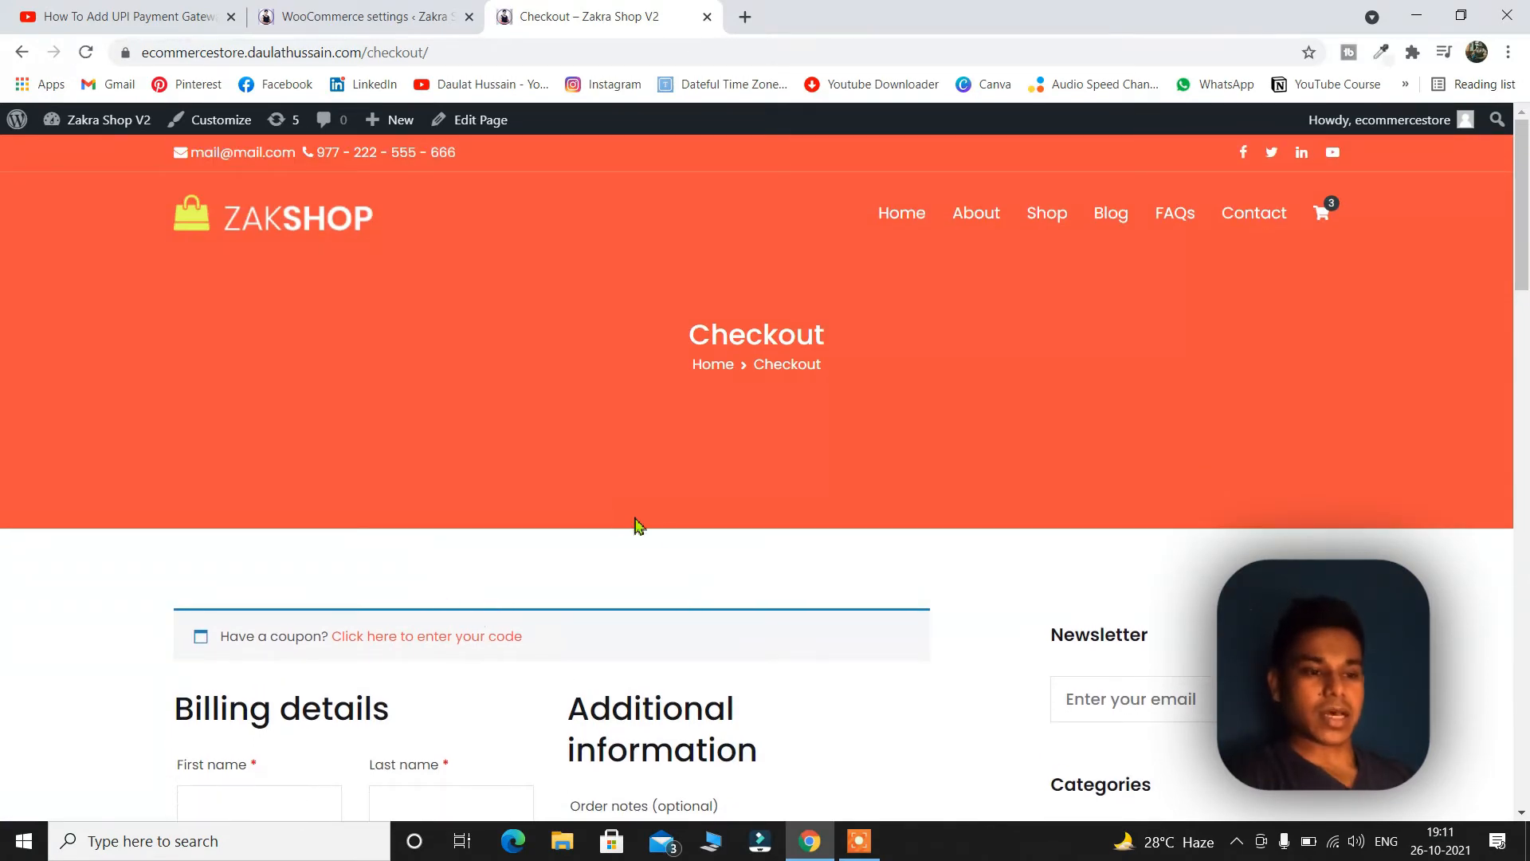
pyautogui.scroll(-3)
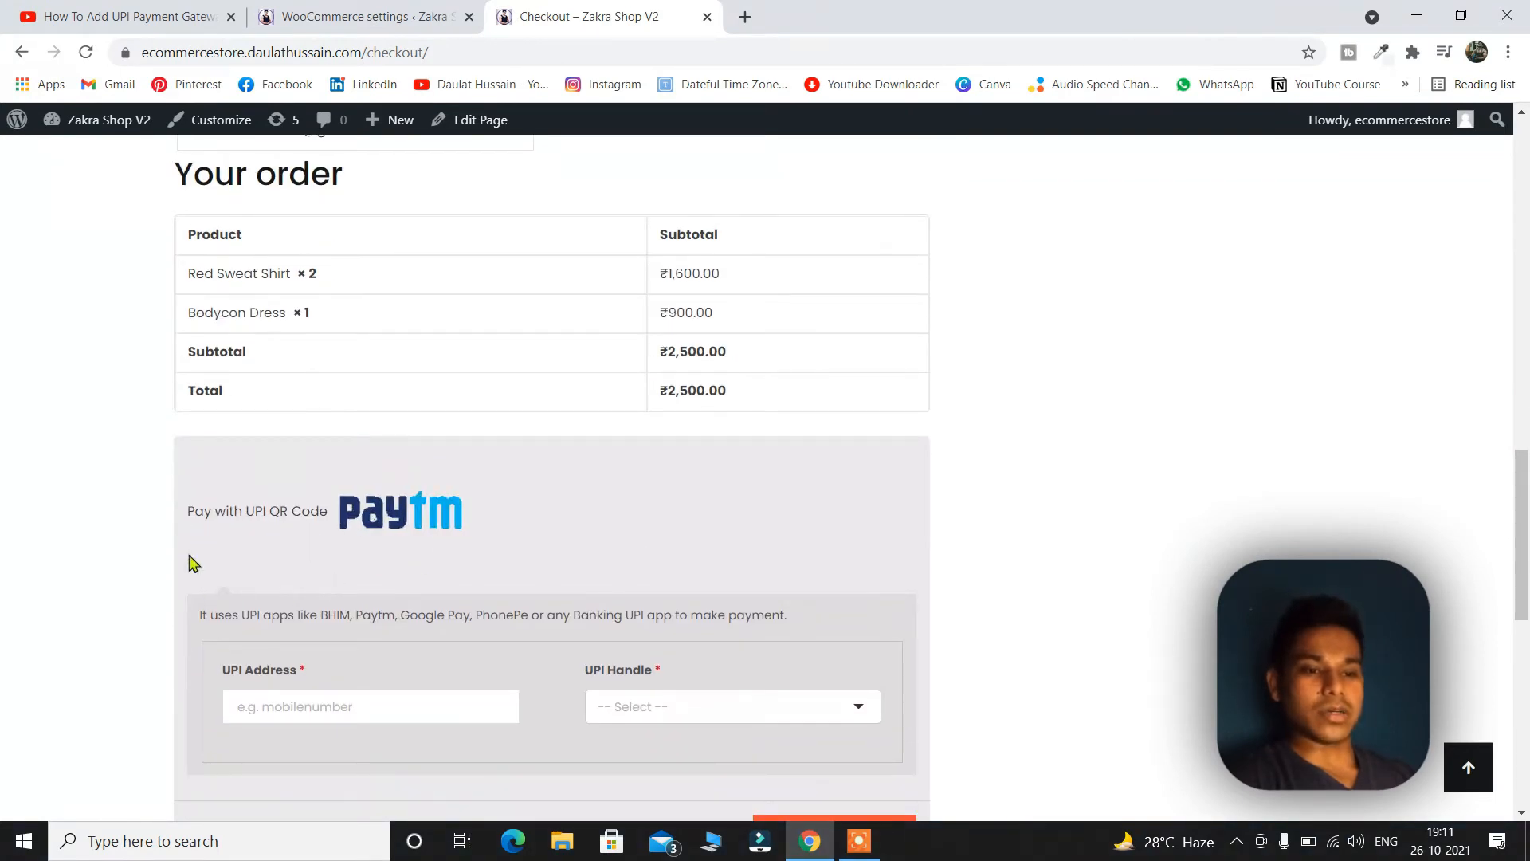
pyautogui.scroll(-3)
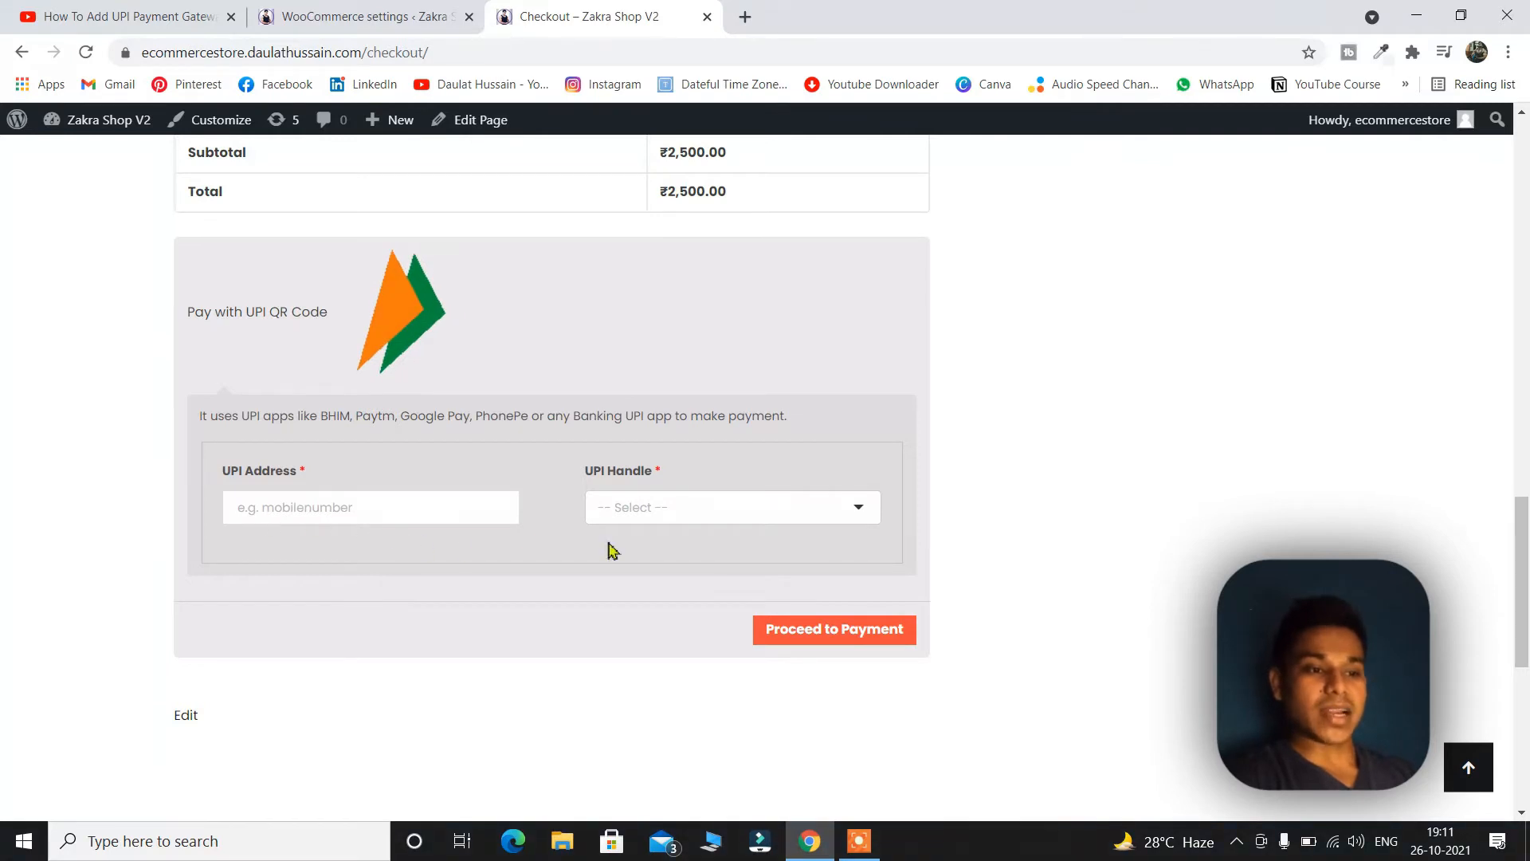
pyautogui.click(732, 507)
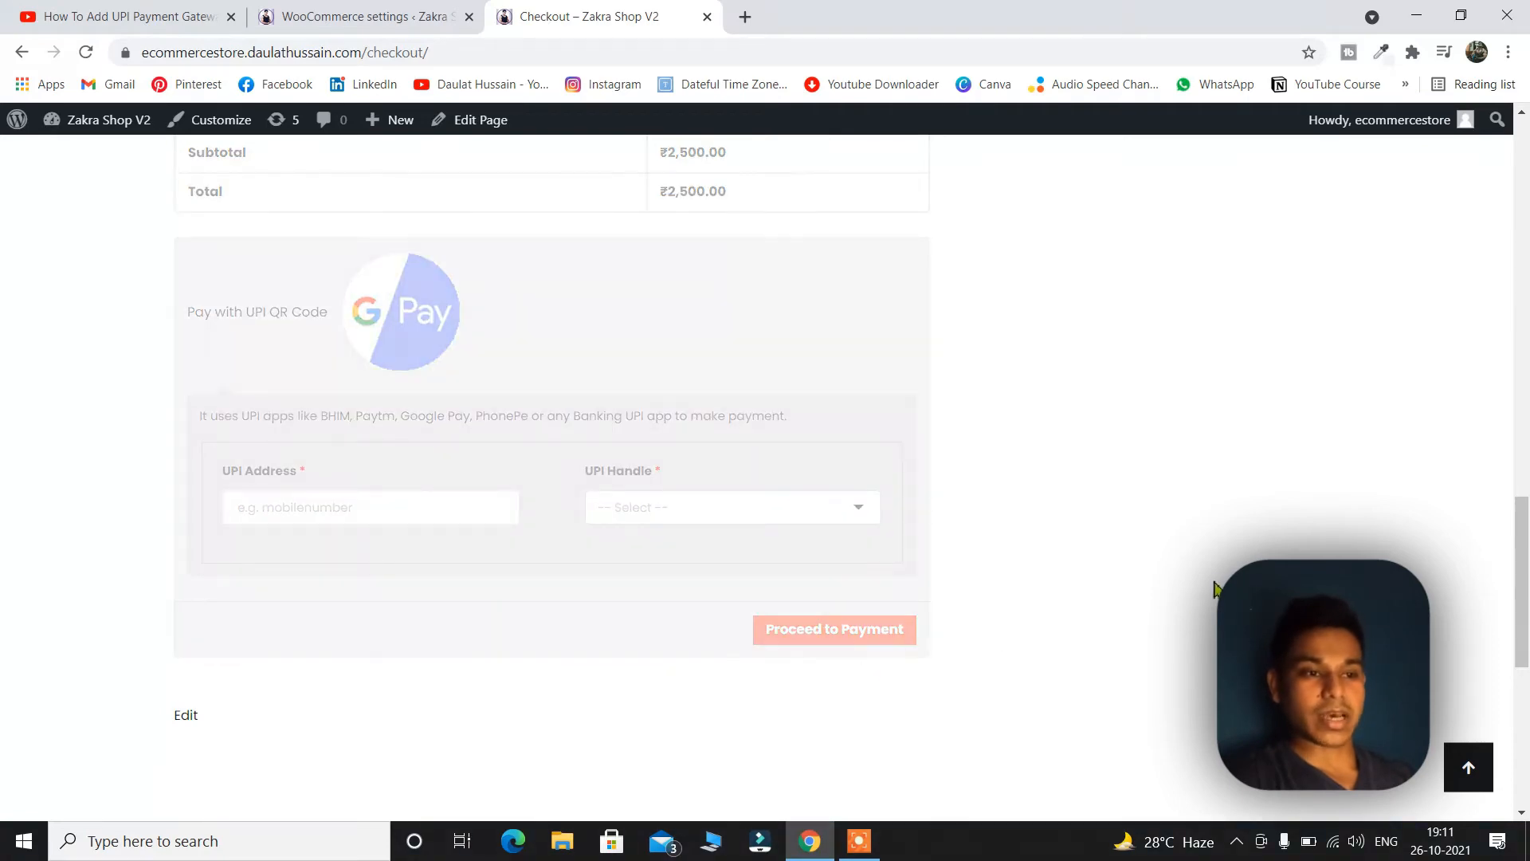
pyautogui.scroll(3)
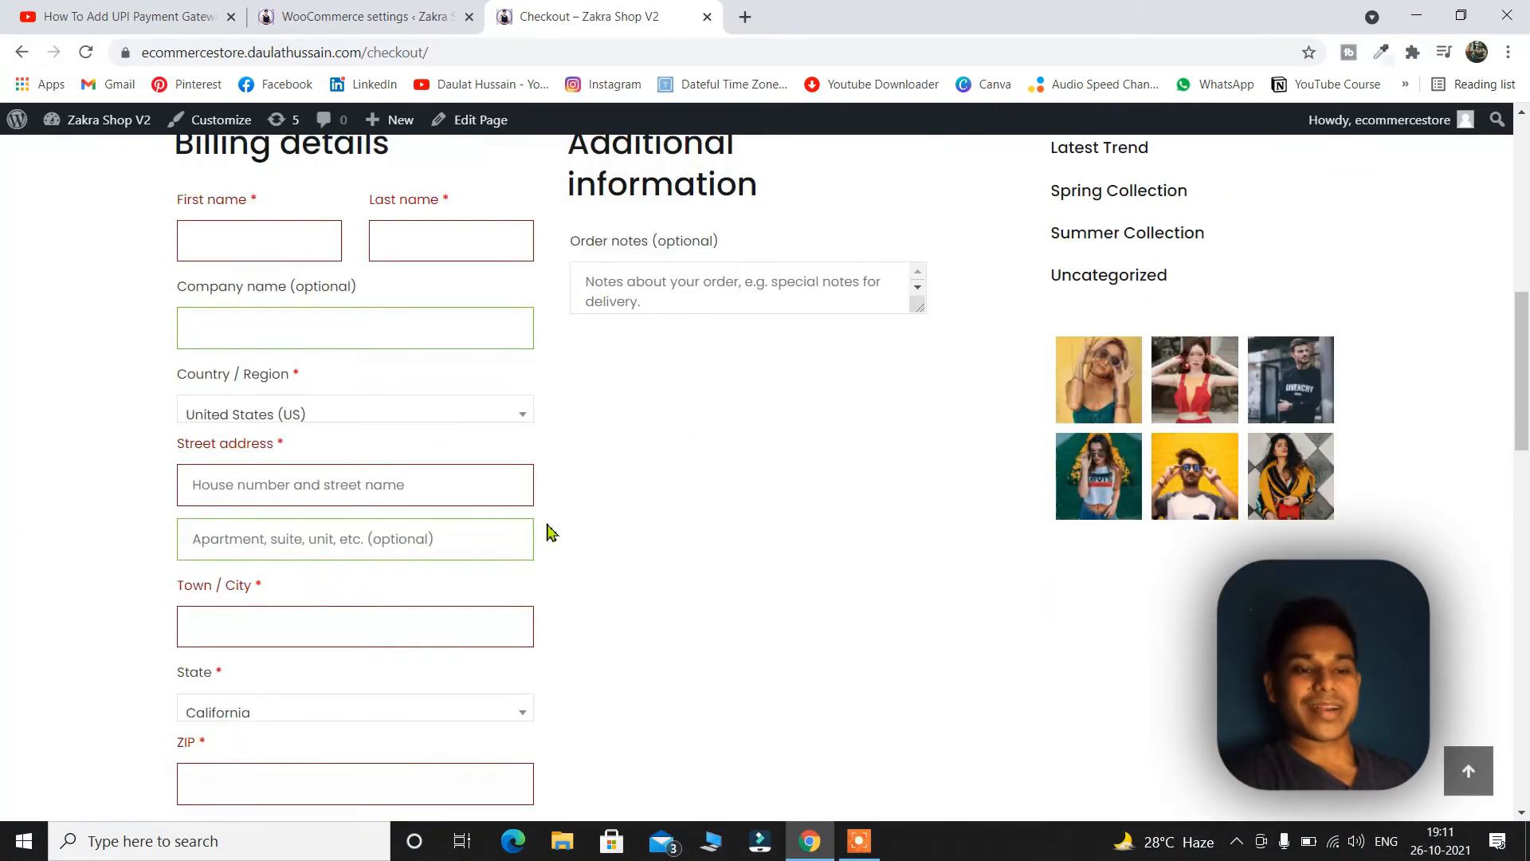
pyautogui.scroll(-3)
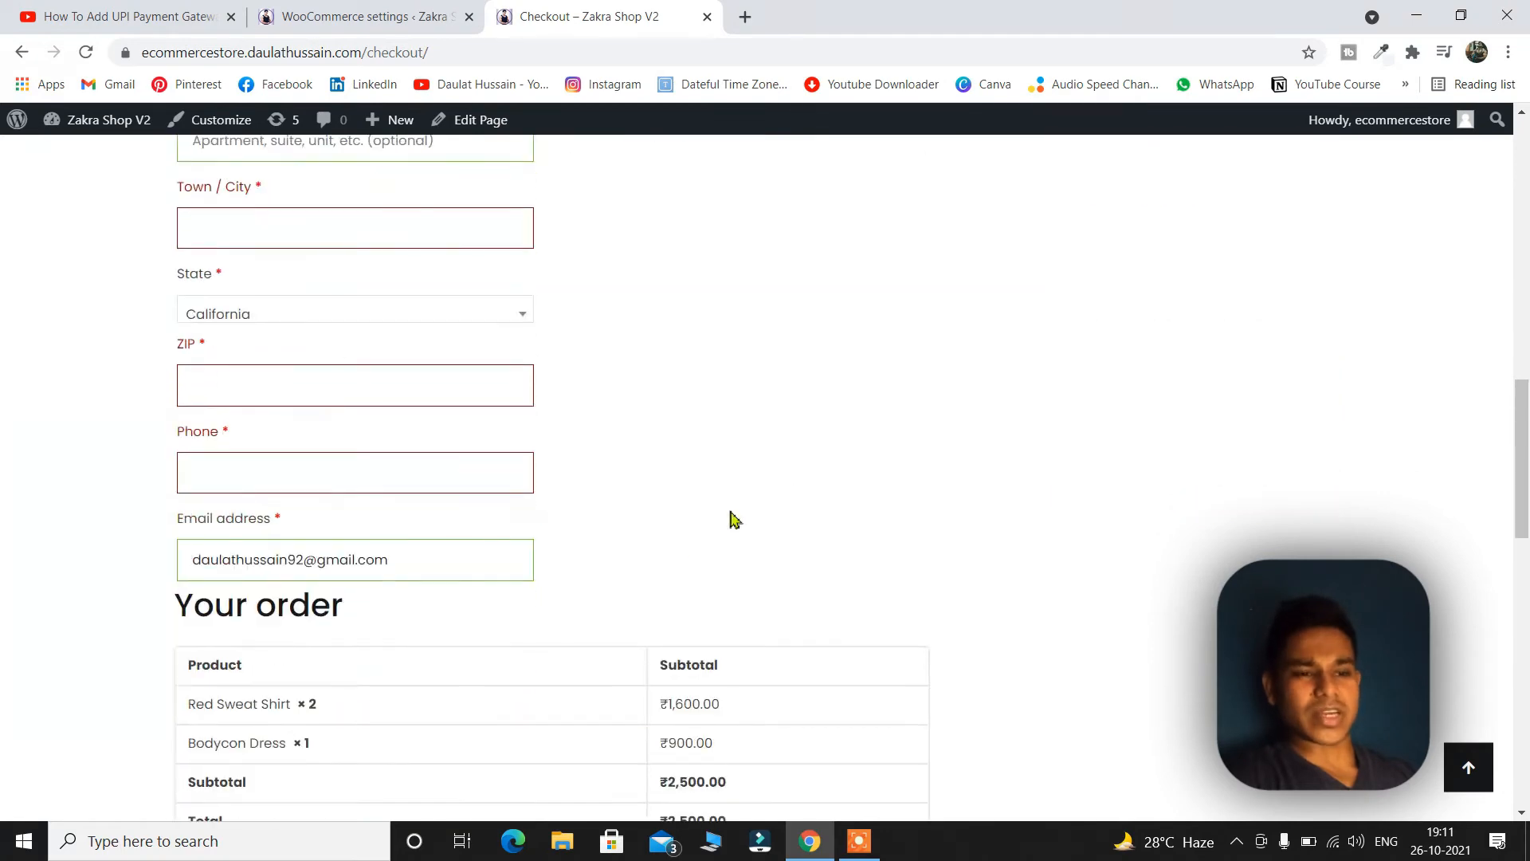
pyautogui.scroll(-3)
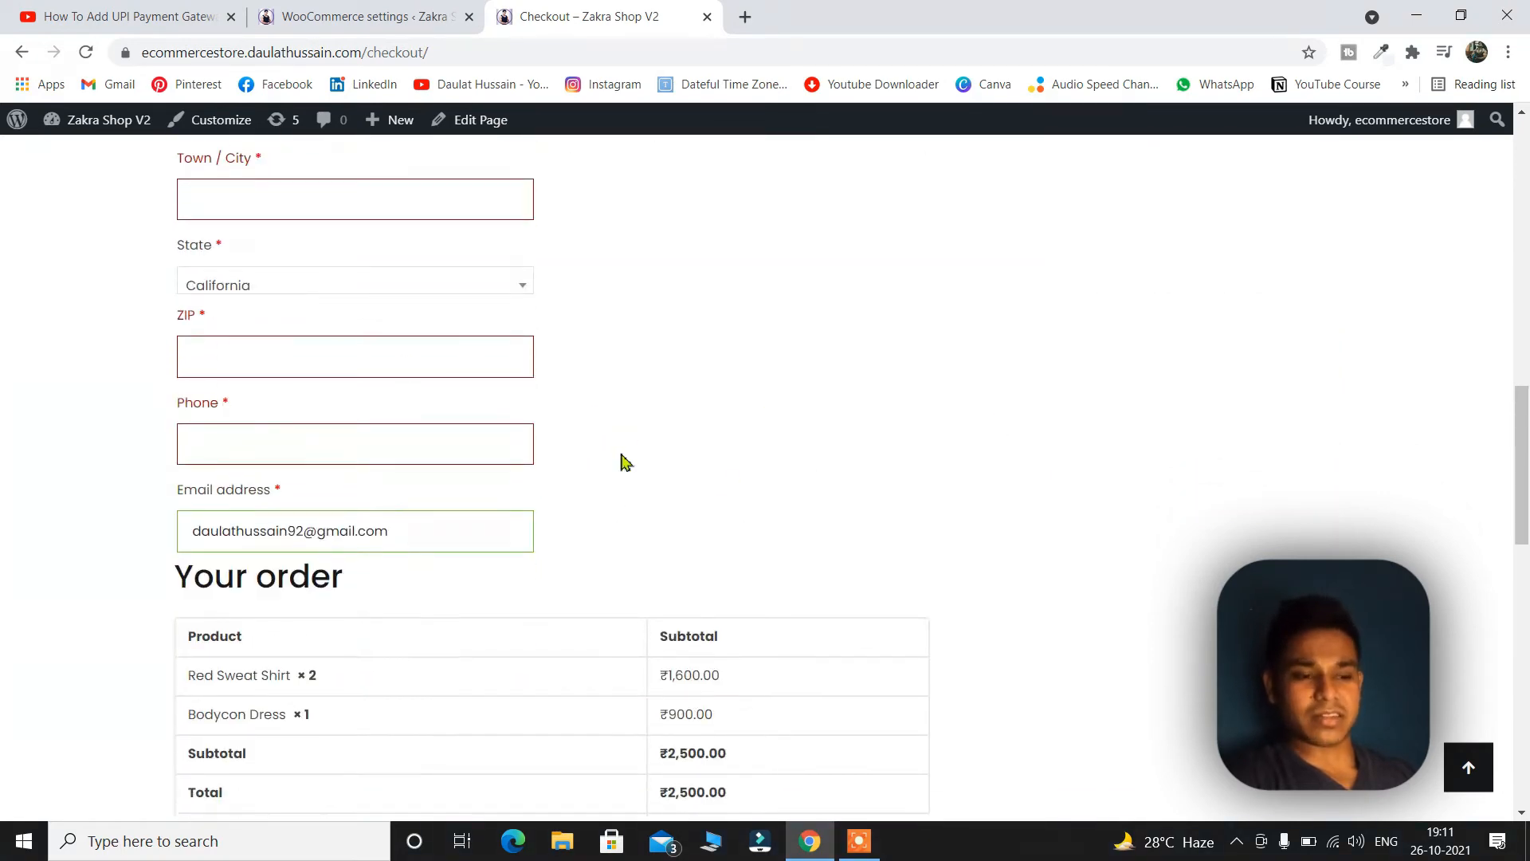
pyautogui.scroll(-3)
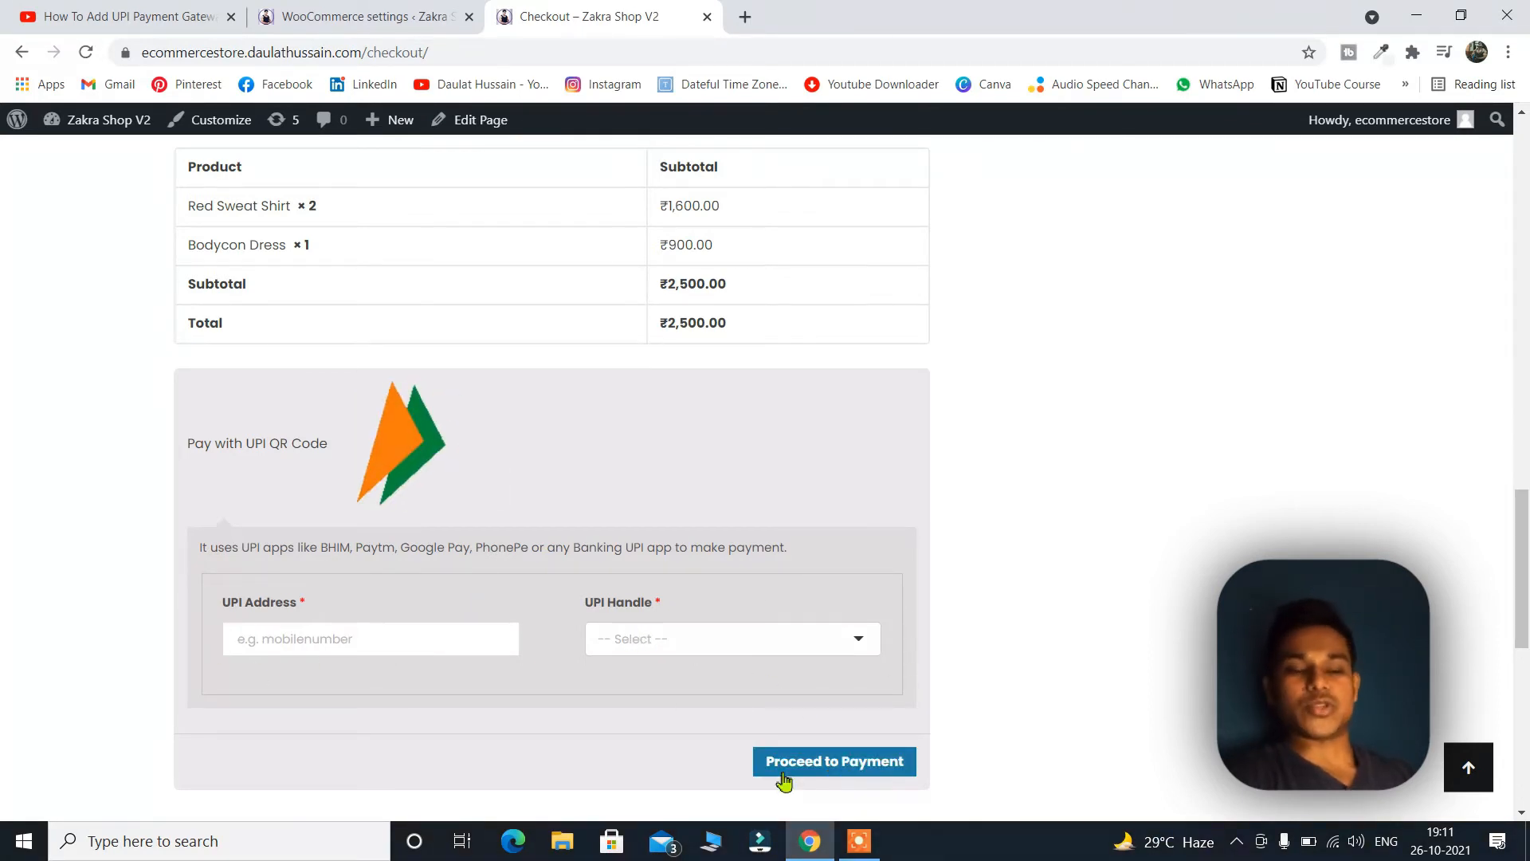
pyautogui.scroll(3)
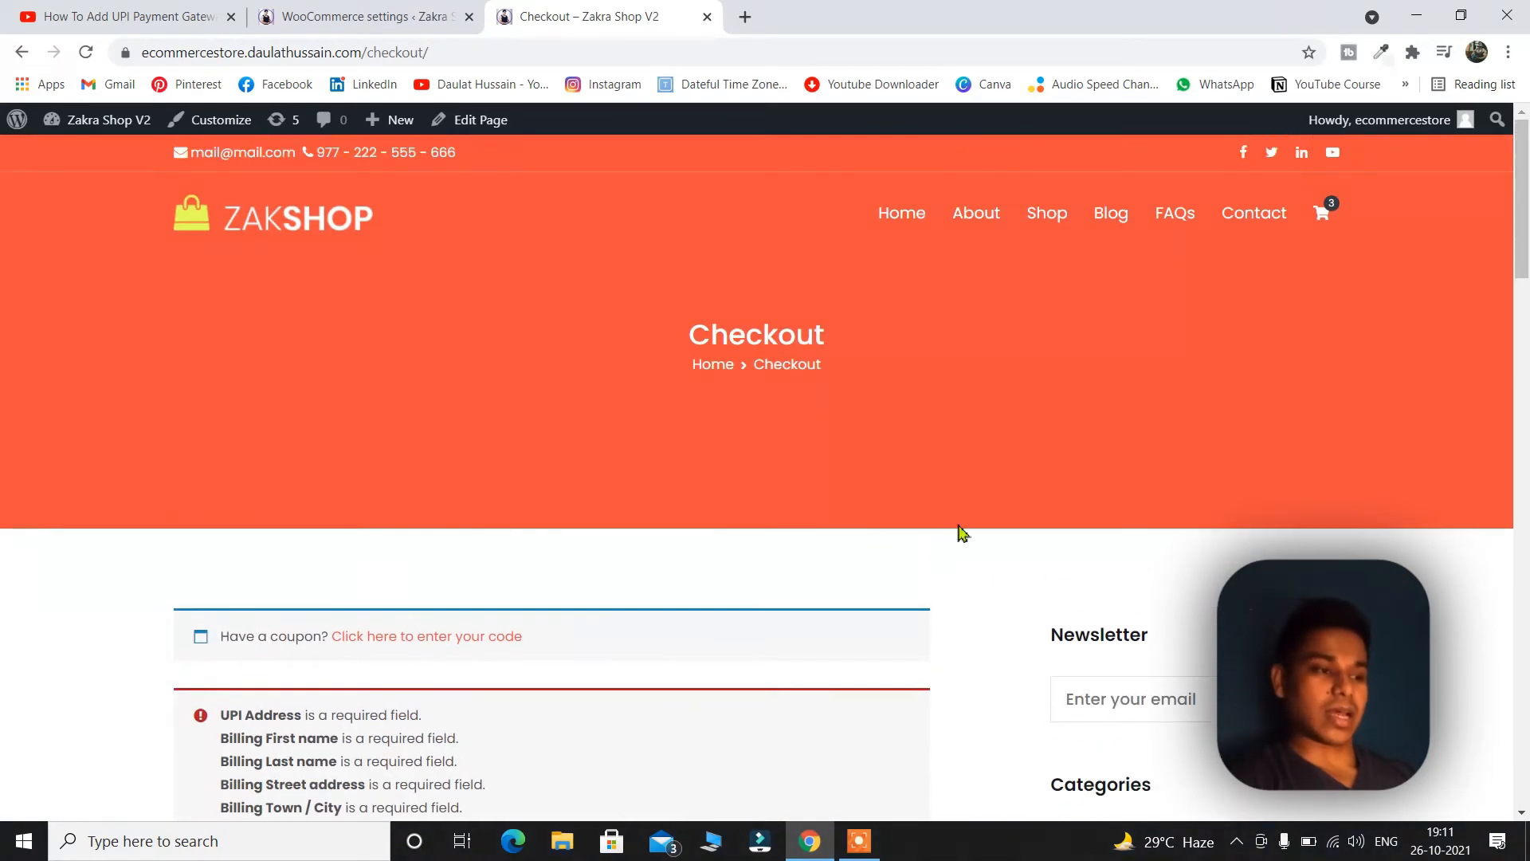
pyautogui.moveTo(649, 488)
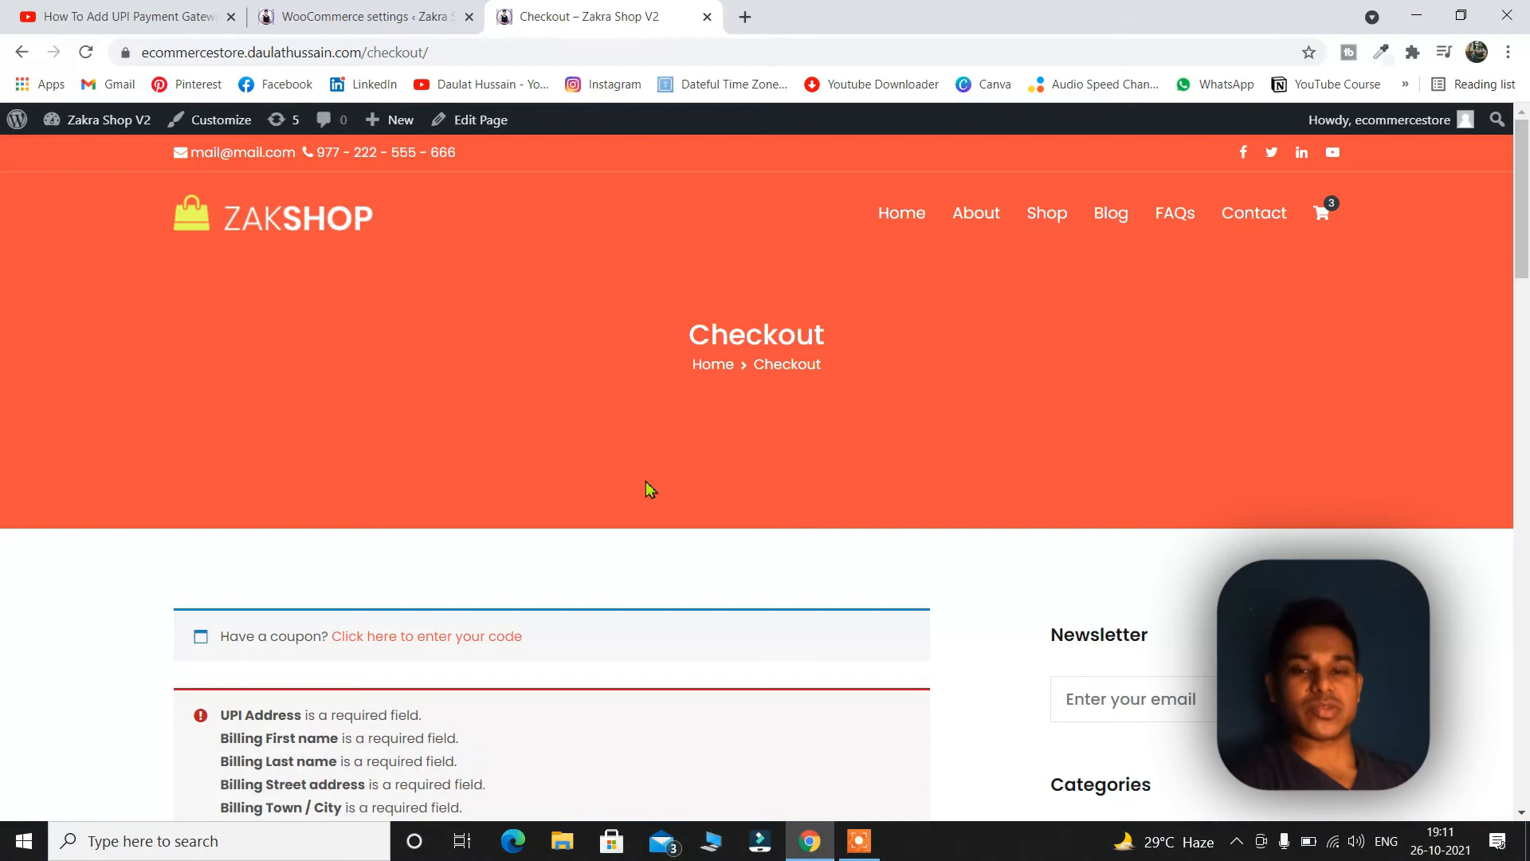
# Return to the admin tab and open the WooCommerce Orders page
pyautogui.click(361, 17)
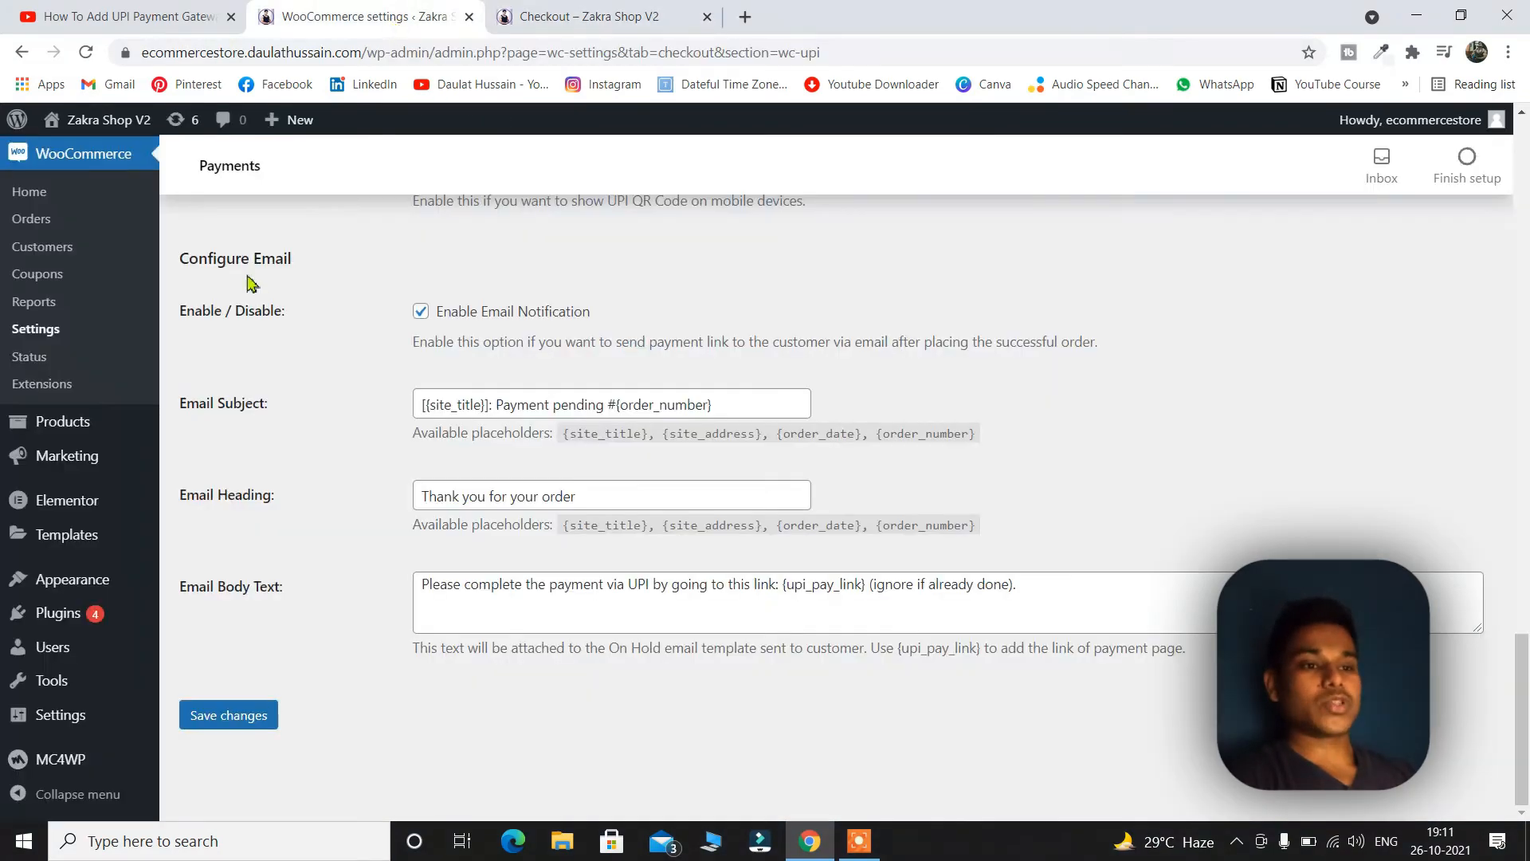
pyautogui.scroll(3)
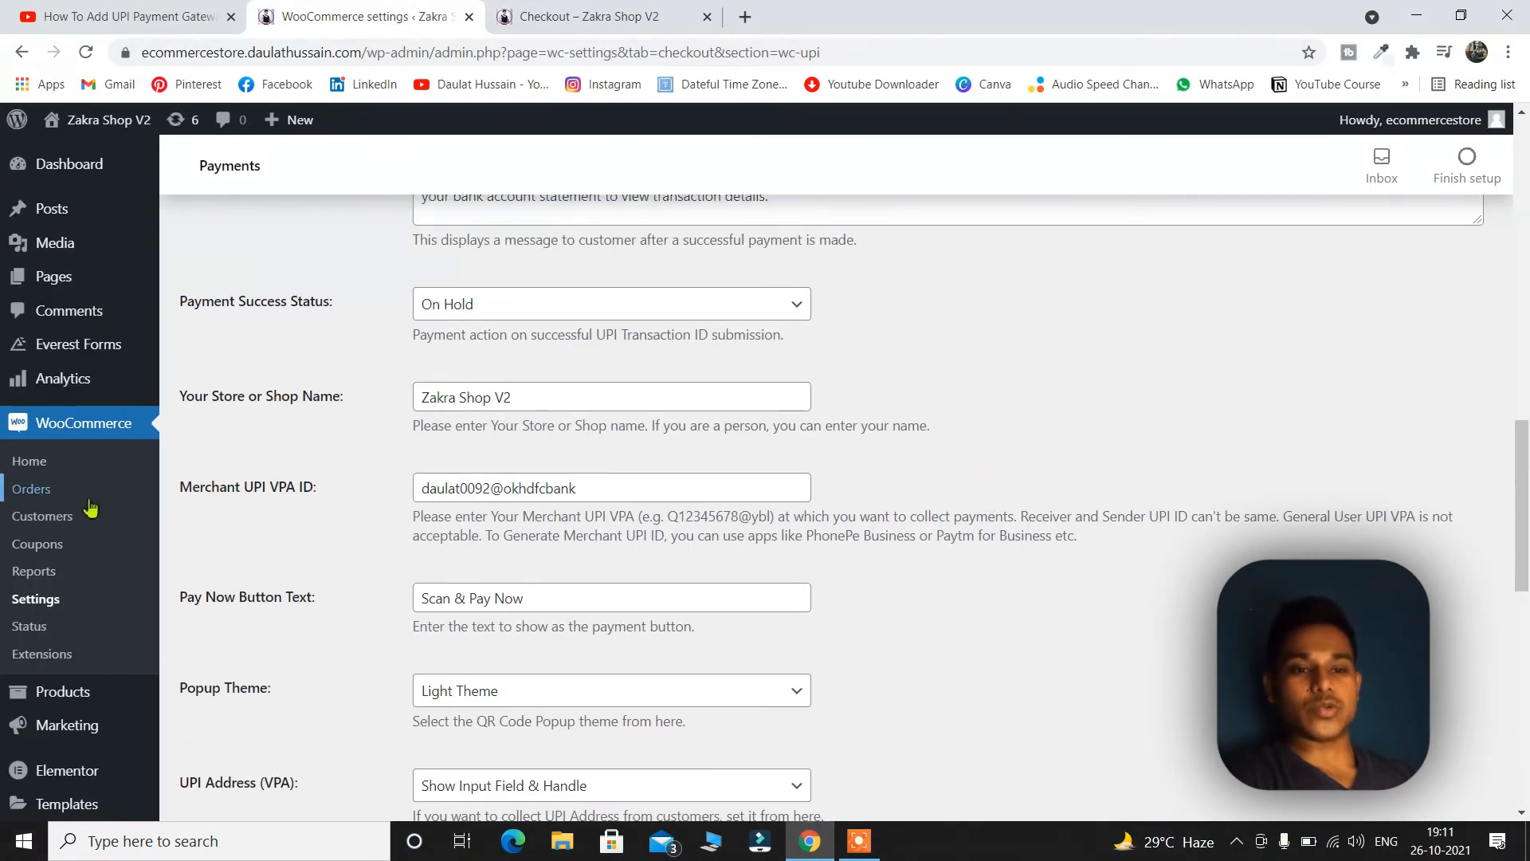
pyautogui.click(30, 461)
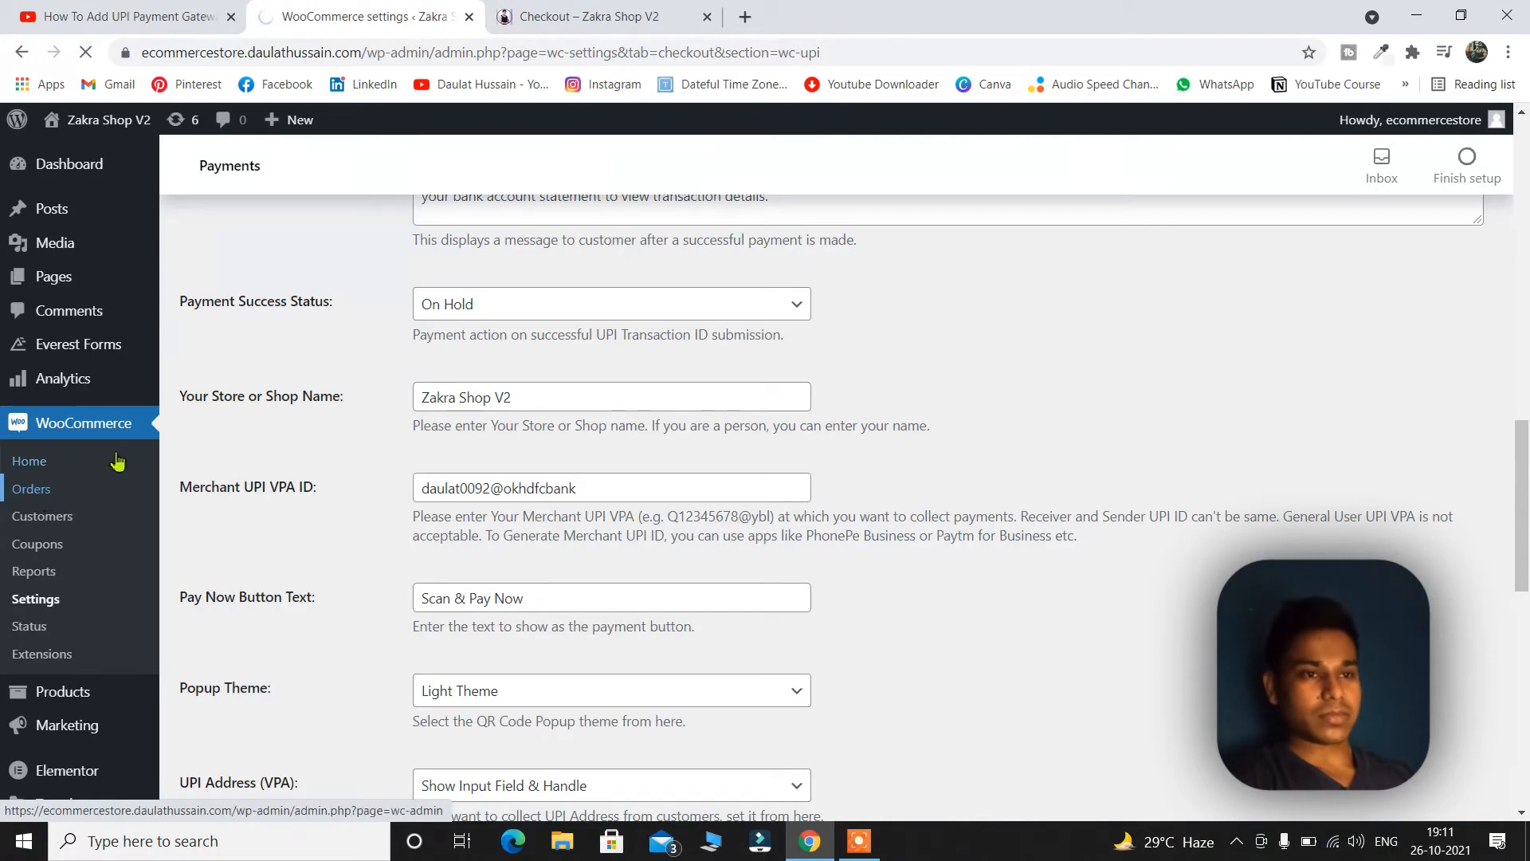
pyautogui.click(31, 488)
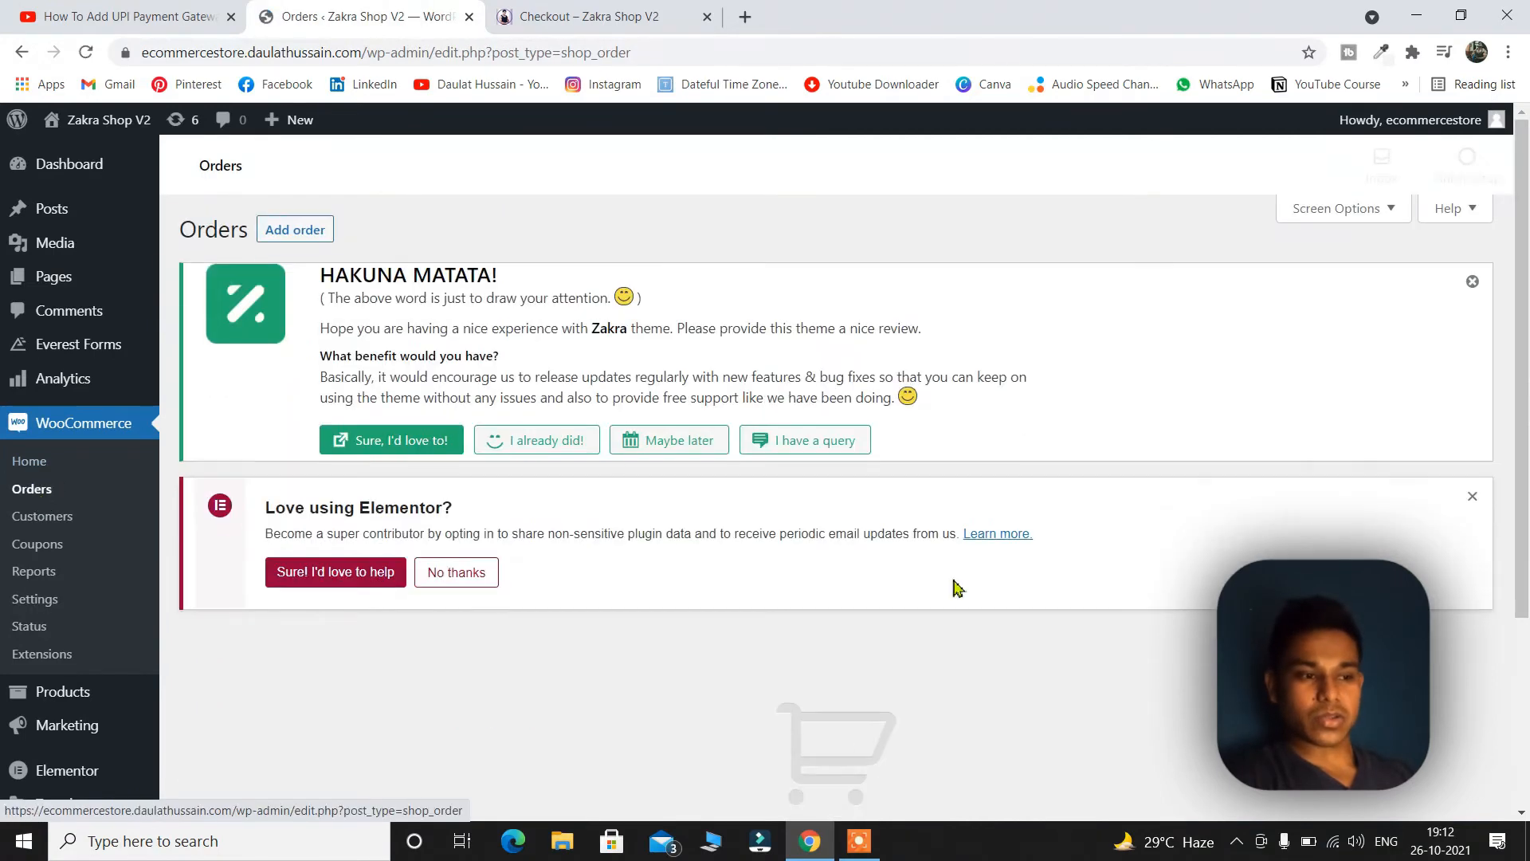
pyautogui.click(1472, 281)
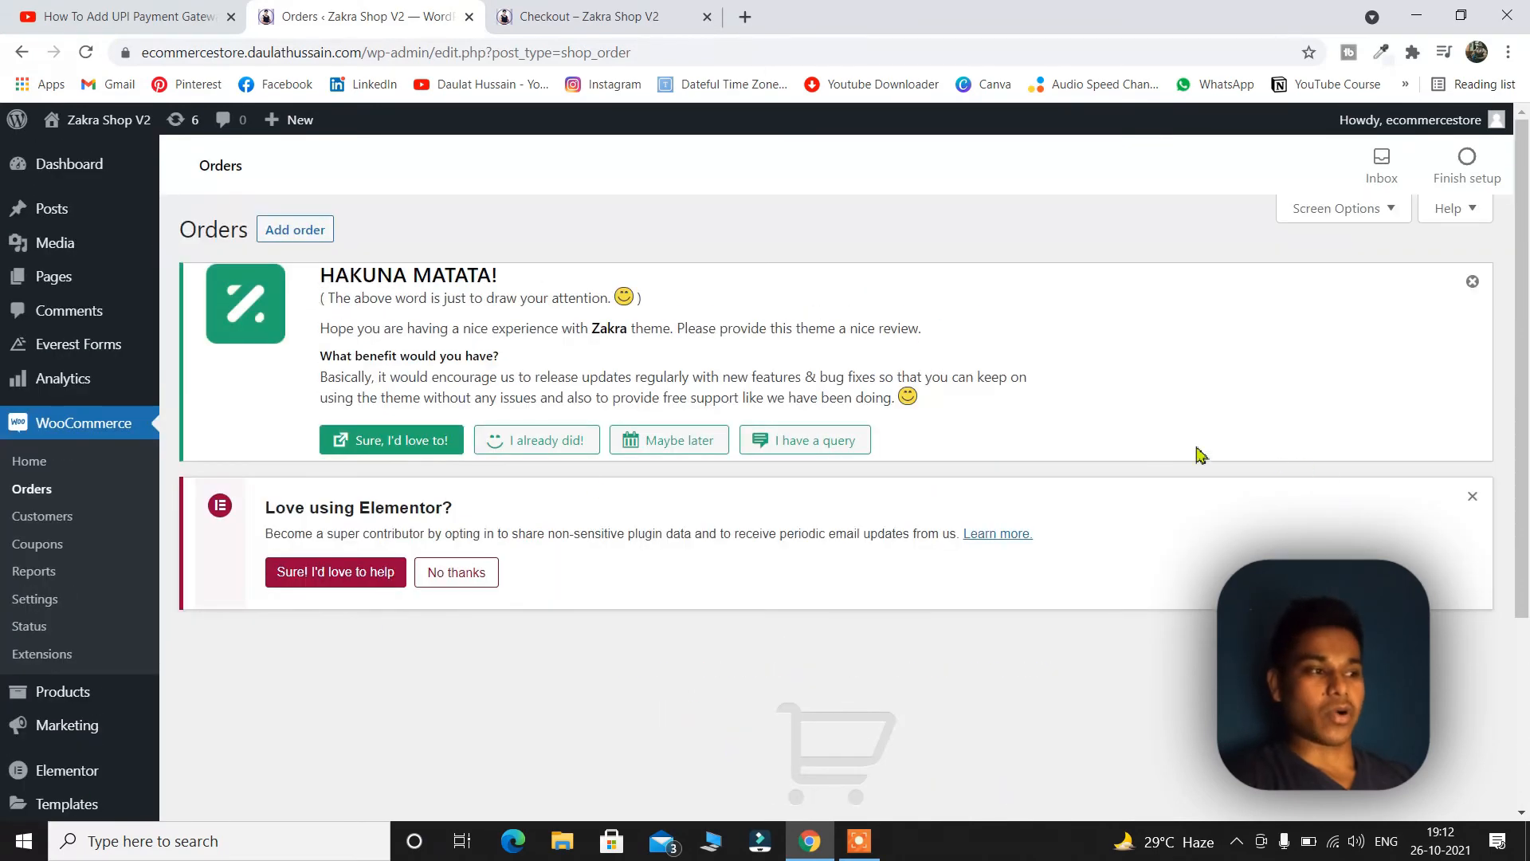
pyautogui.moveTo(661, 182)
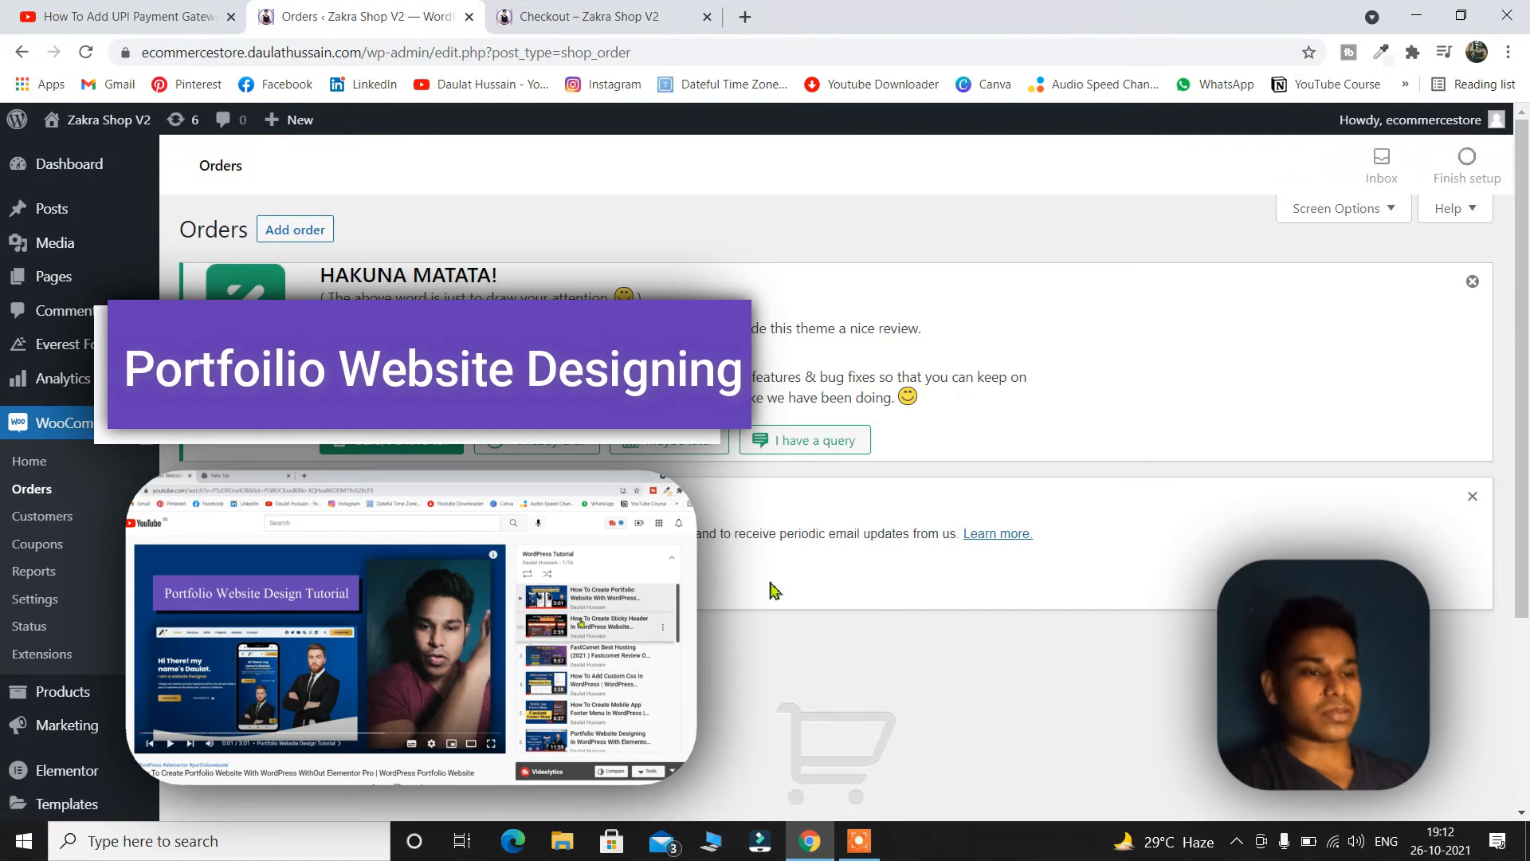
pyautogui.moveTo(946, 480)
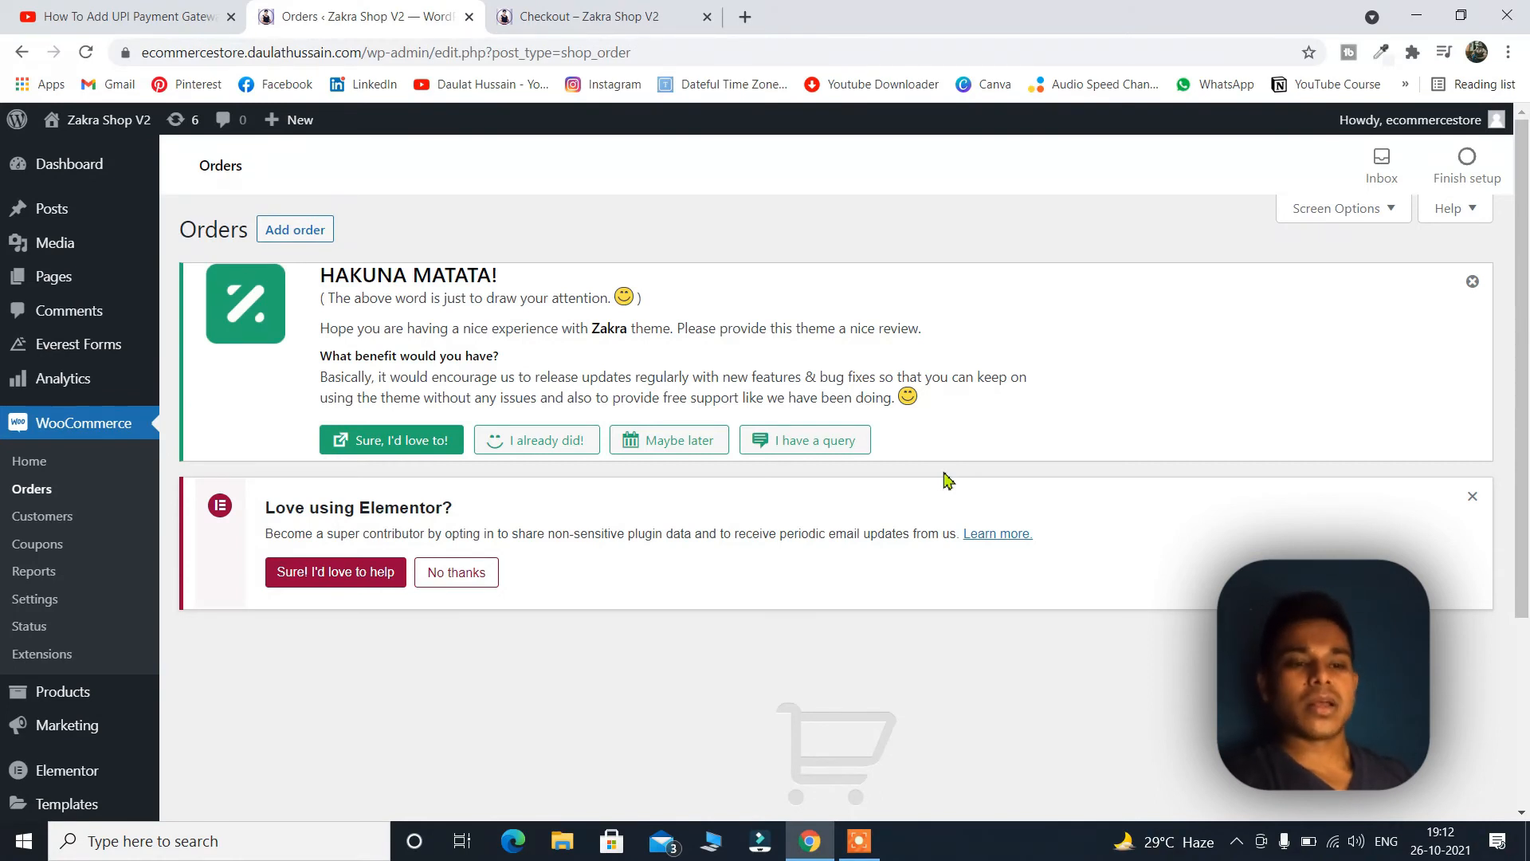
pyautogui.moveTo(725, 535)
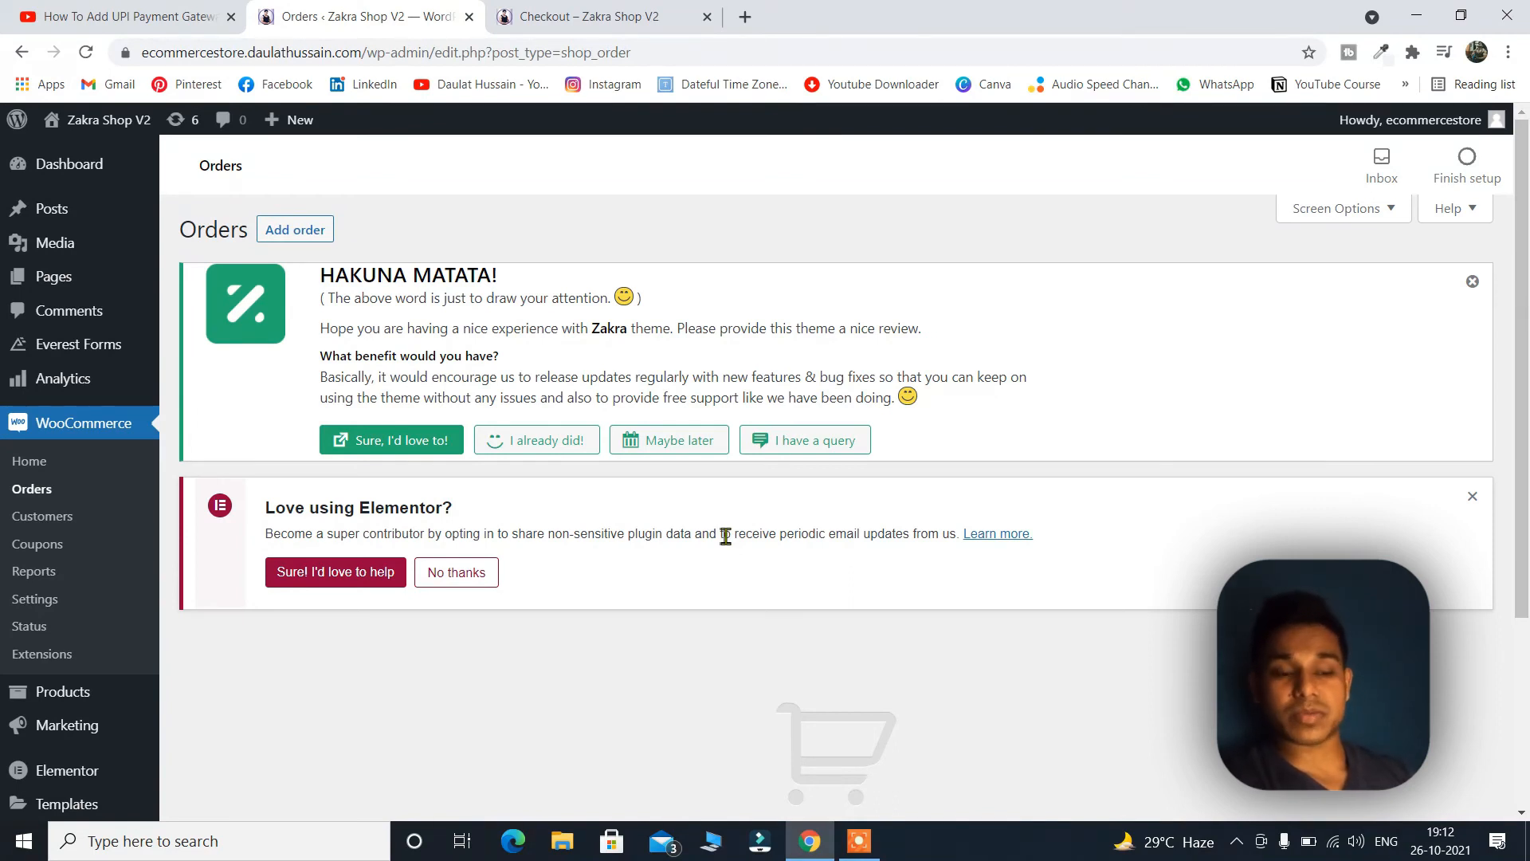
pyautogui.moveTo(1048, 584)
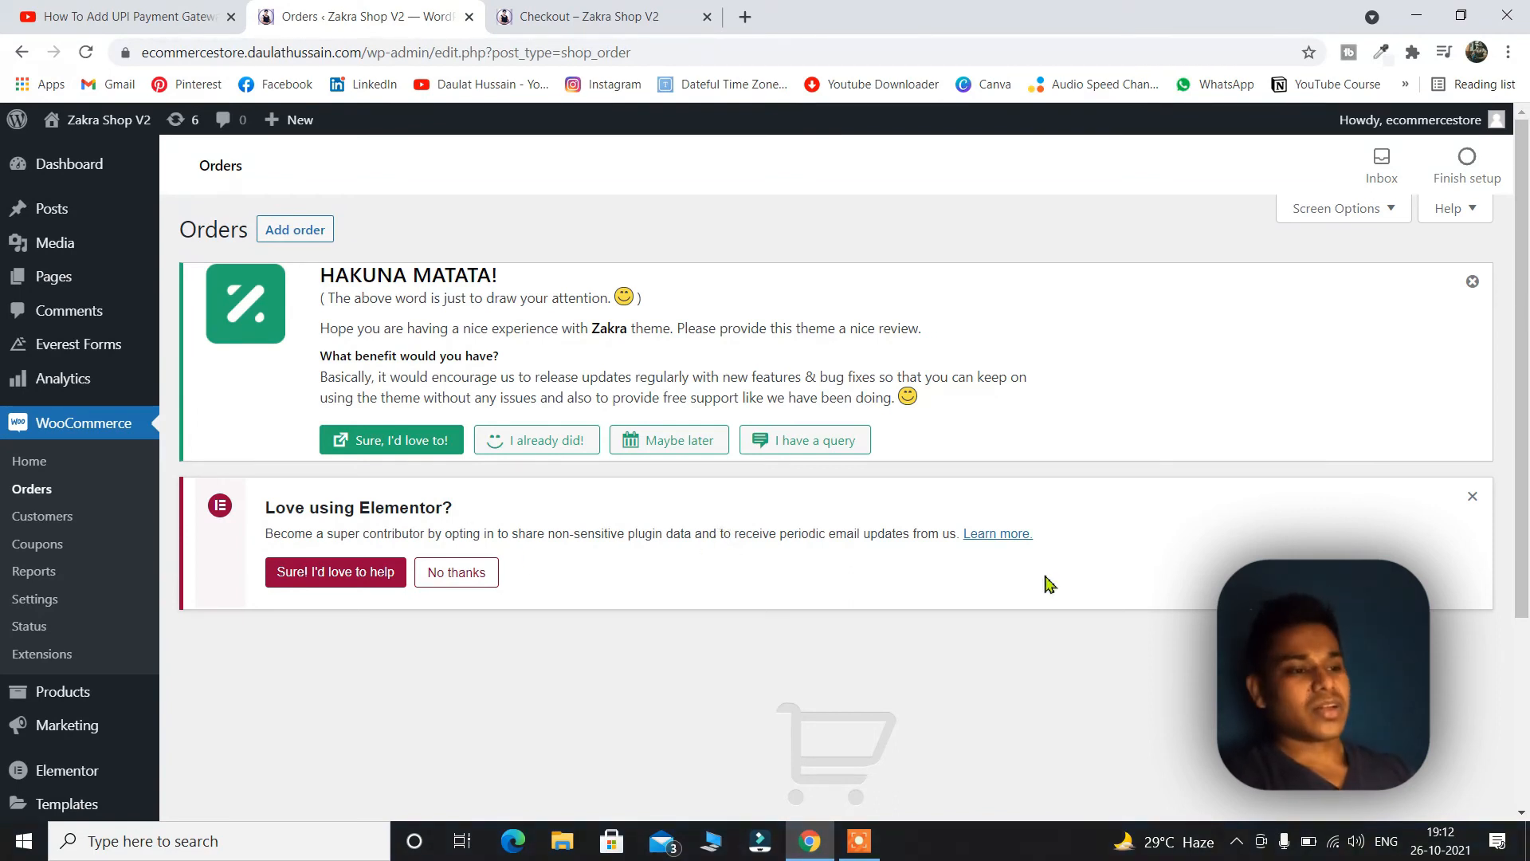
pyautogui.scroll(-3)
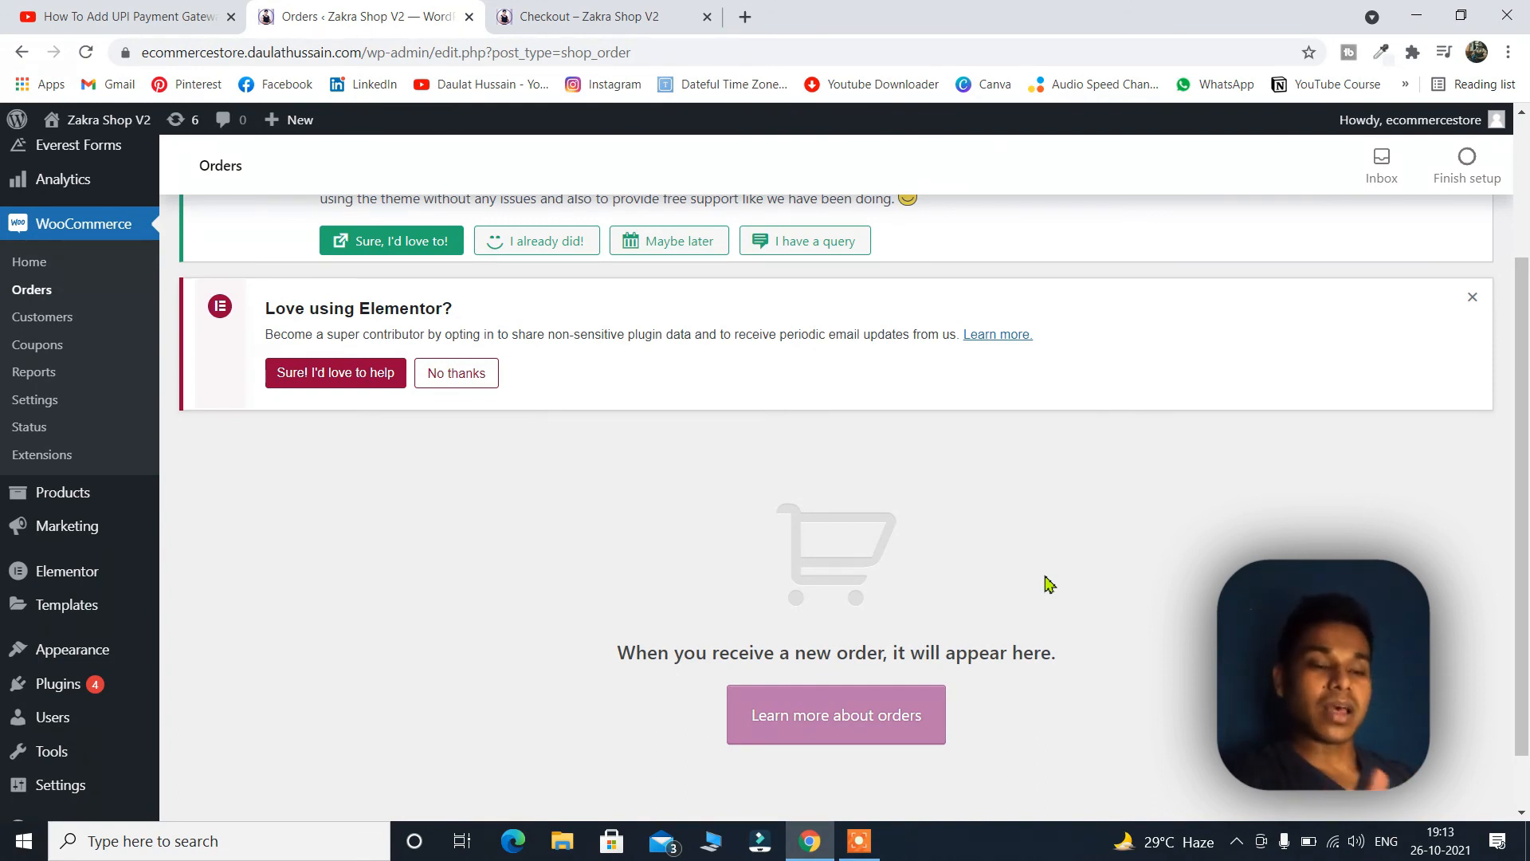
pyautogui.scroll(3)
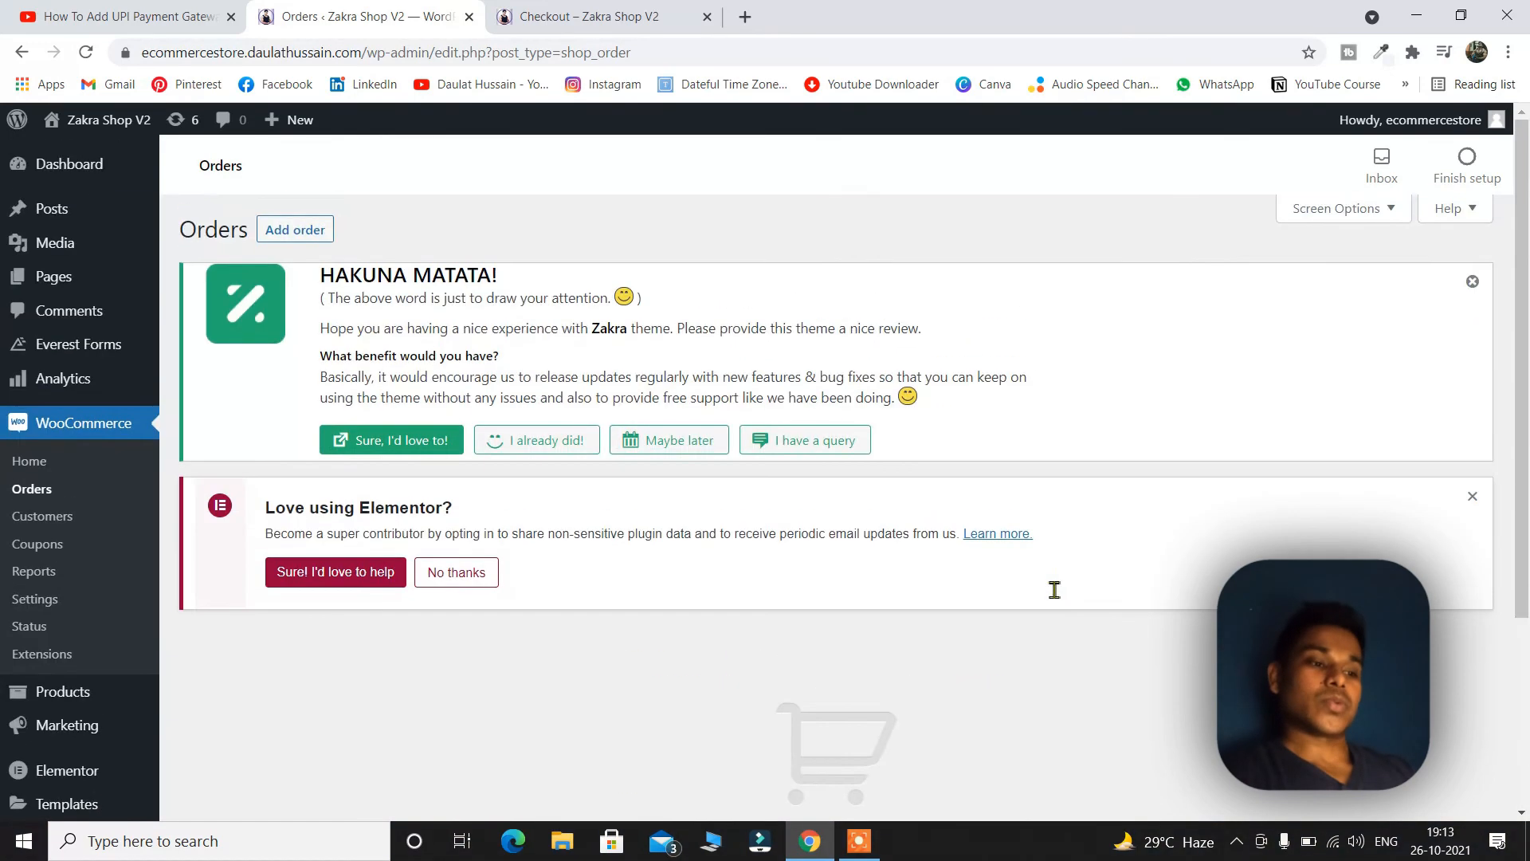
pyautogui.moveTo(782, 579)
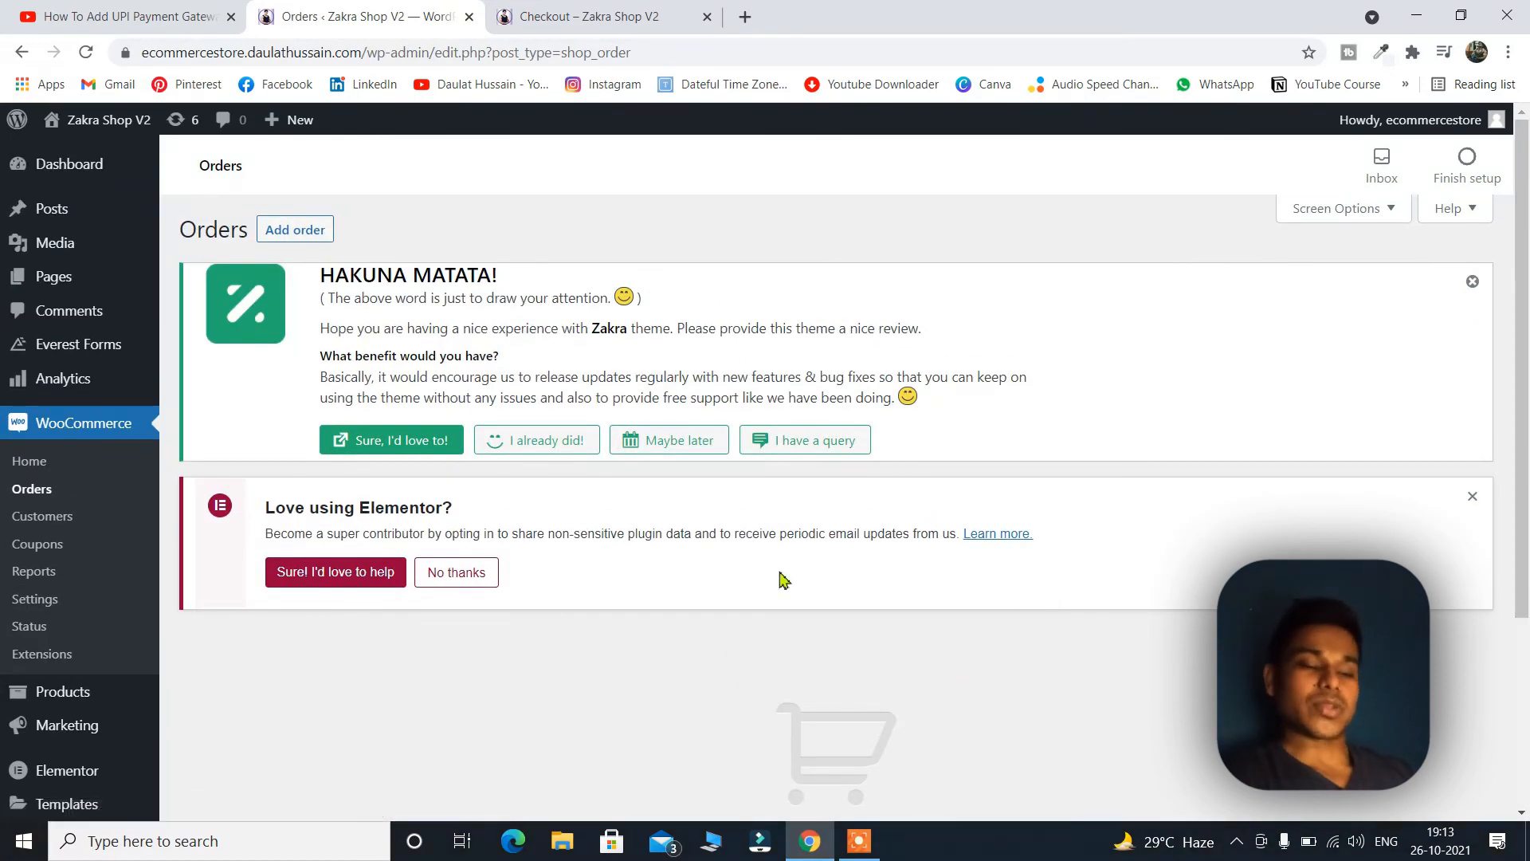